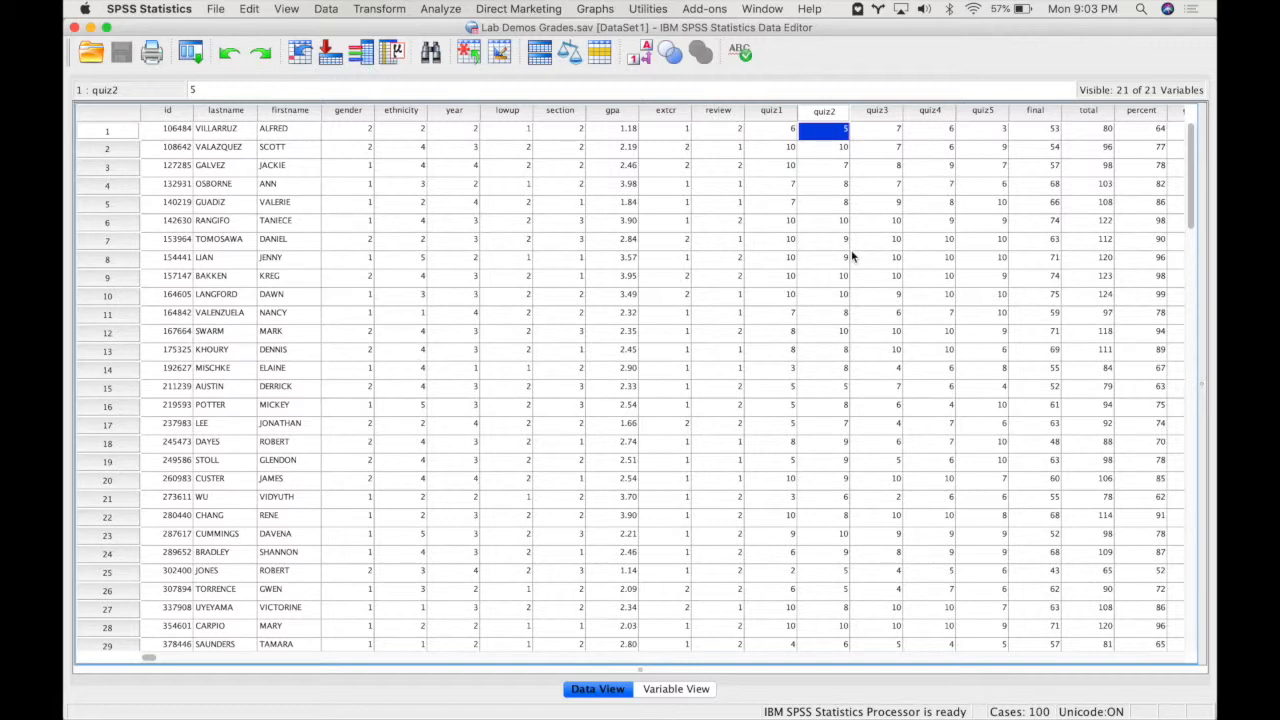
{"action": "mouse_move", "coordinate": [838, 148]}
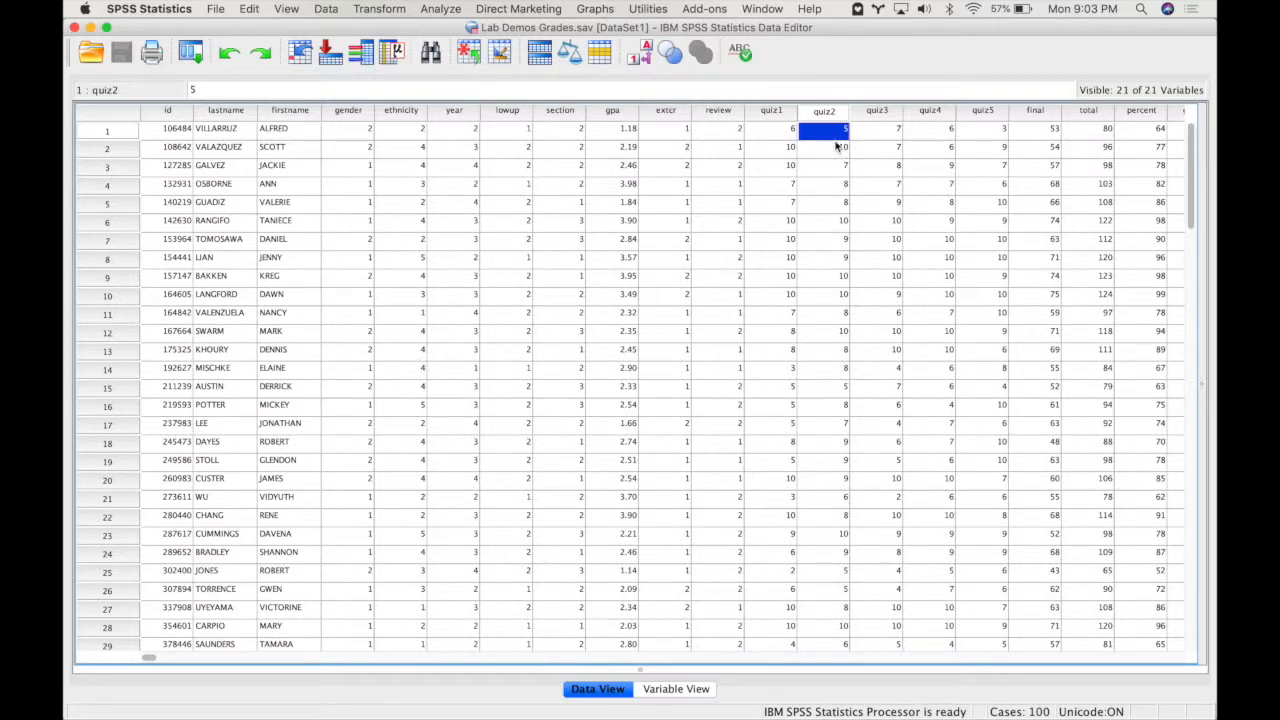
{"action": "mouse_move", "coordinate": [772, 118]}
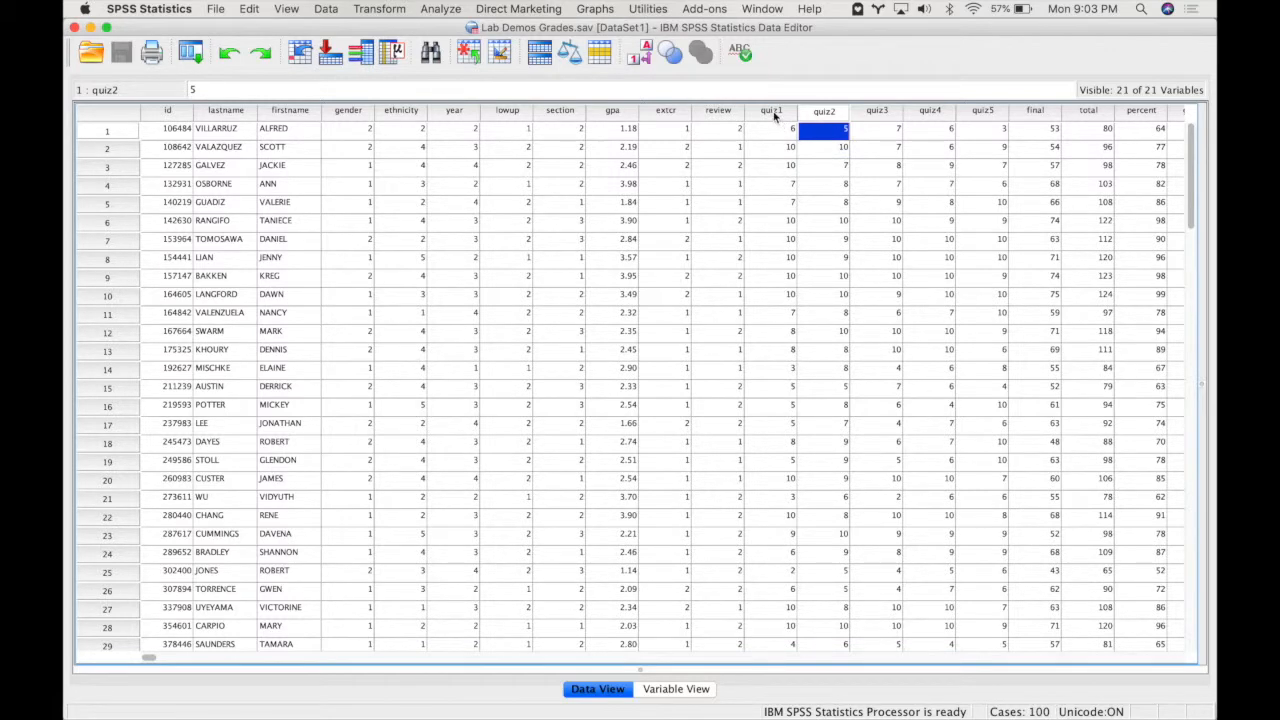
- Inspect the gender and quiz1–quiz5 columns in the data editor
{"action": "left_click", "coordinate": [982, 110]}
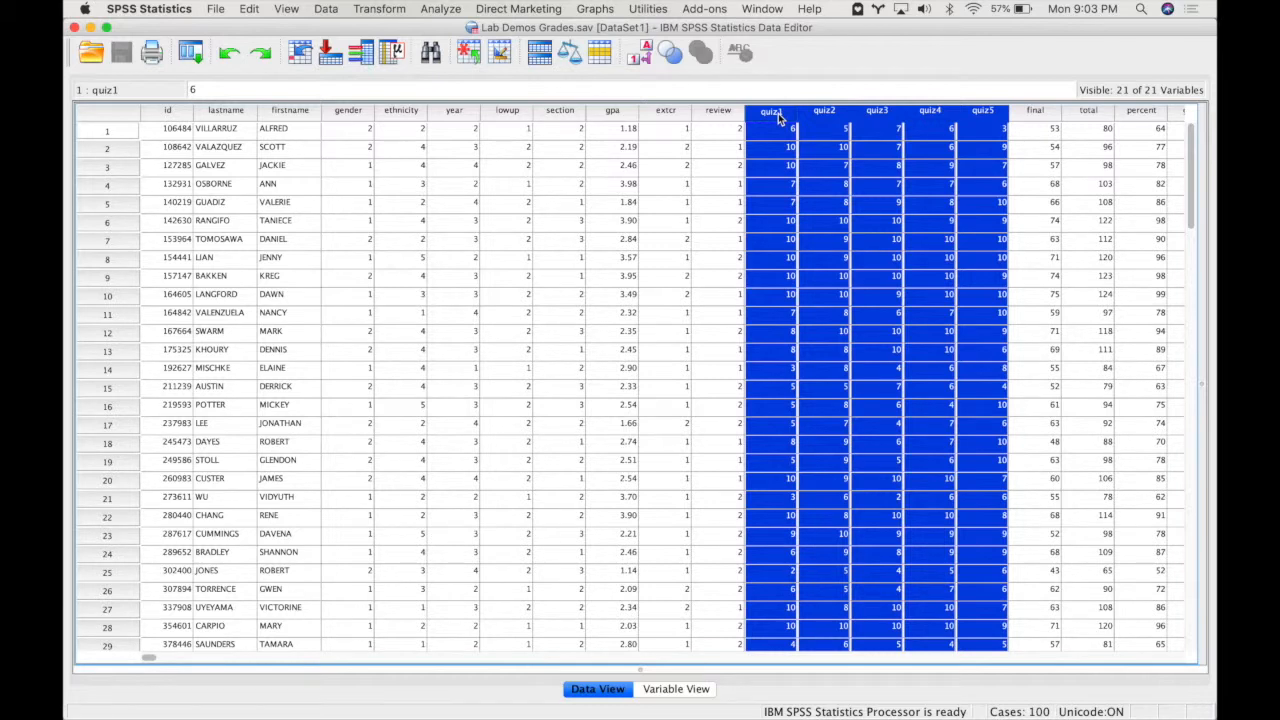
{"action": "mouse_move", "coordinate": [496, 110]}
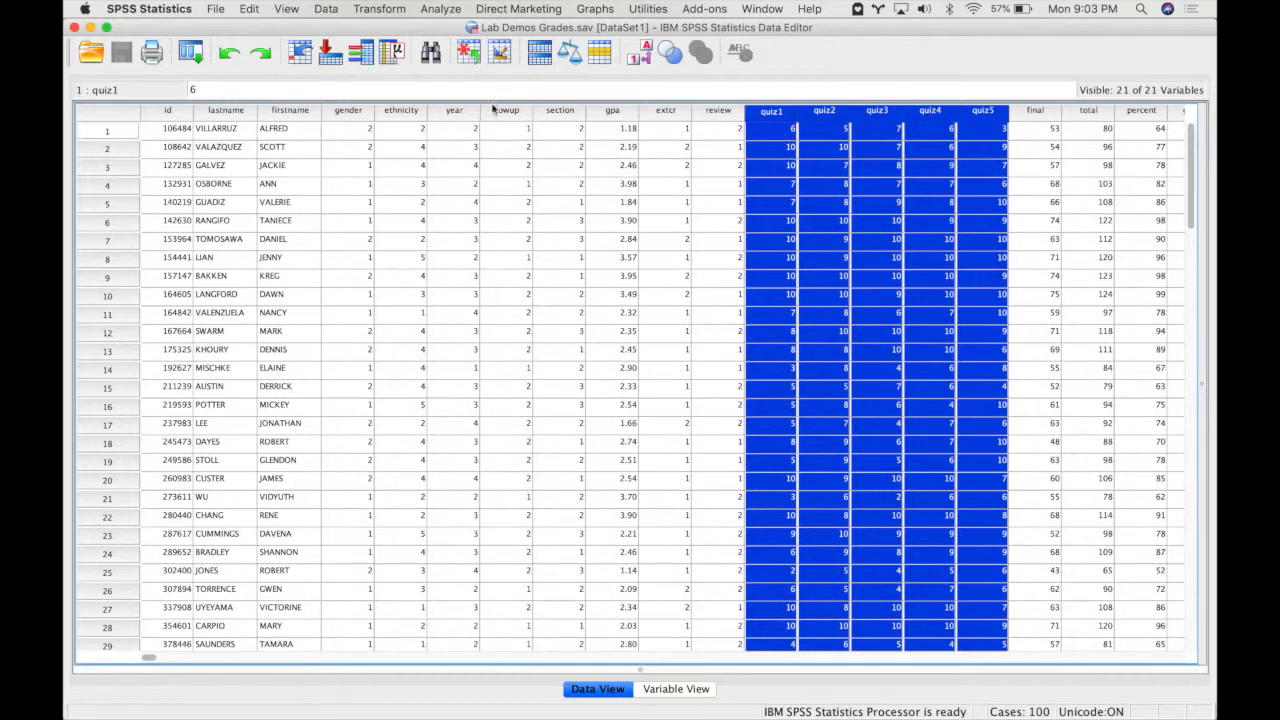
{"action": "mouse_move", "coordinate": [910, 108]}
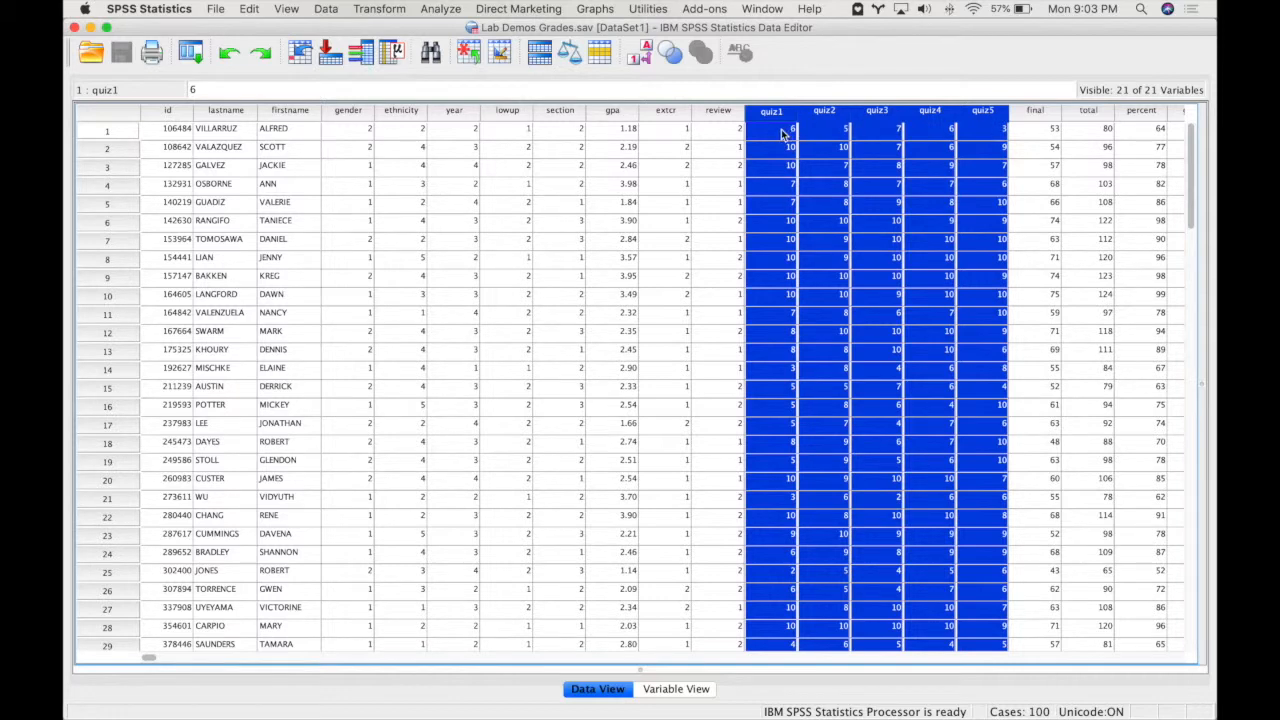
{"action": "mouse_move", "coordinate": [878, 144]}
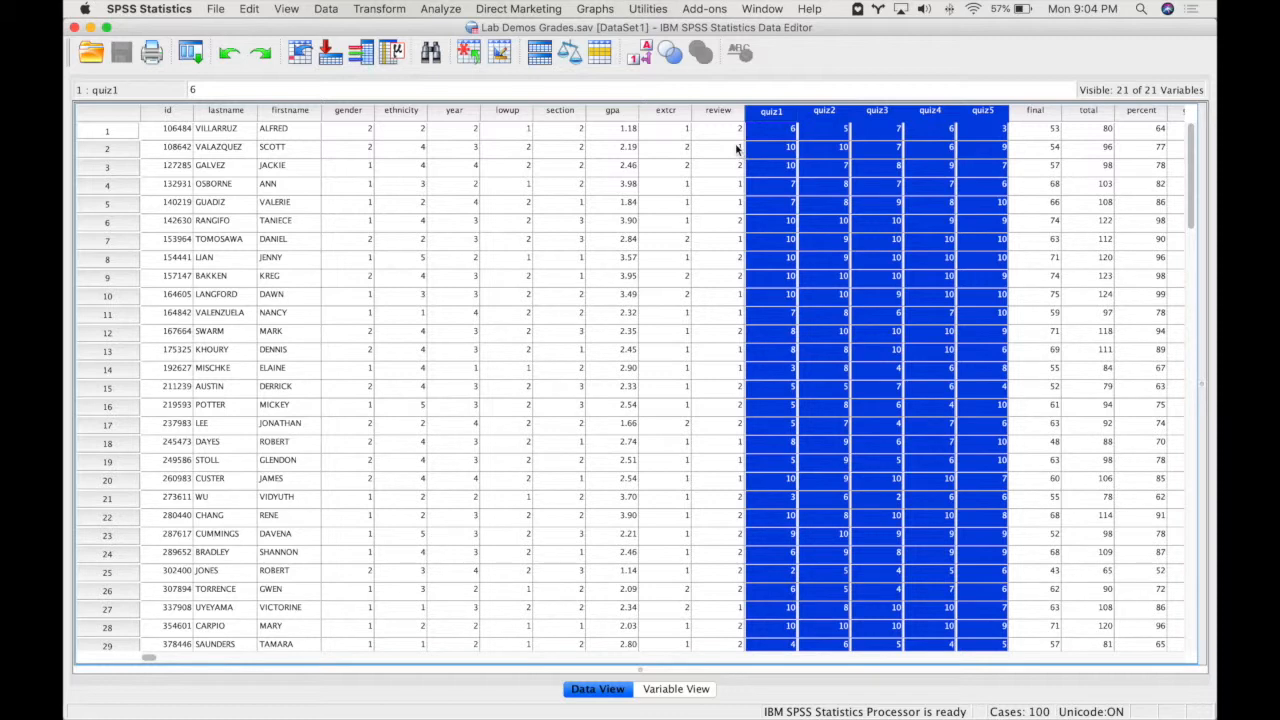
{"action": "mouse_move", "coordinate": [740, 144]}
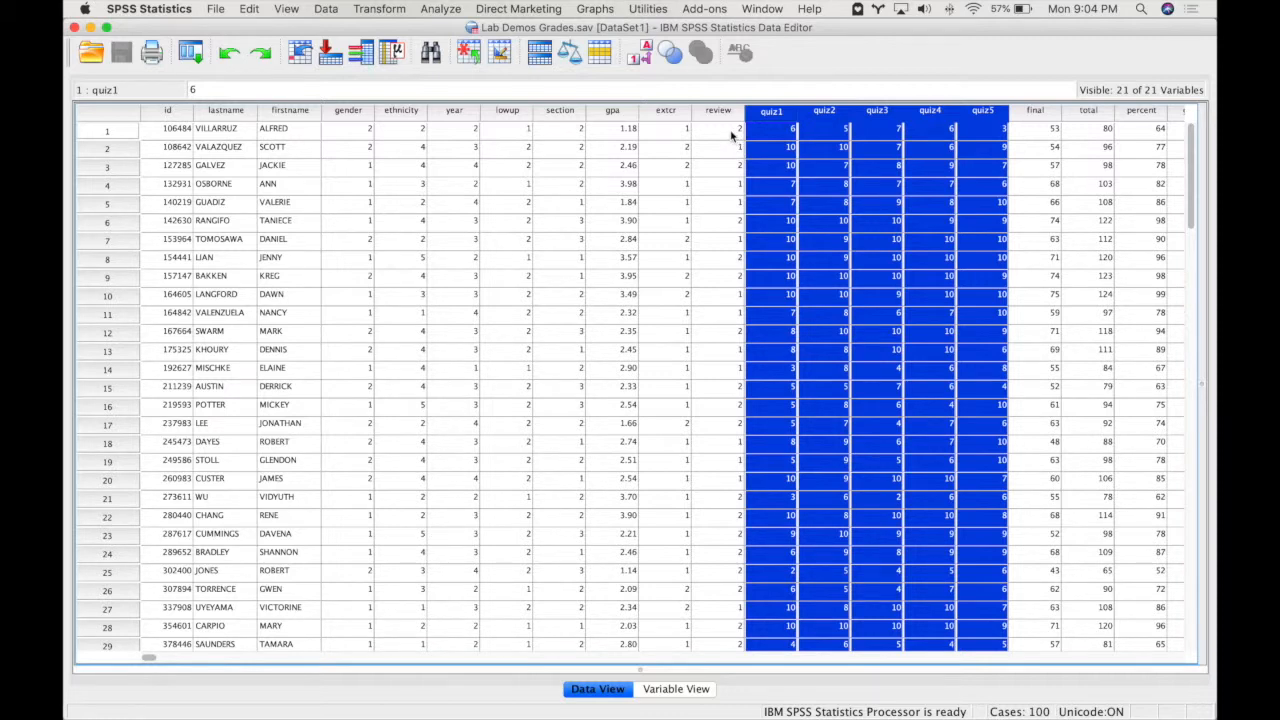
{"action": "mouse_move", "coordinate": [408, 140]}
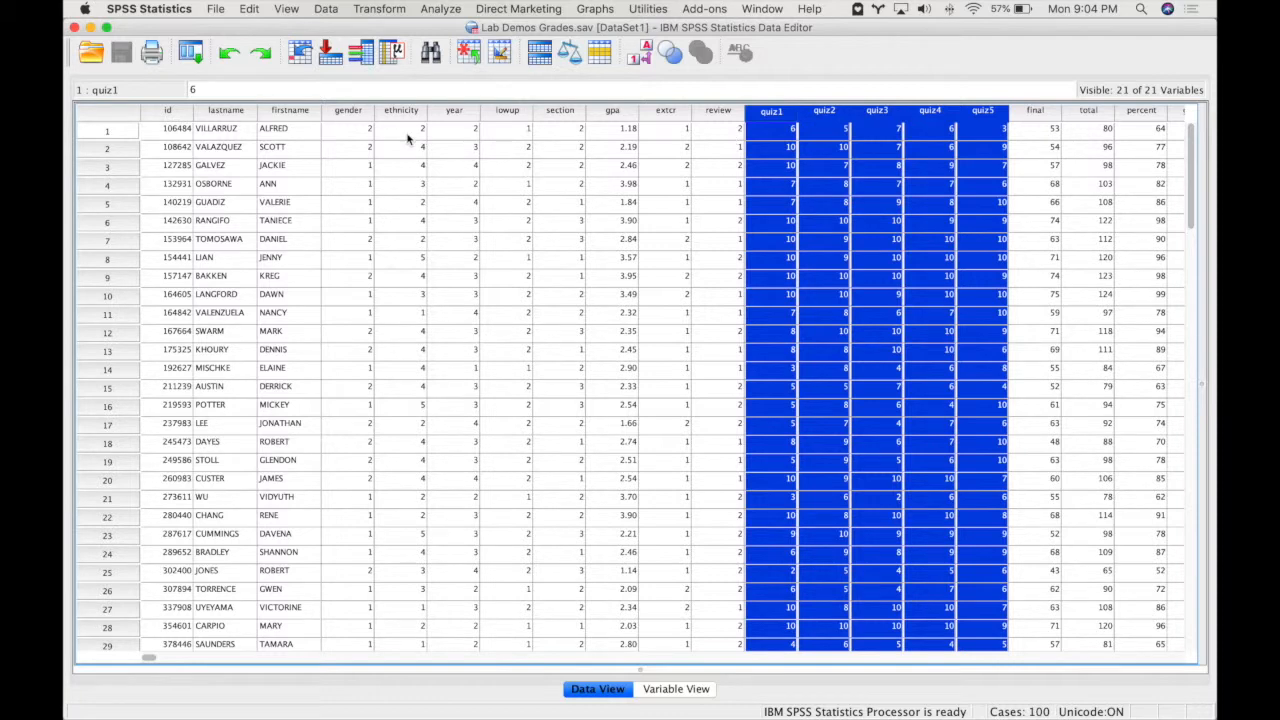
{"action": "left_click", "coordinate": [348, 110]}
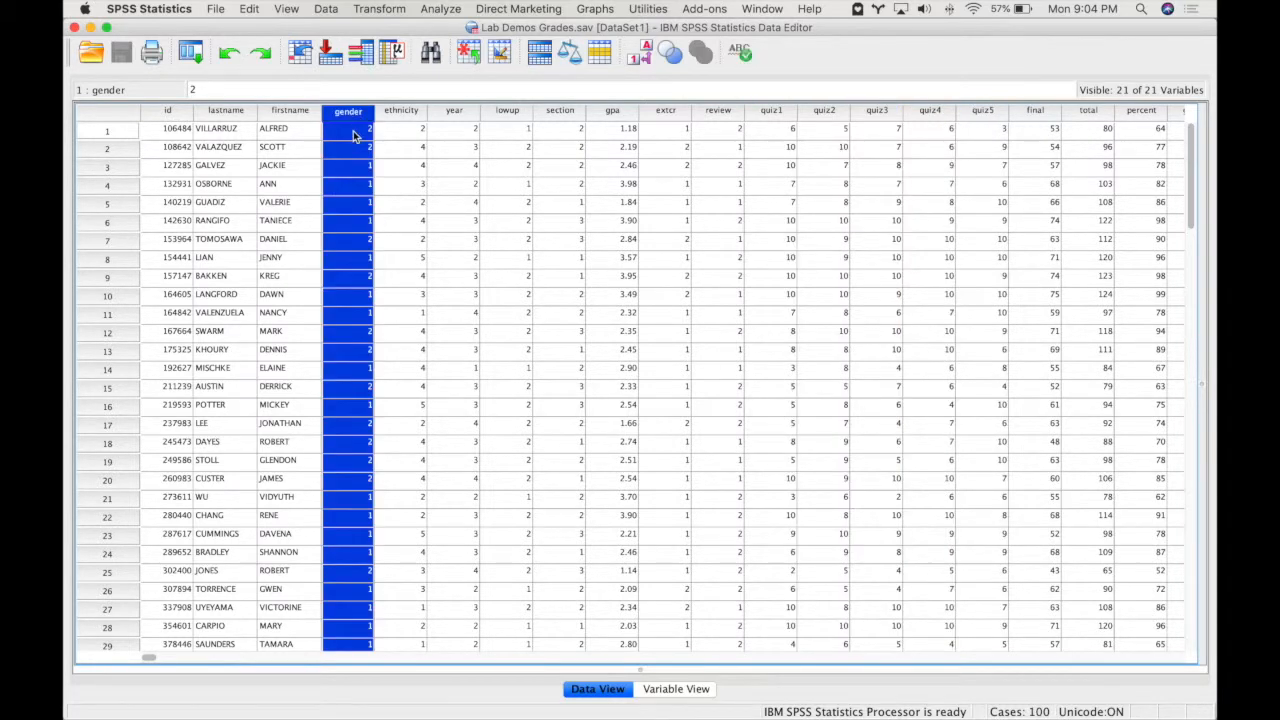
{"action": "left_click", "coordinate": [348, 128]}
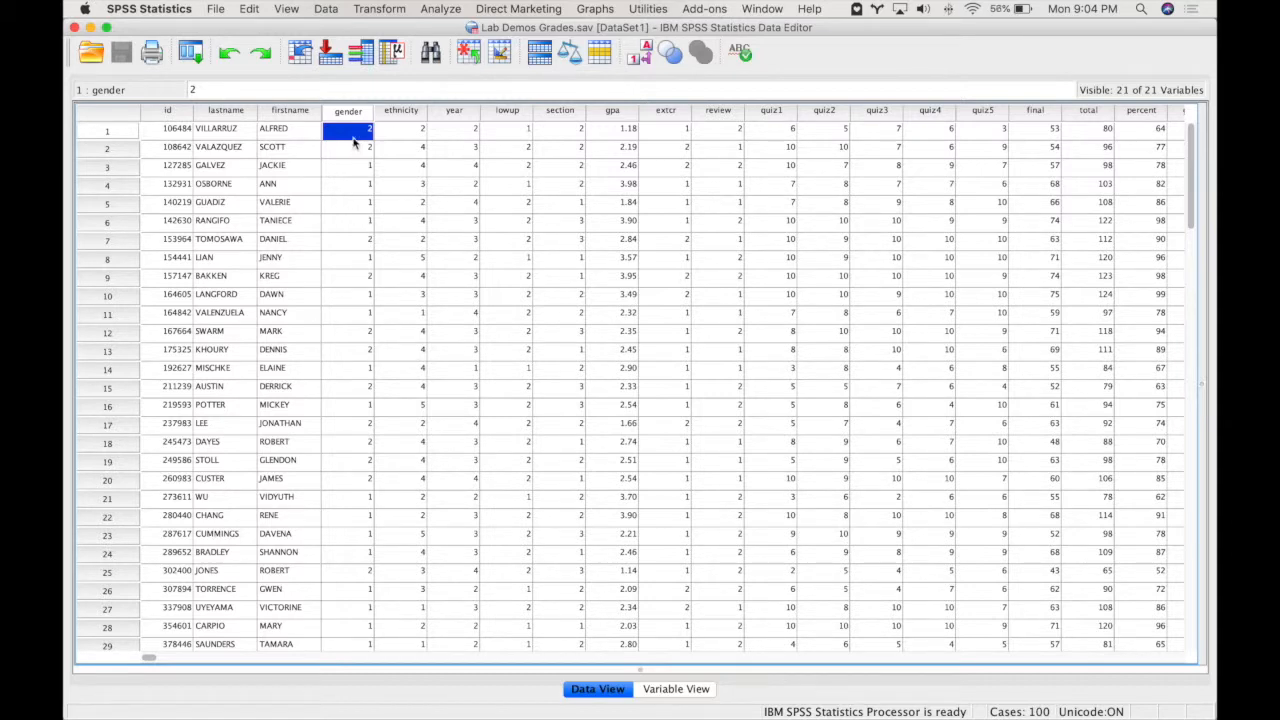
{"action": "mouse_move", "coordinate": [356, 140]}
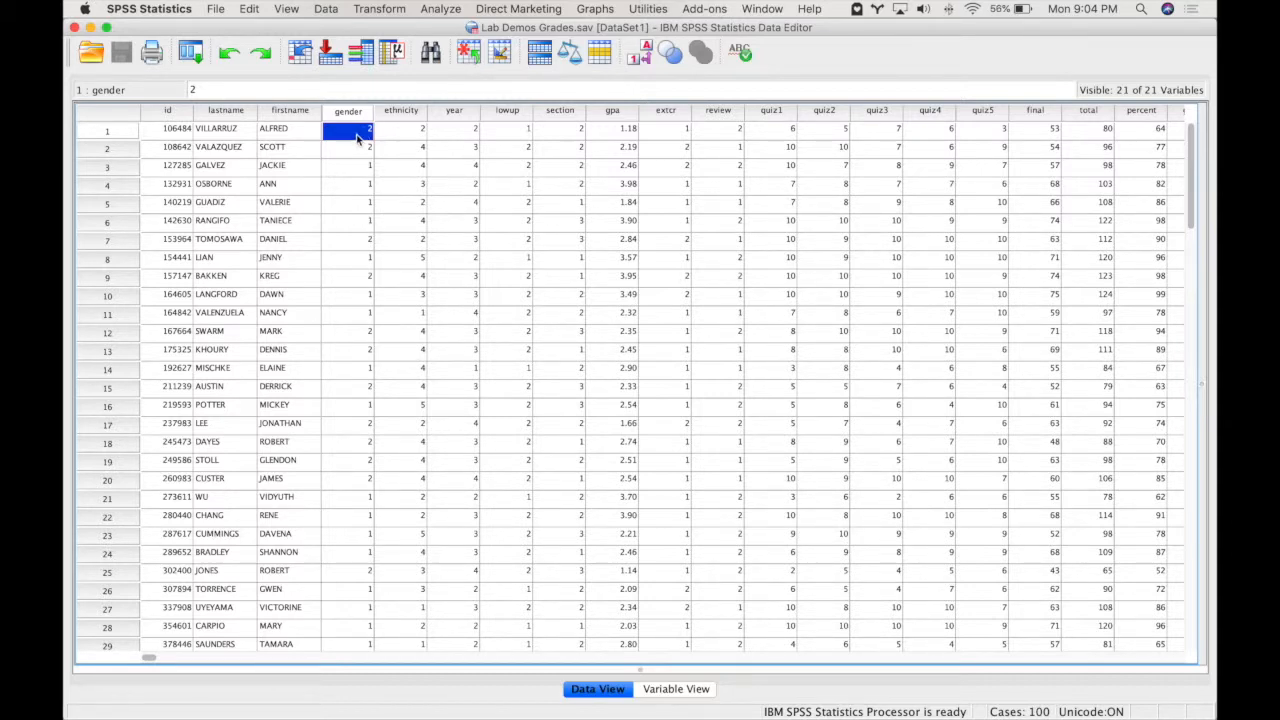
{"action": "mouse_move", "coordinate": [454, 128]}
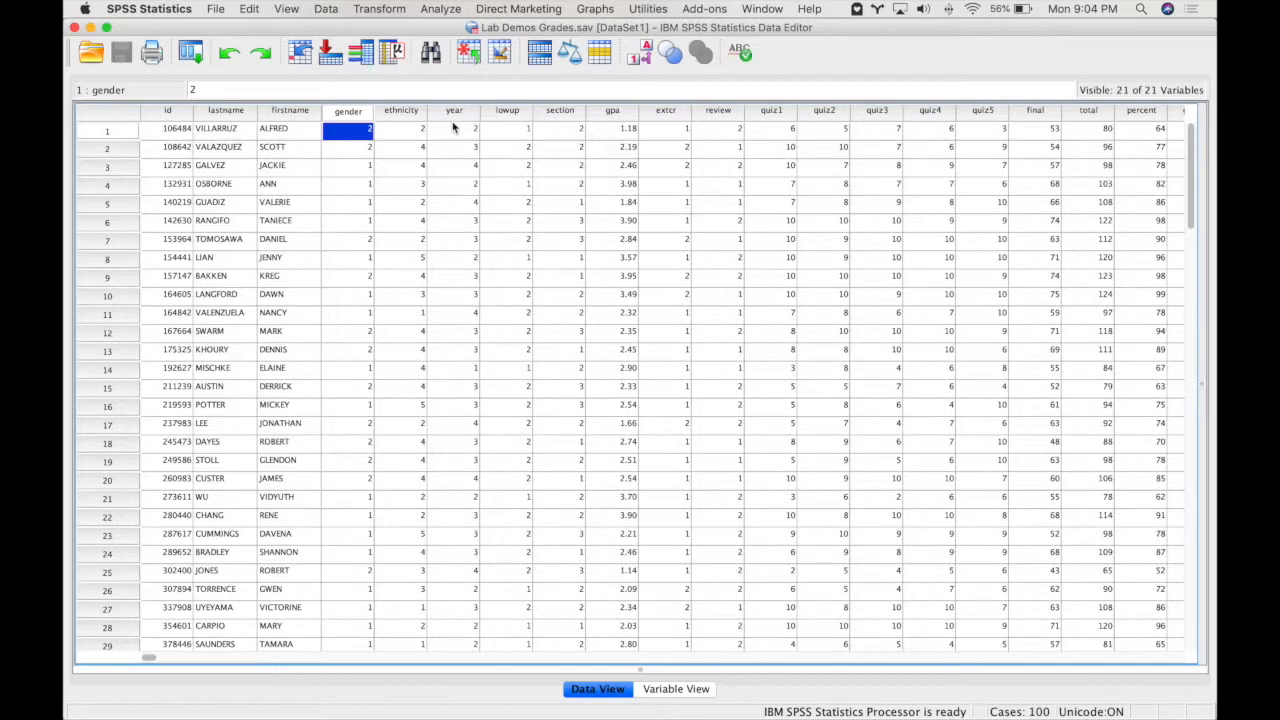
{"action": "mouse_move", "coordinate": [360, 242]}
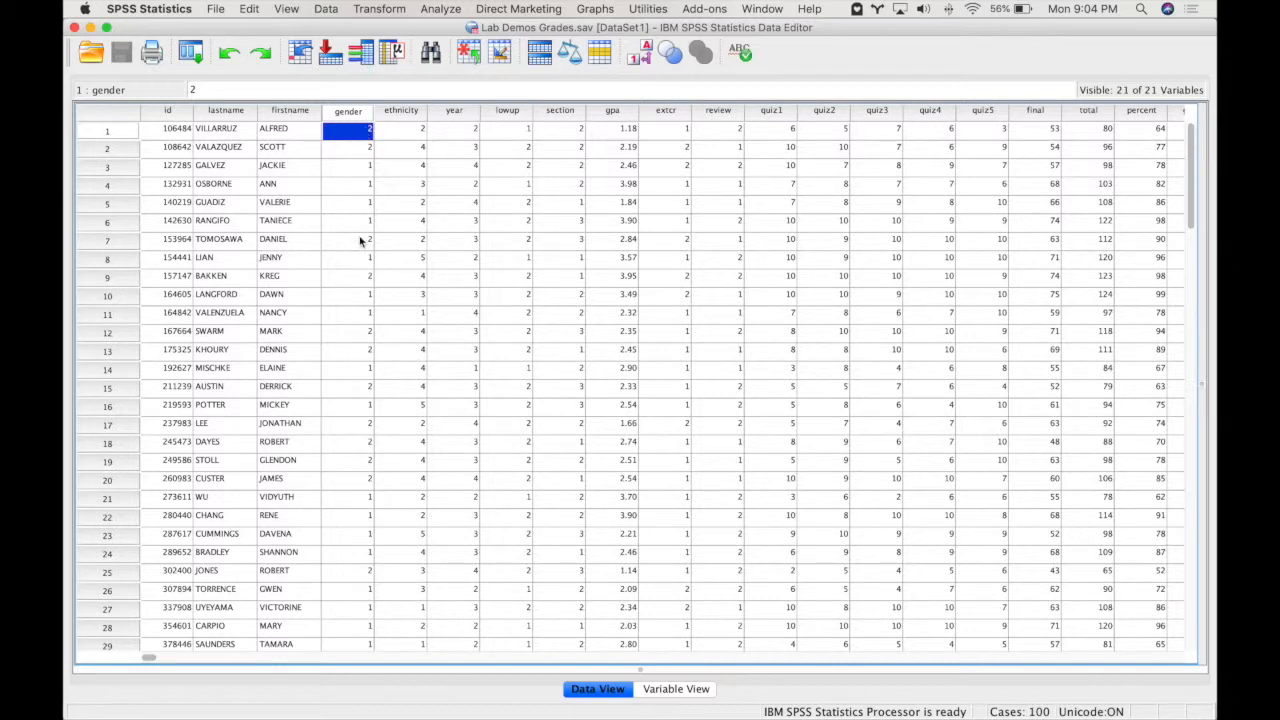
{"action": "left_click", "coordinate": [348, 110]}
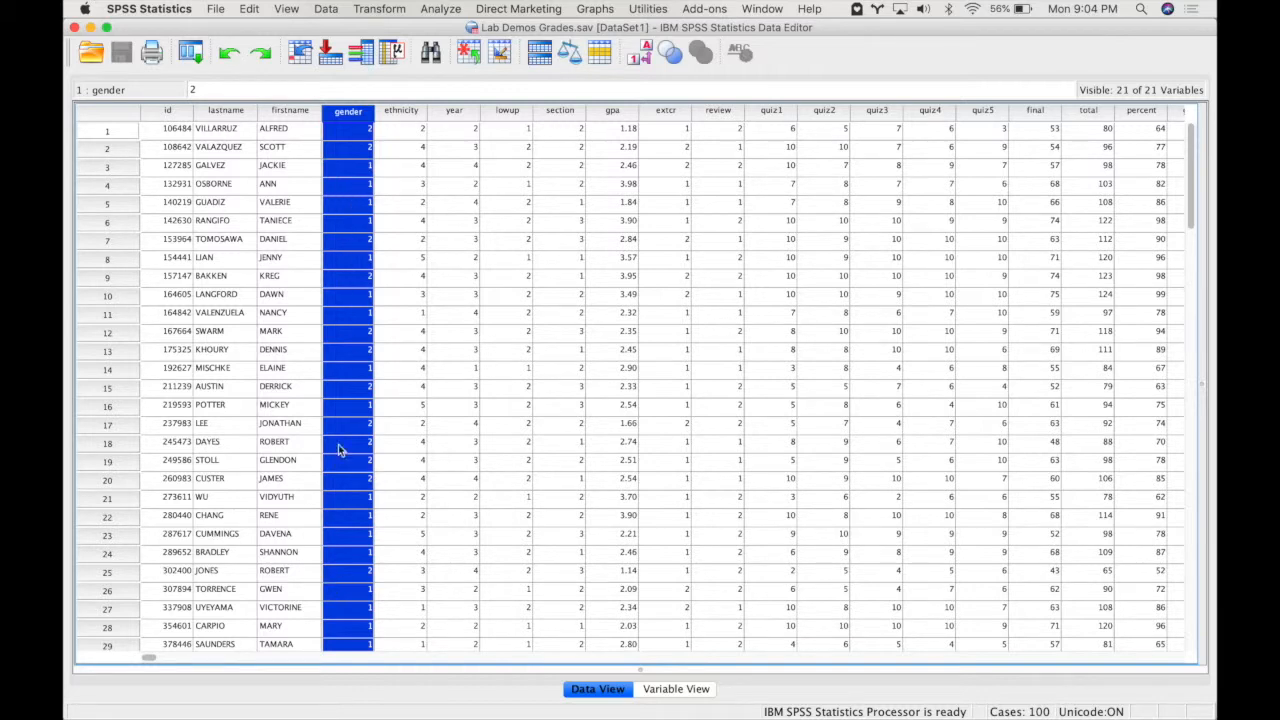
{"action": "mouse_move", "coordinate": [350, 280]}
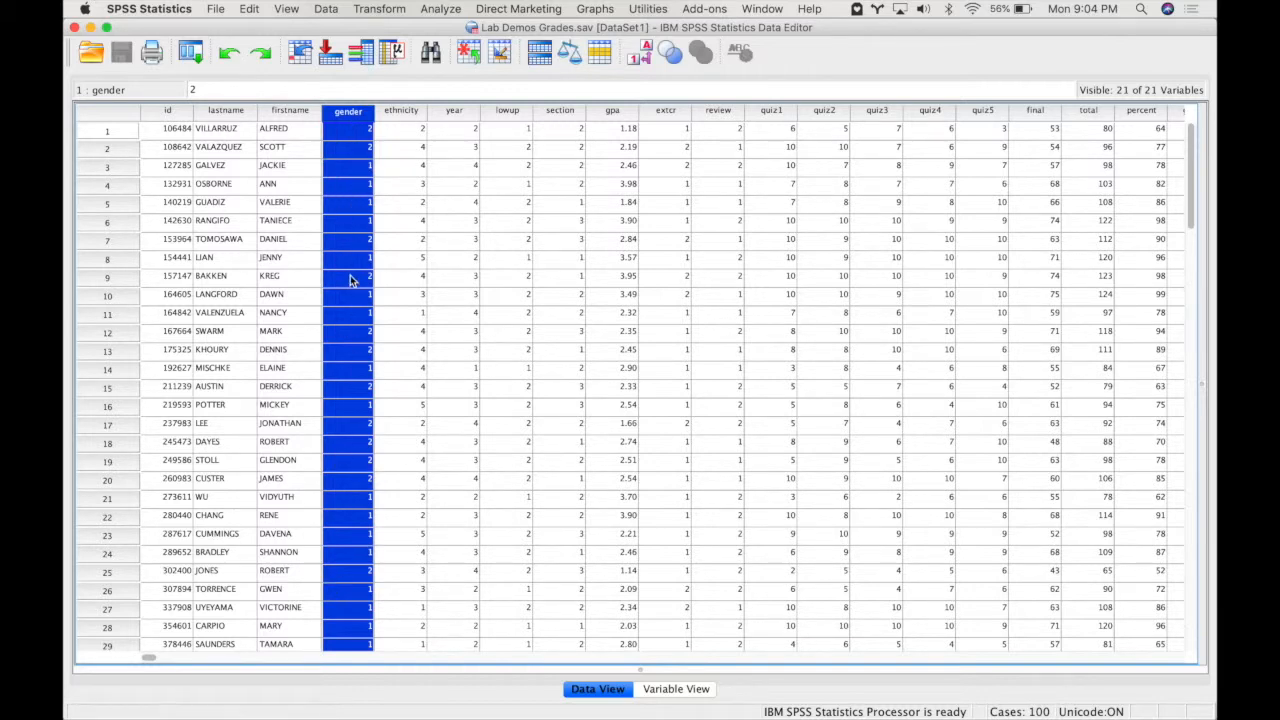
{"action": "mouse_move", "coordinate": [778, 112]}
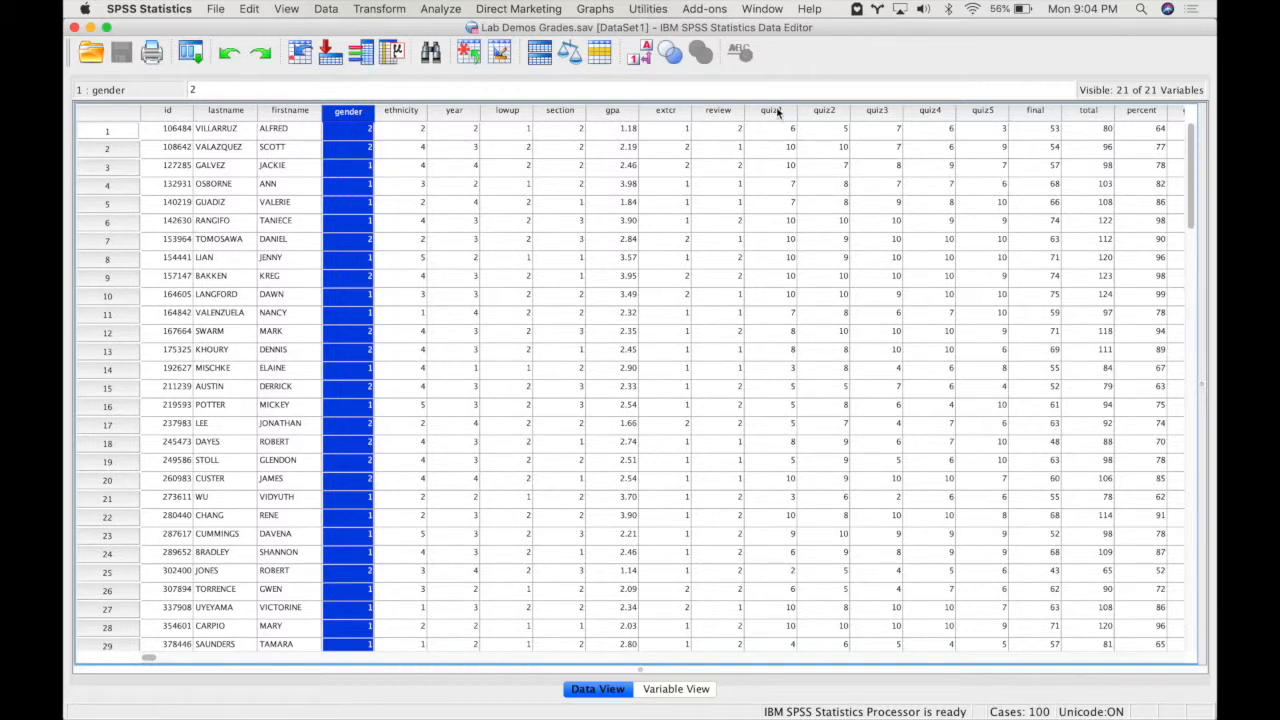
{"action": "left_click", "coordinate": [770, 110]}
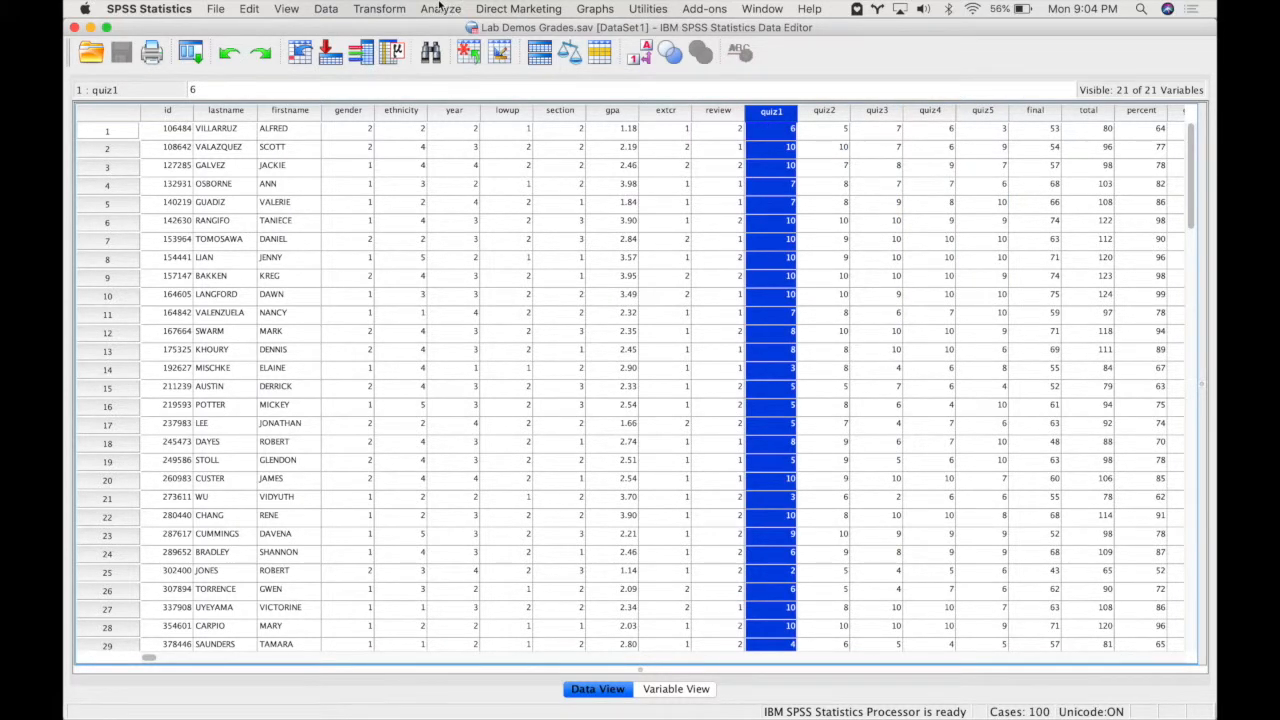
- Start a Repeated Measures analysis from the General Linear Model menu
{"action": "left_click", "coordinate": [440, 8]}
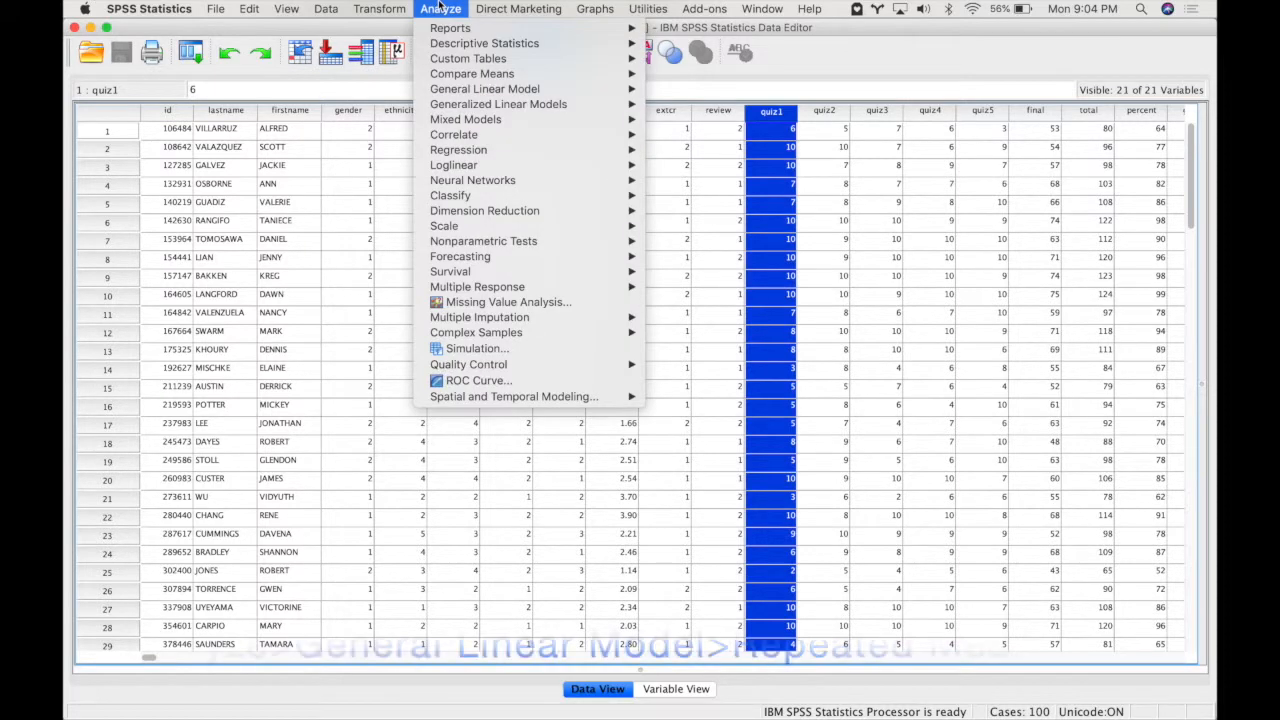
{"action": "mouse_move", "coordinate": [498, 104]}
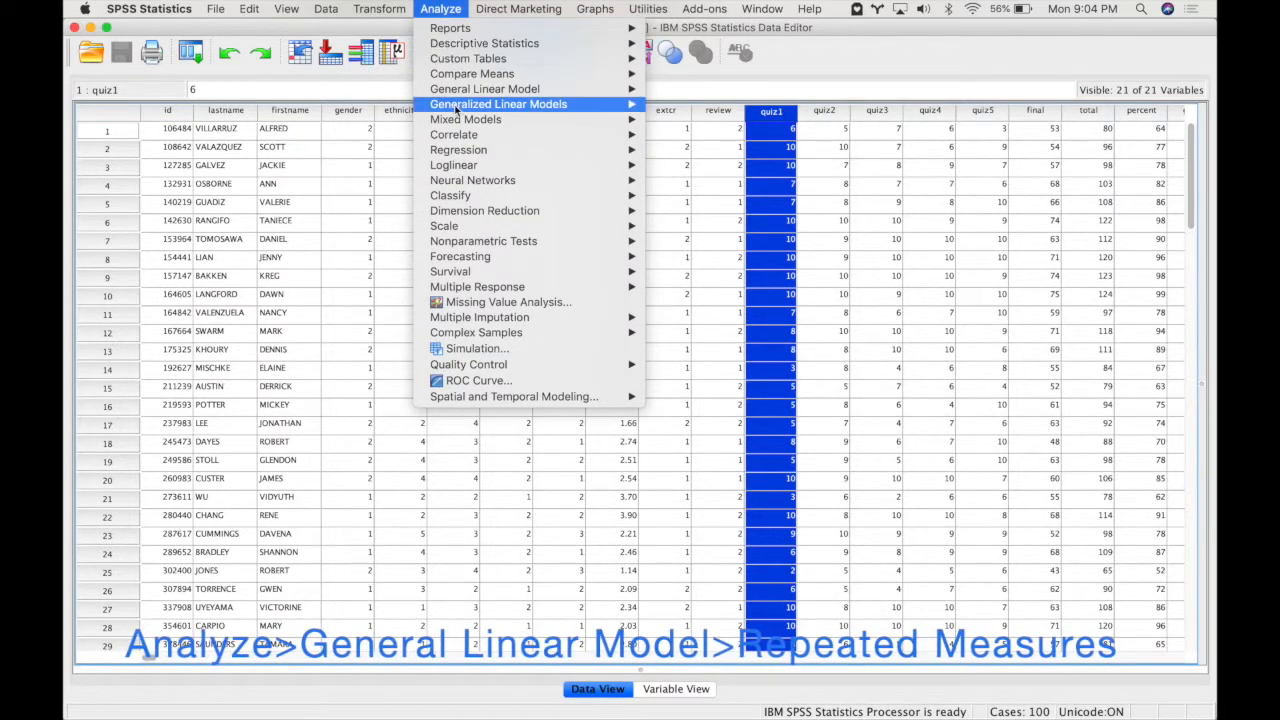
{"action": "mouse_move", "coordinate": [484, 88]}
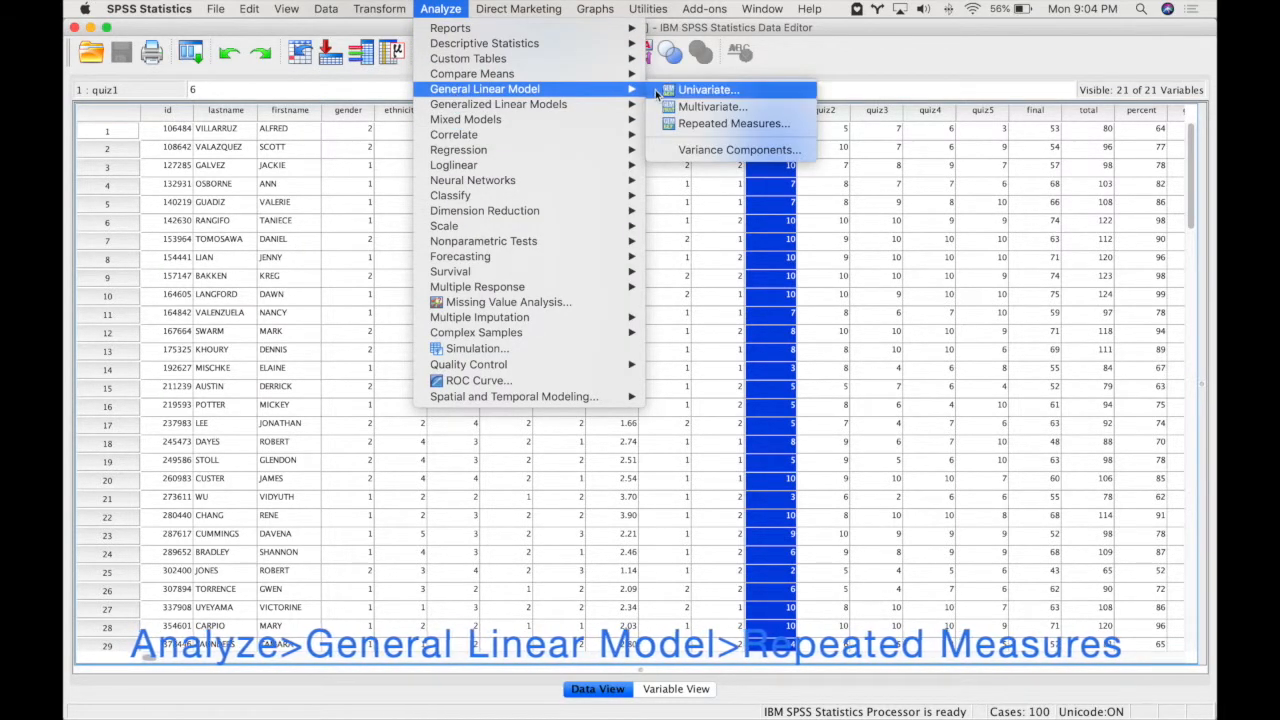
{"action": "mouse_move", "coordinate": [732, 124]}
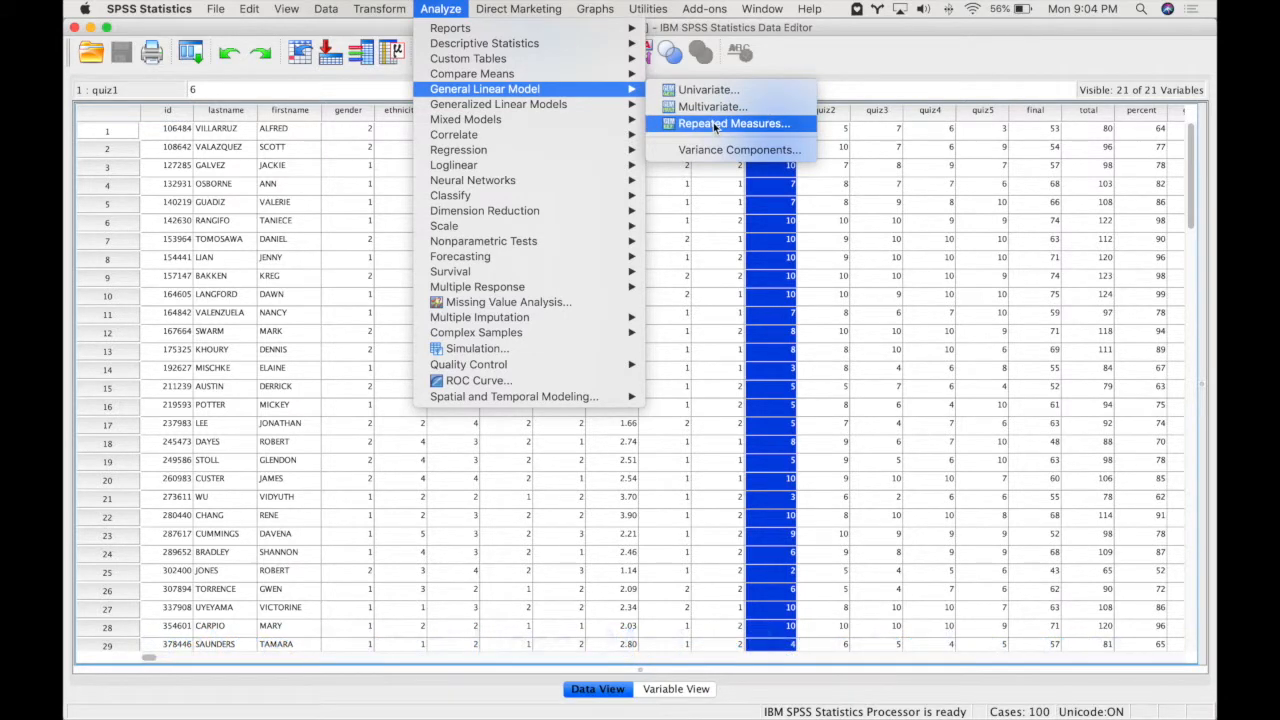
{"action": "left_click", "coordinate": [732, 124]}
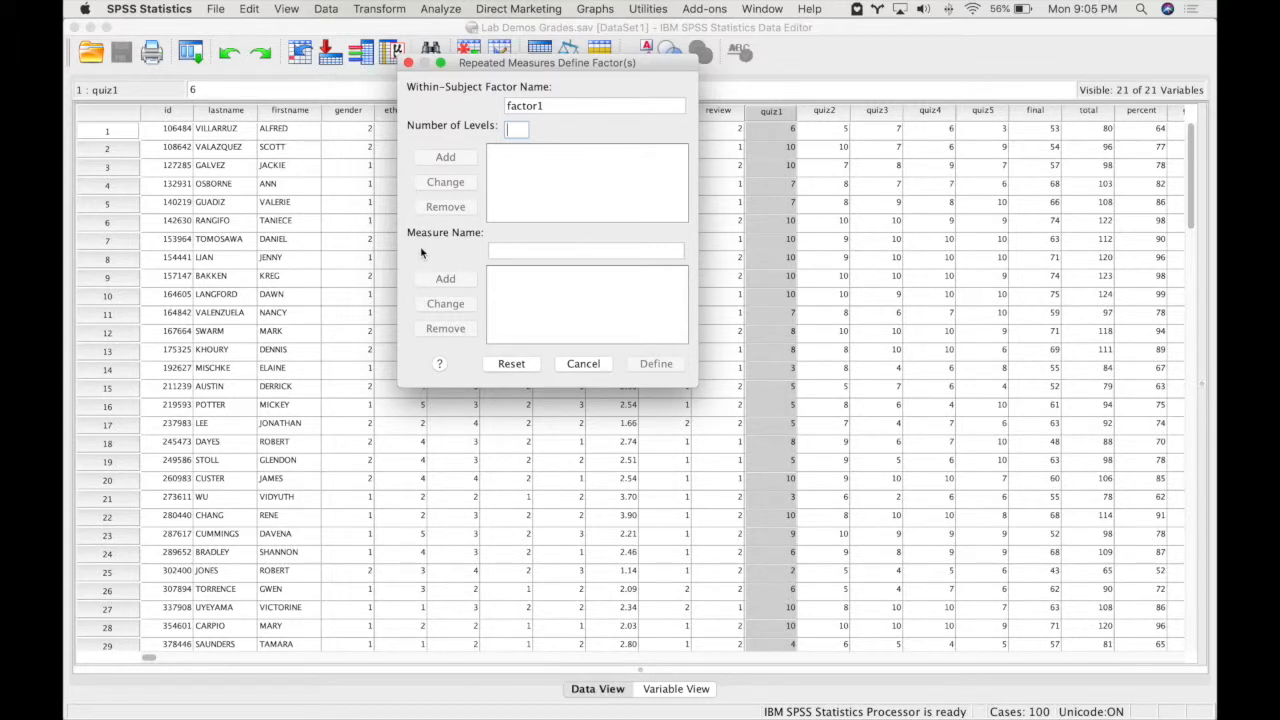
{"action": "mouse_move", "coordinate": [656, 216]}
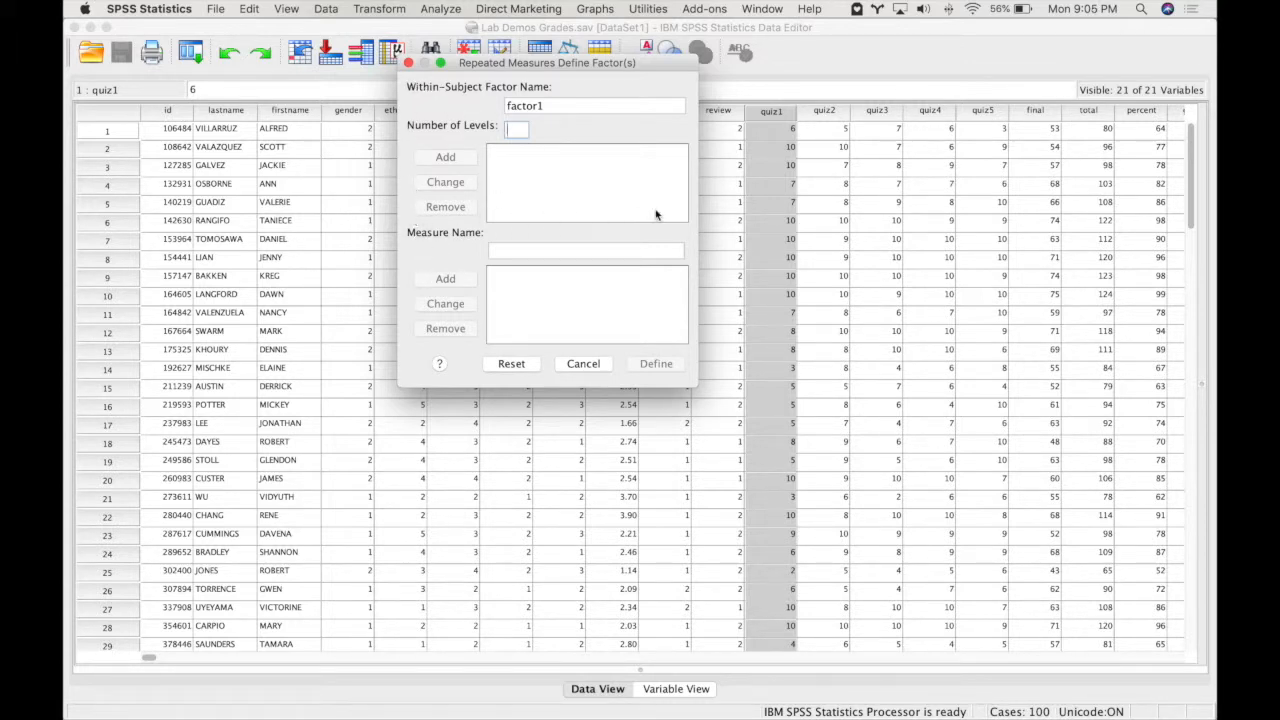
- Add a within-subject factor named Time with 5 levels and continue to Define
{"action": "left_click", "coordinate": [596, 104]}
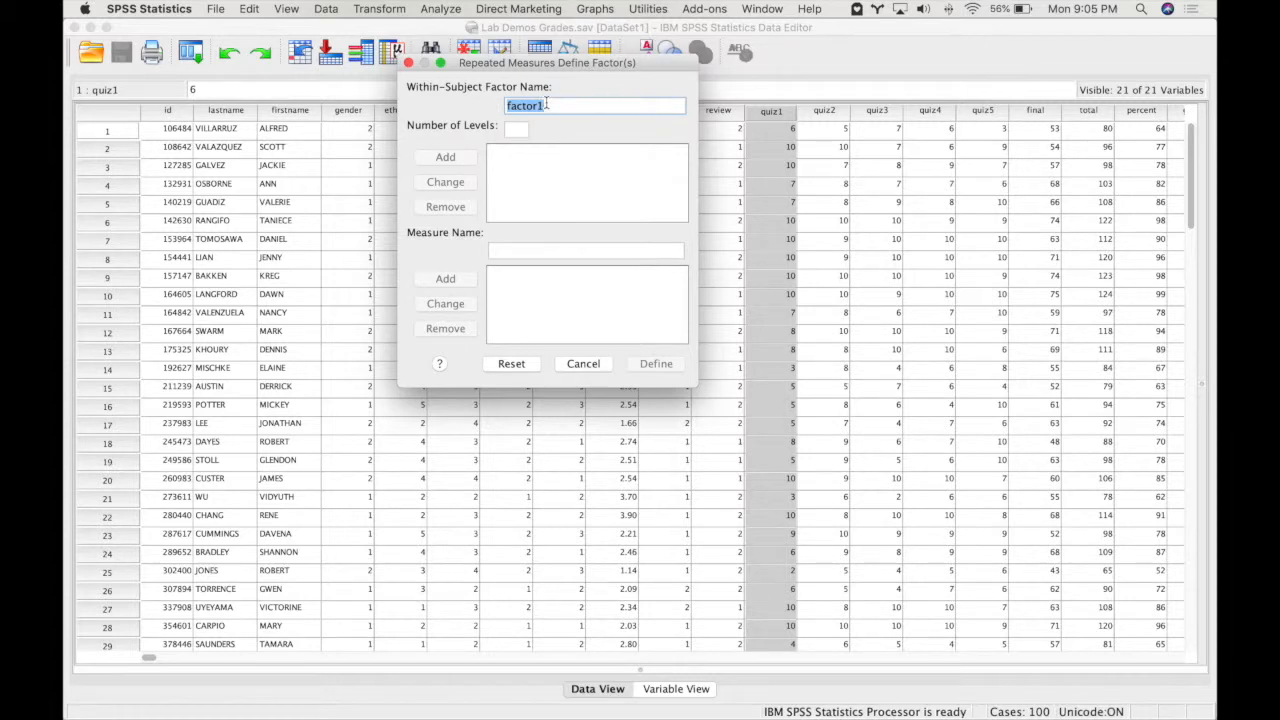
{"action": "type", "text": "Time"}
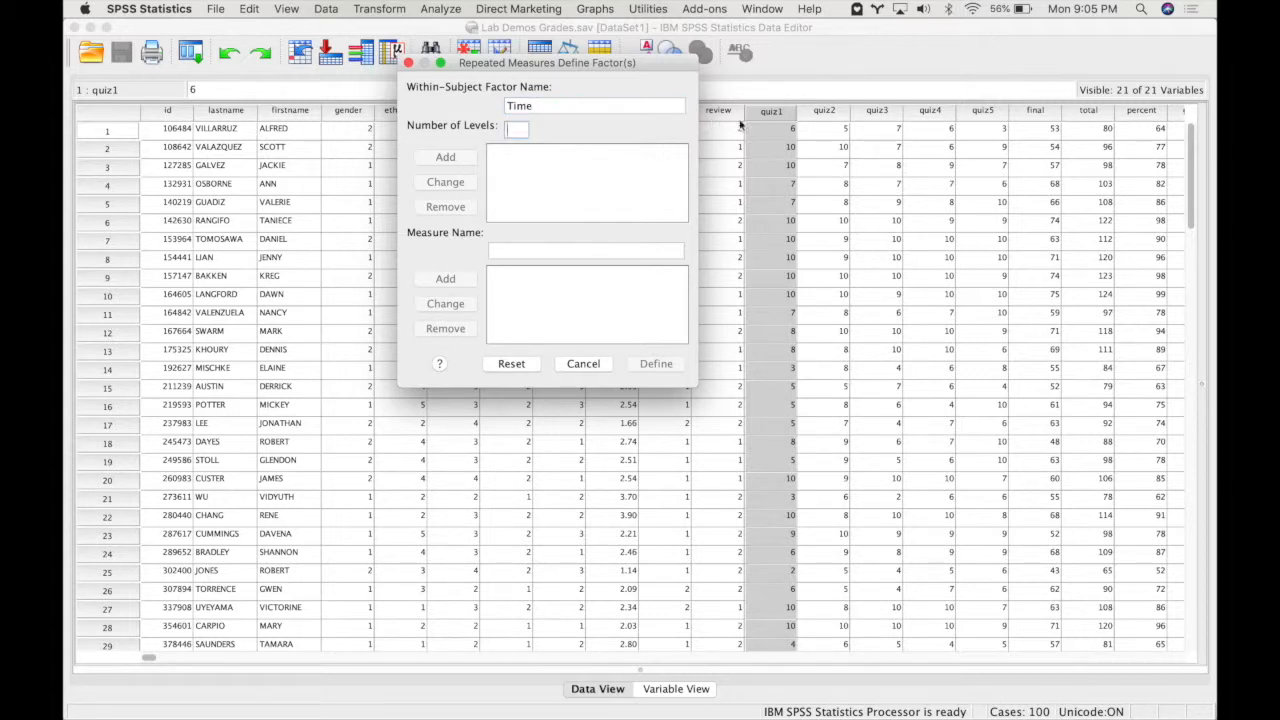
{"action": "mouse_move", "coordinate": [948, 114]}
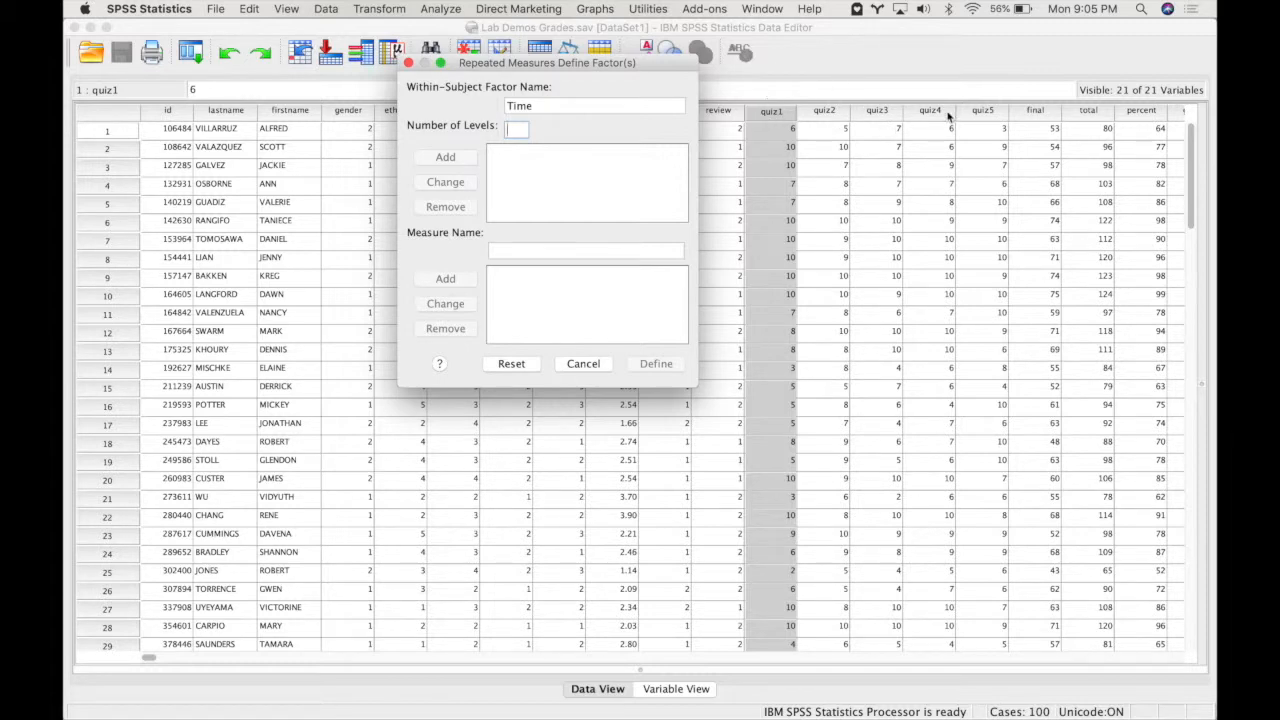
{"action": "mouse_move", "coordinate": [980, 128]}
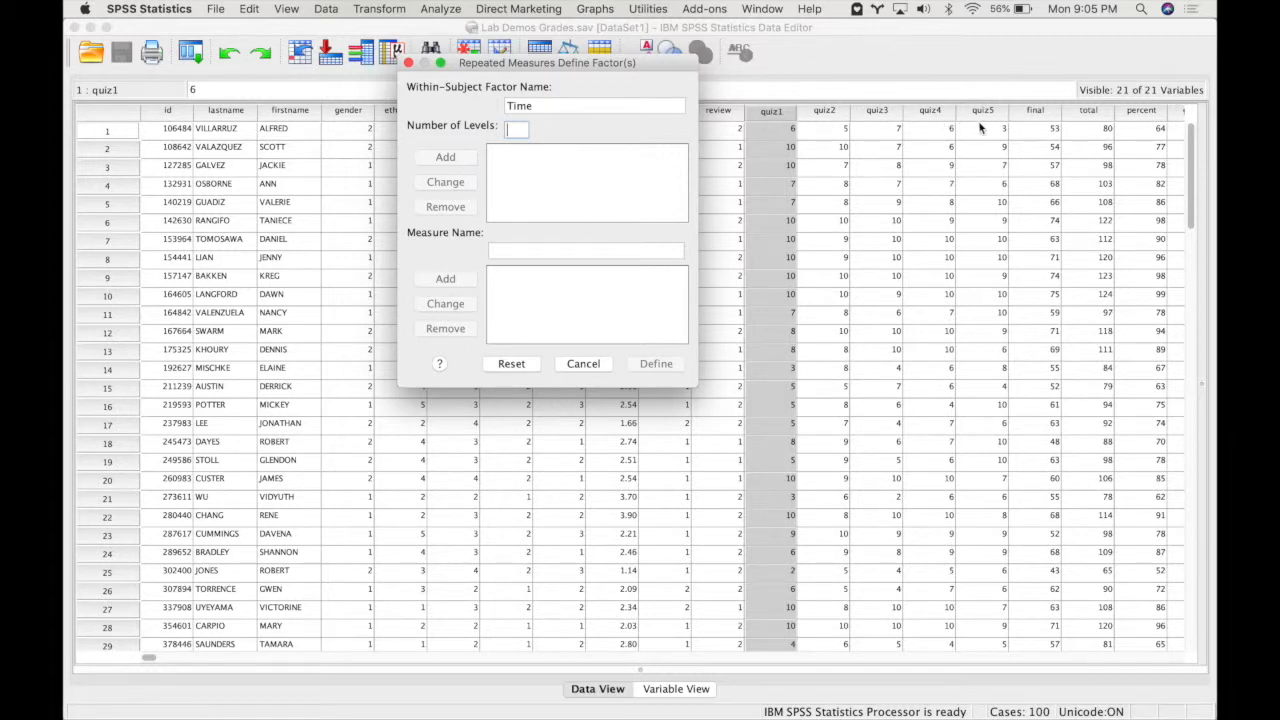
{"action": "type", "text": "5"}
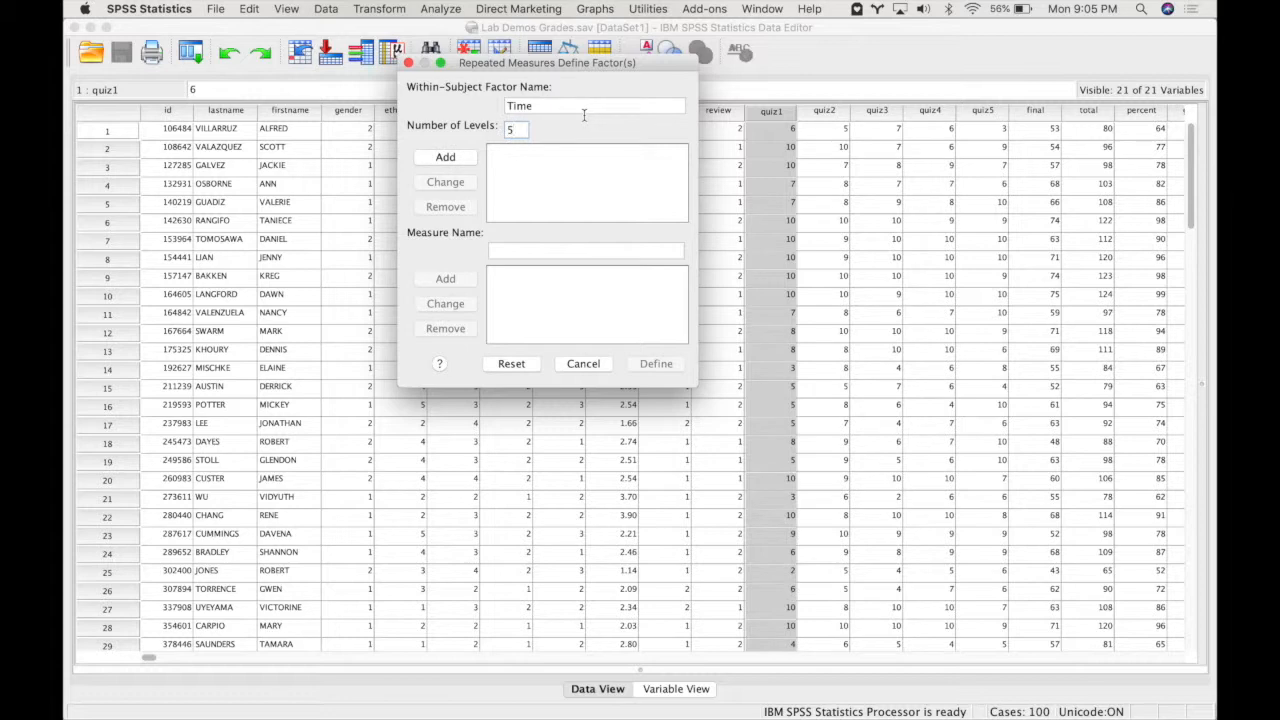
{"action": "left_click", "coordinate": [444, 156]}
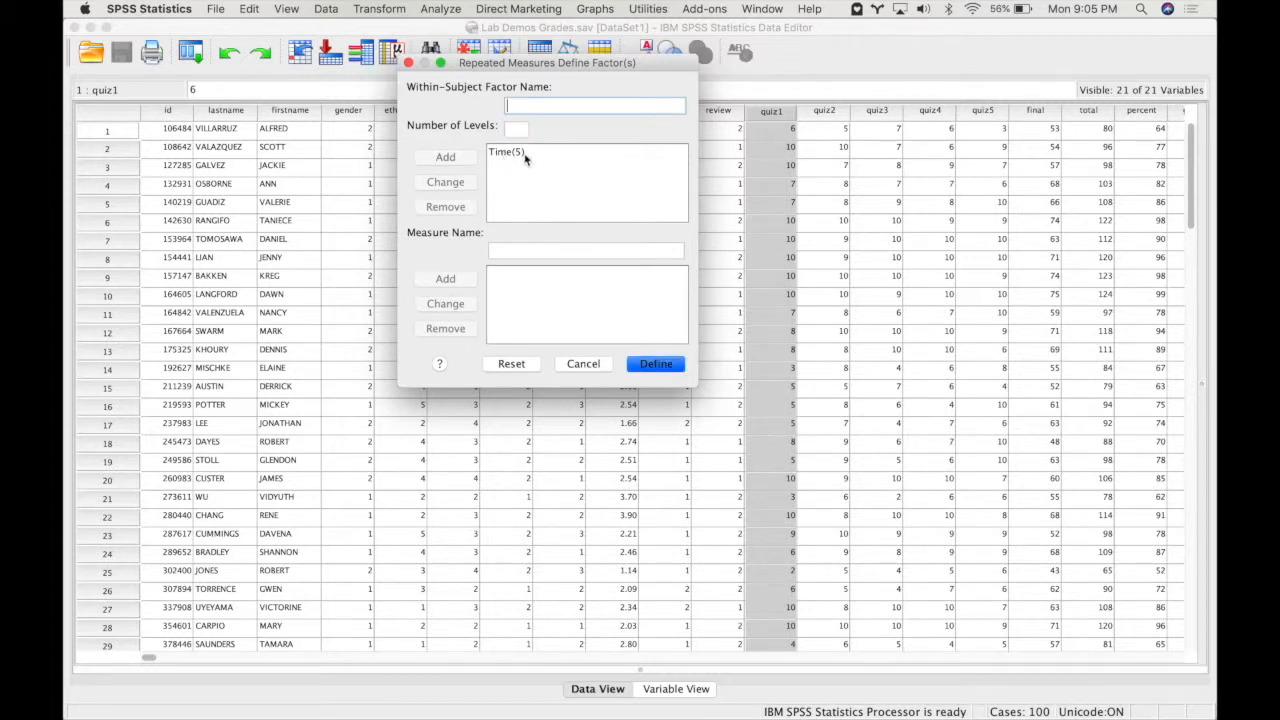
{"action": "mouse_move", "coordinate": [640, 204]}
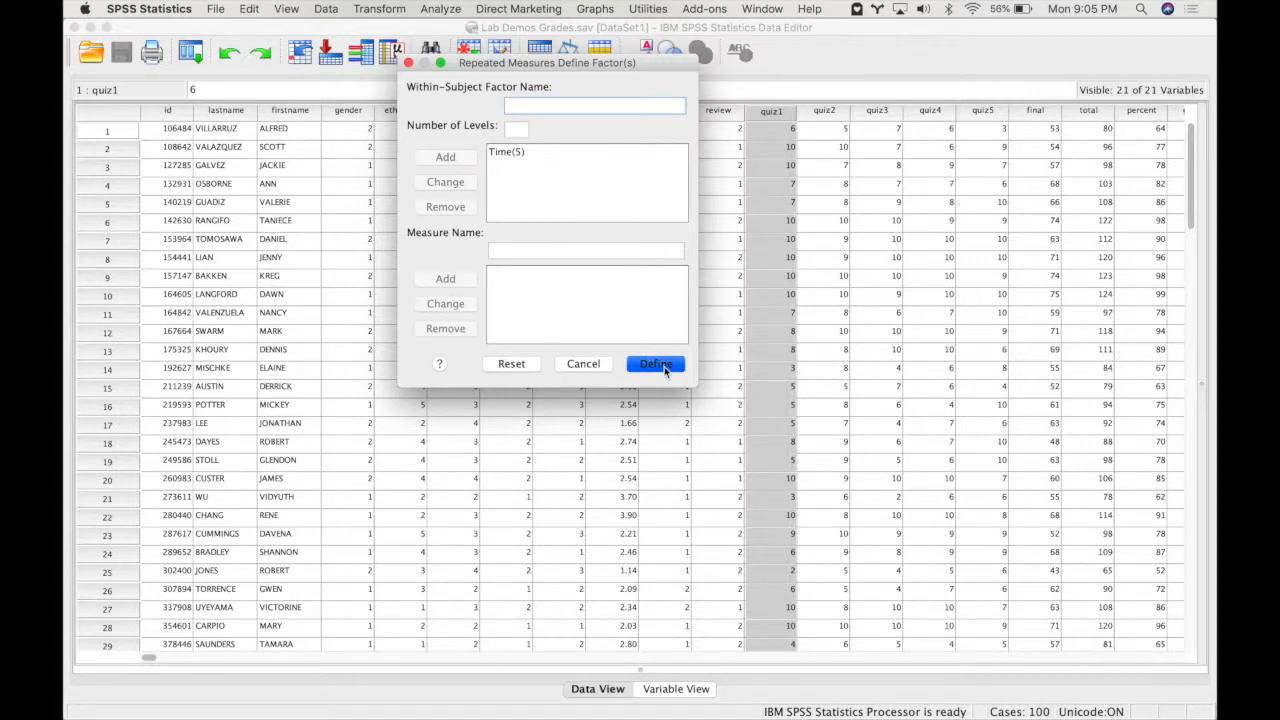
{"action": "left_click", "coordinate": [656, 364]}
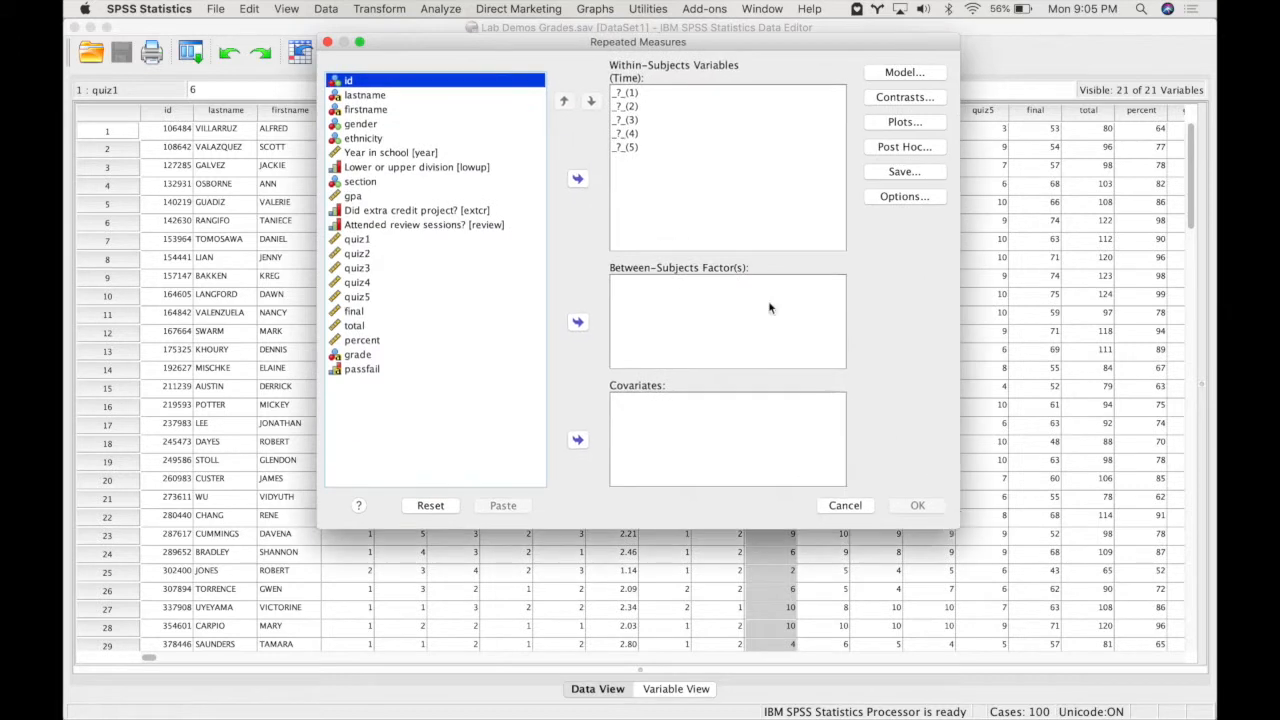
- Move quiz1 through quiz5 into the Within-Subjects Variables as the Time levels
{"action": "left_click", "coordinate": [660, 148]}
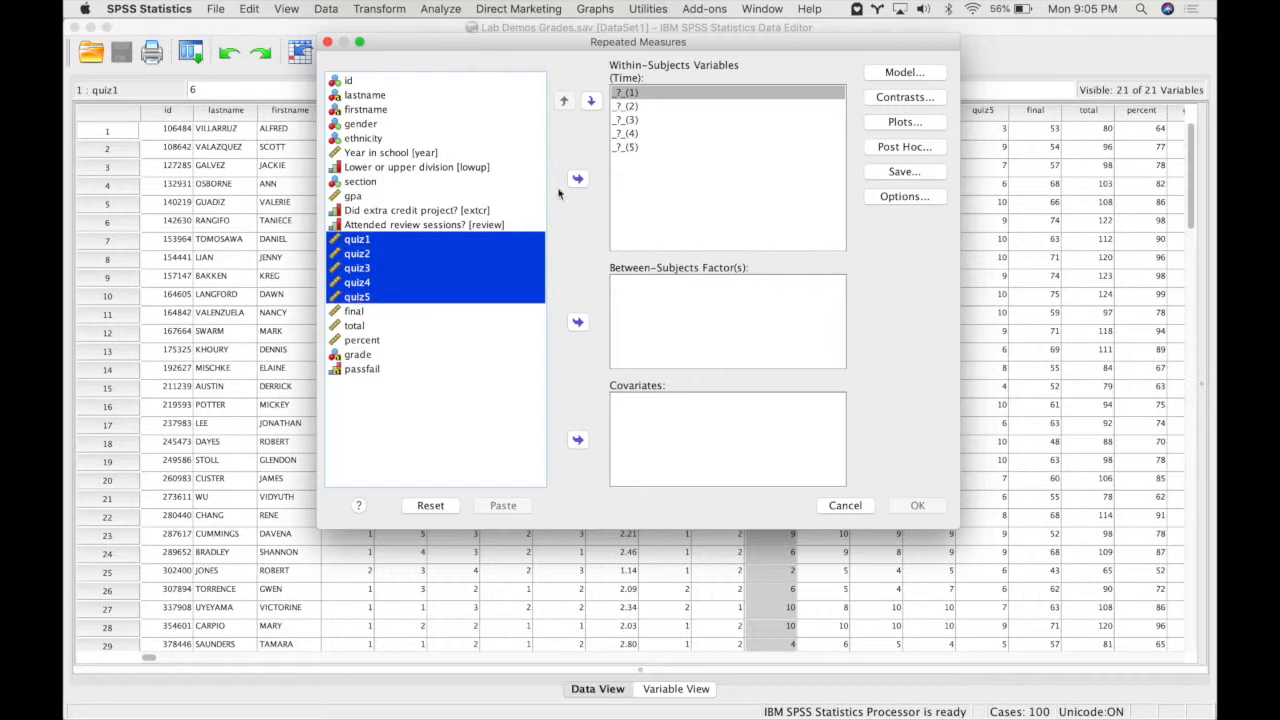
{"action": "left_click", "coordinate": [576, 178]}
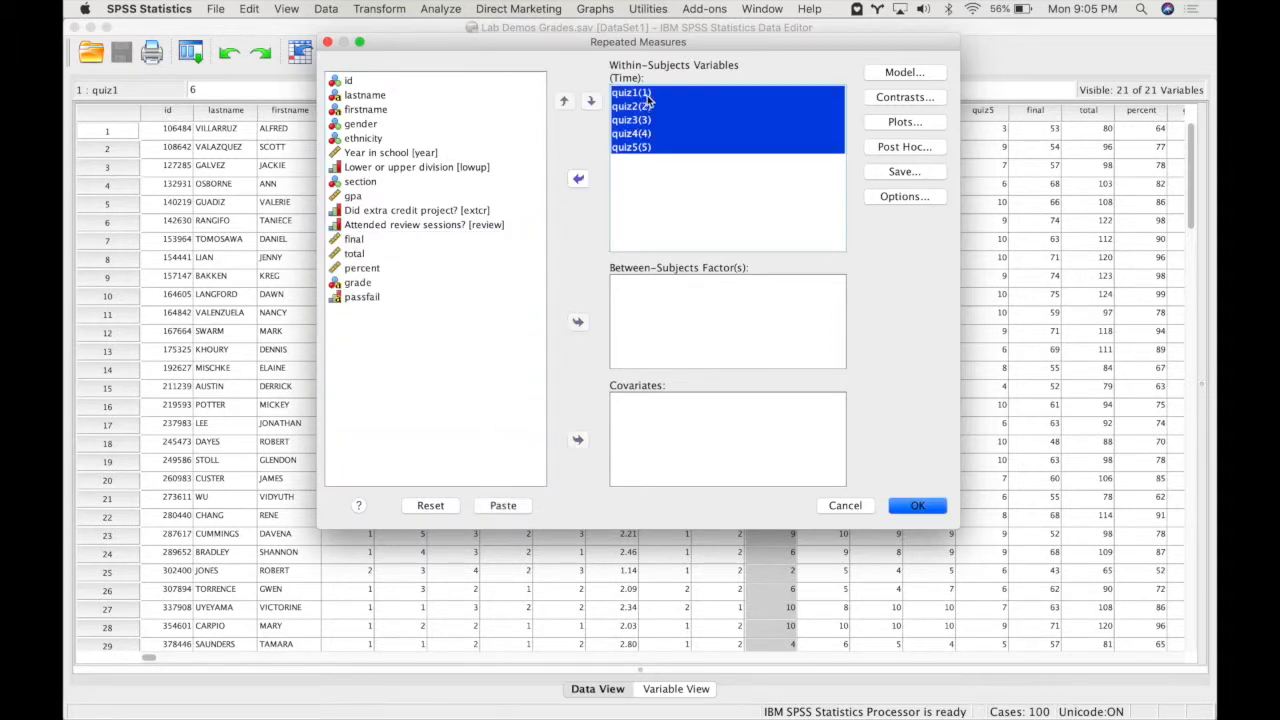
{"action": "left_click", "coordinate": [632, 148]}
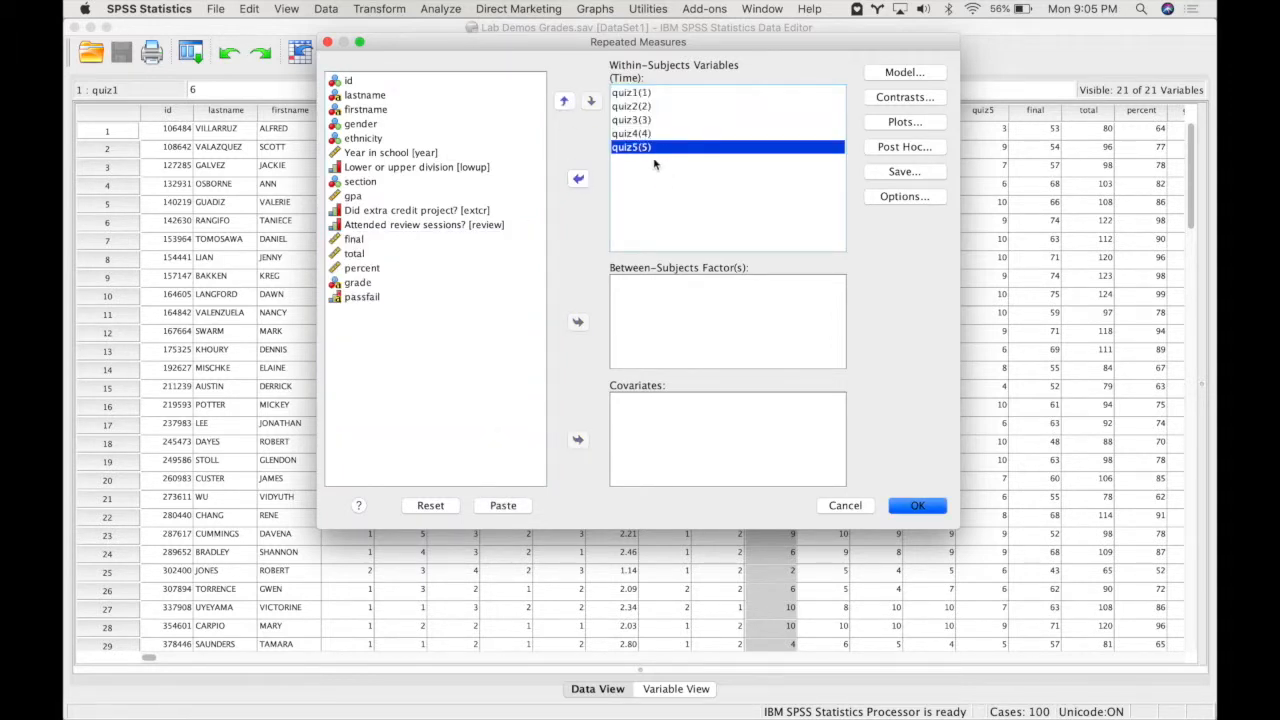
{"action": "left_click", "coordinate": [630, 92]}
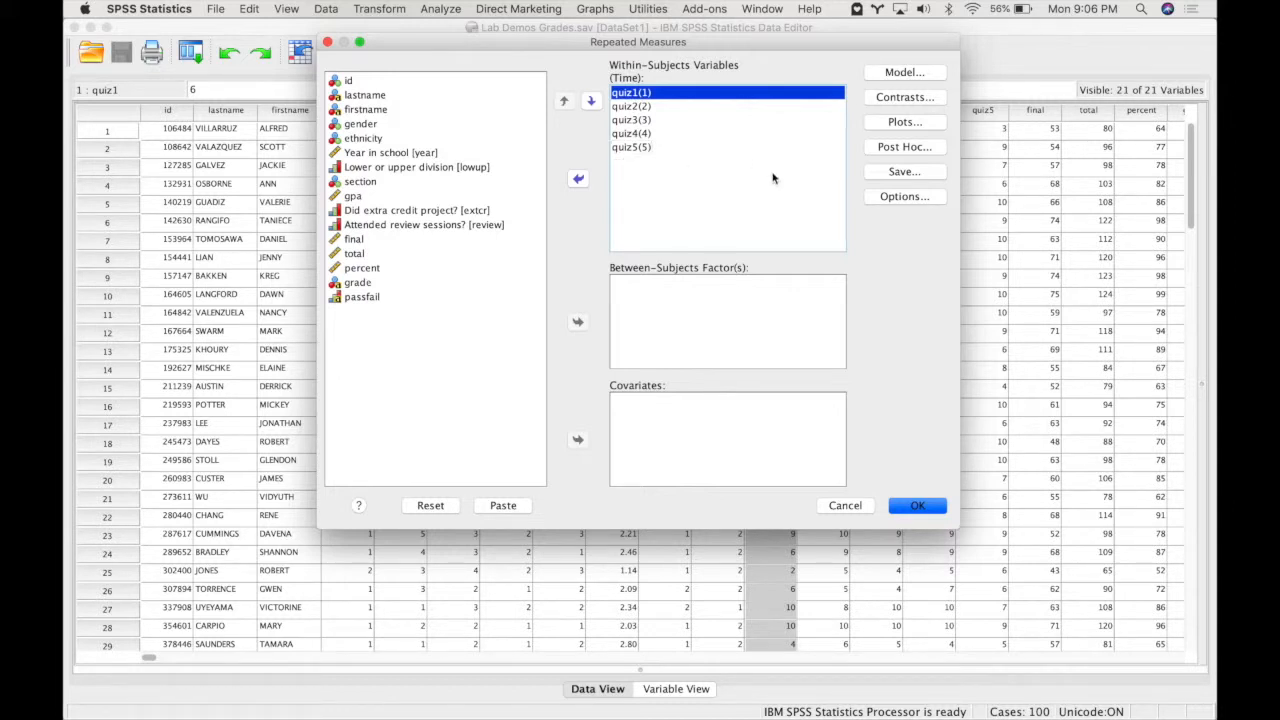
{"action": "mouse_move", "coordinate": [808, 210]}
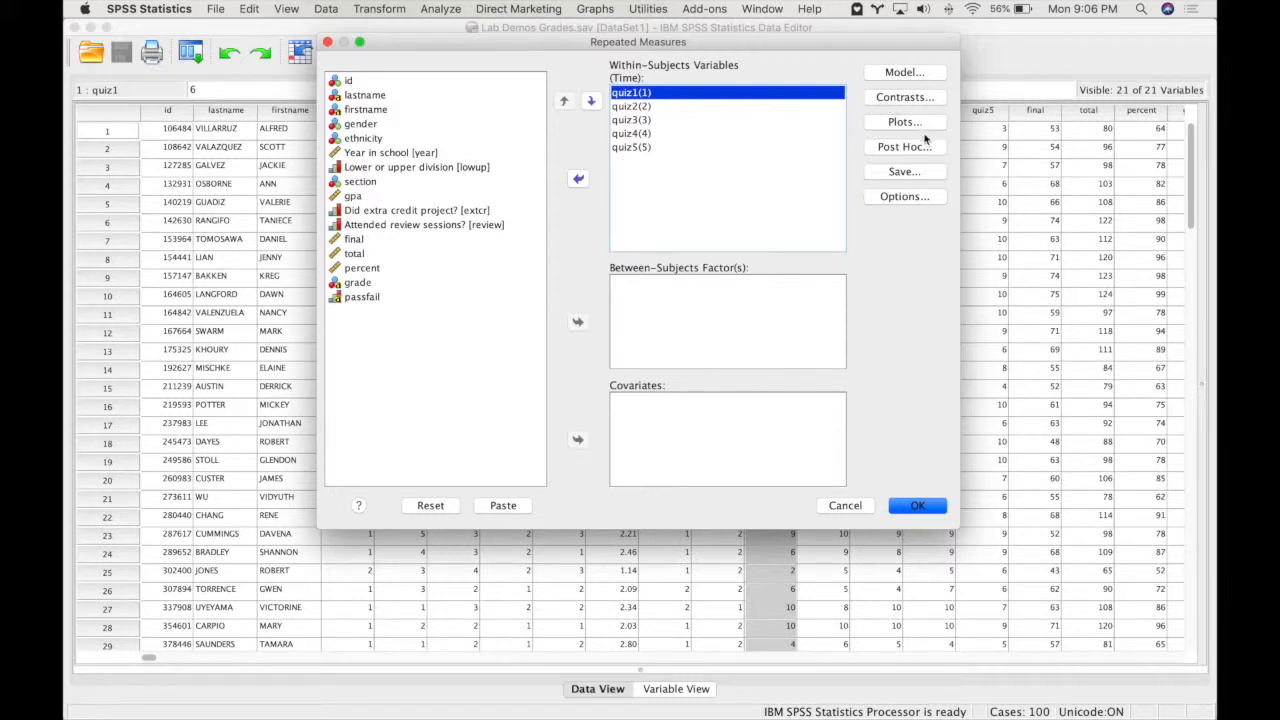
{"action": "left_click", "coordinate": [904, 122]}
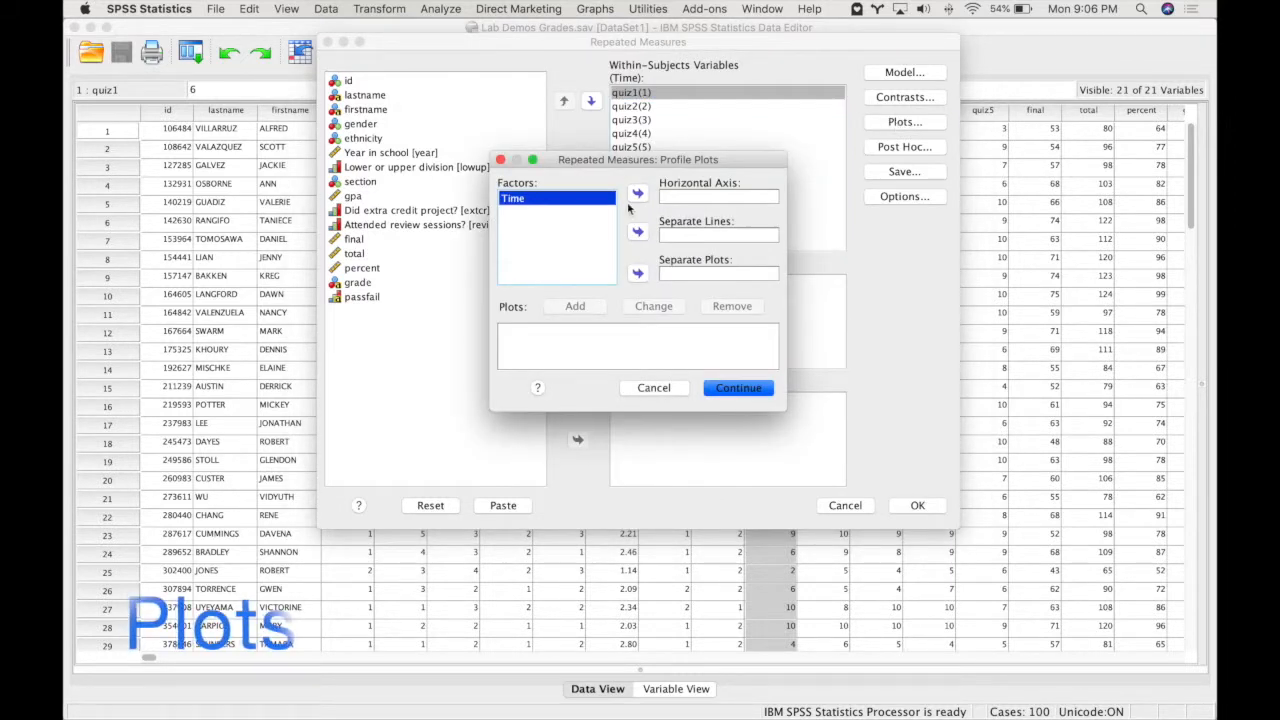
- Add a profile plot with Time on the horizontal axis and continue
{"action": "left_click", "coordinate": [636, 194]}
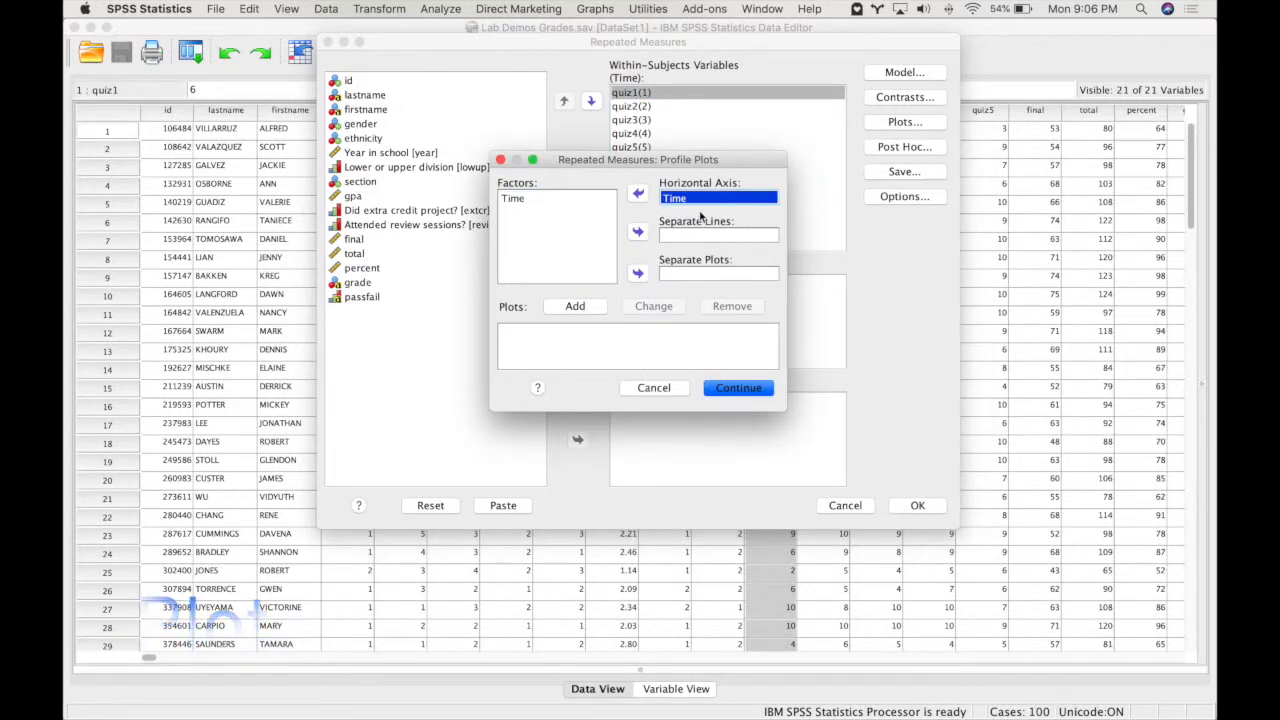
{"action": "left_click", "coordinate": [574, 306]}
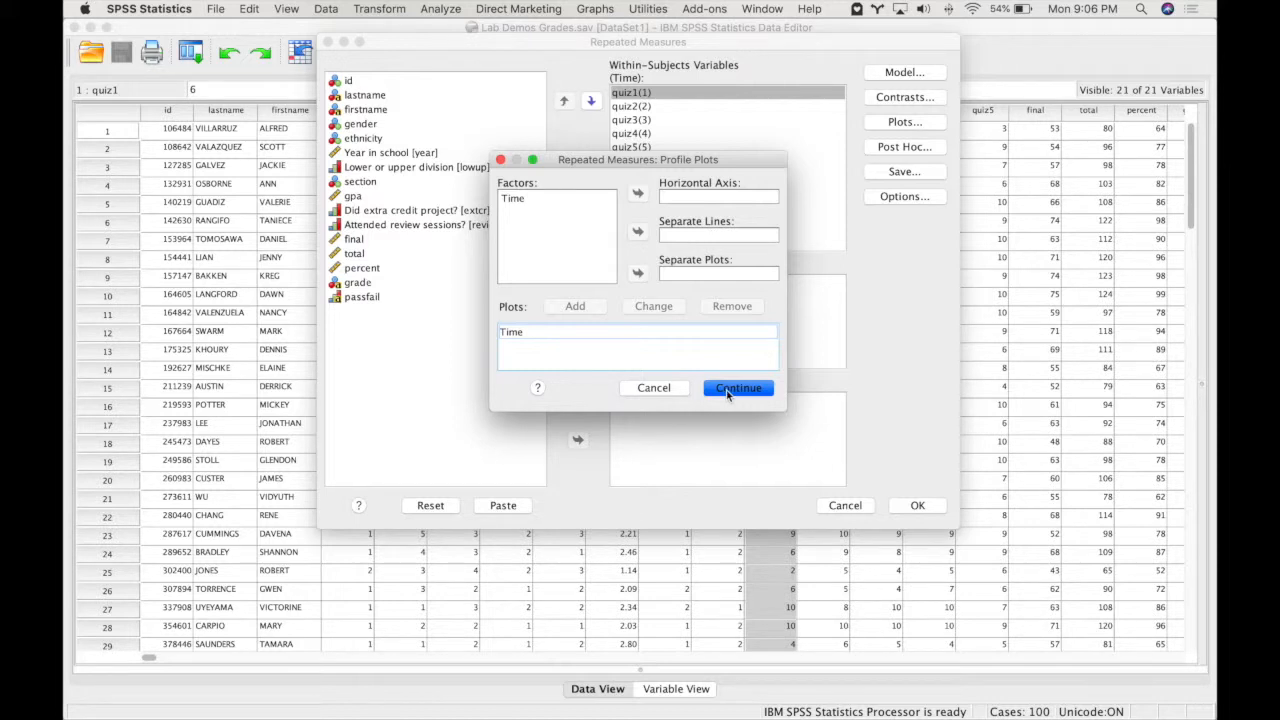
{"action": "left_click", "coordinate": [736, 388]}
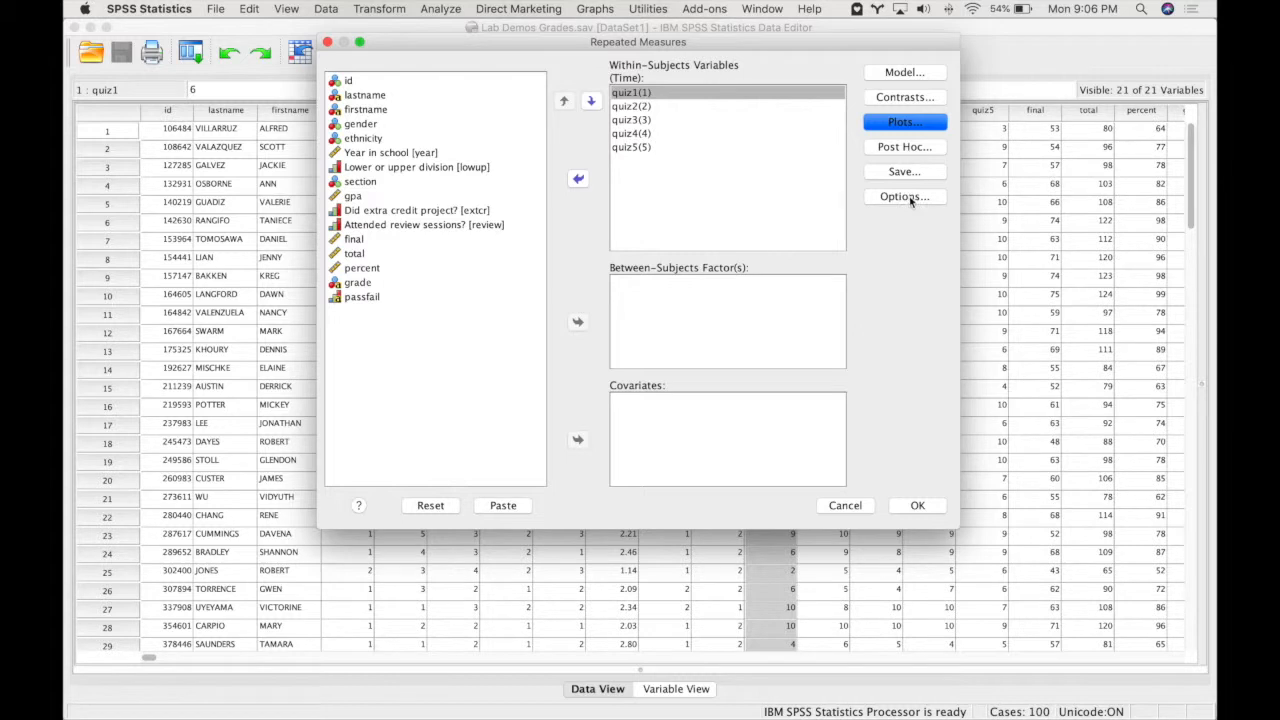
- Request descriptive statistics, effect size estimates and observed power, then run the analysis
{"action": "left_click", "coordinate": [904, 196]}
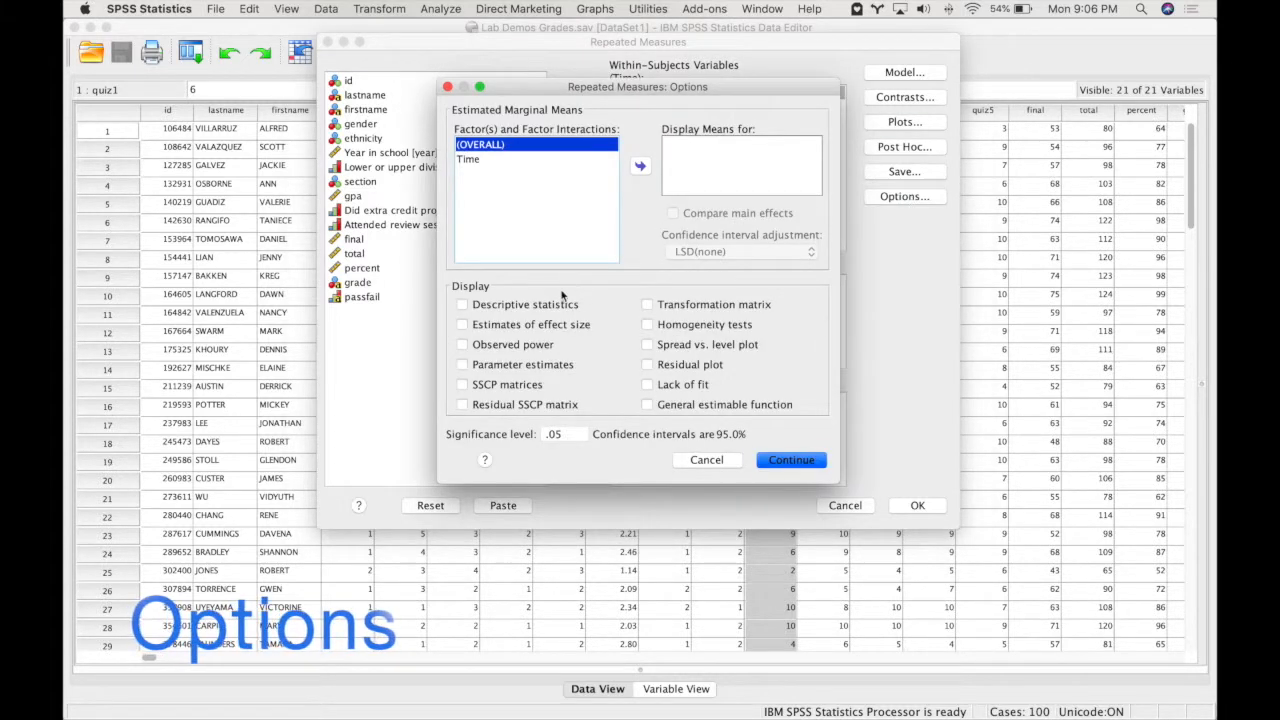
{"action": "left_click", "coordinate": [462, 304]}
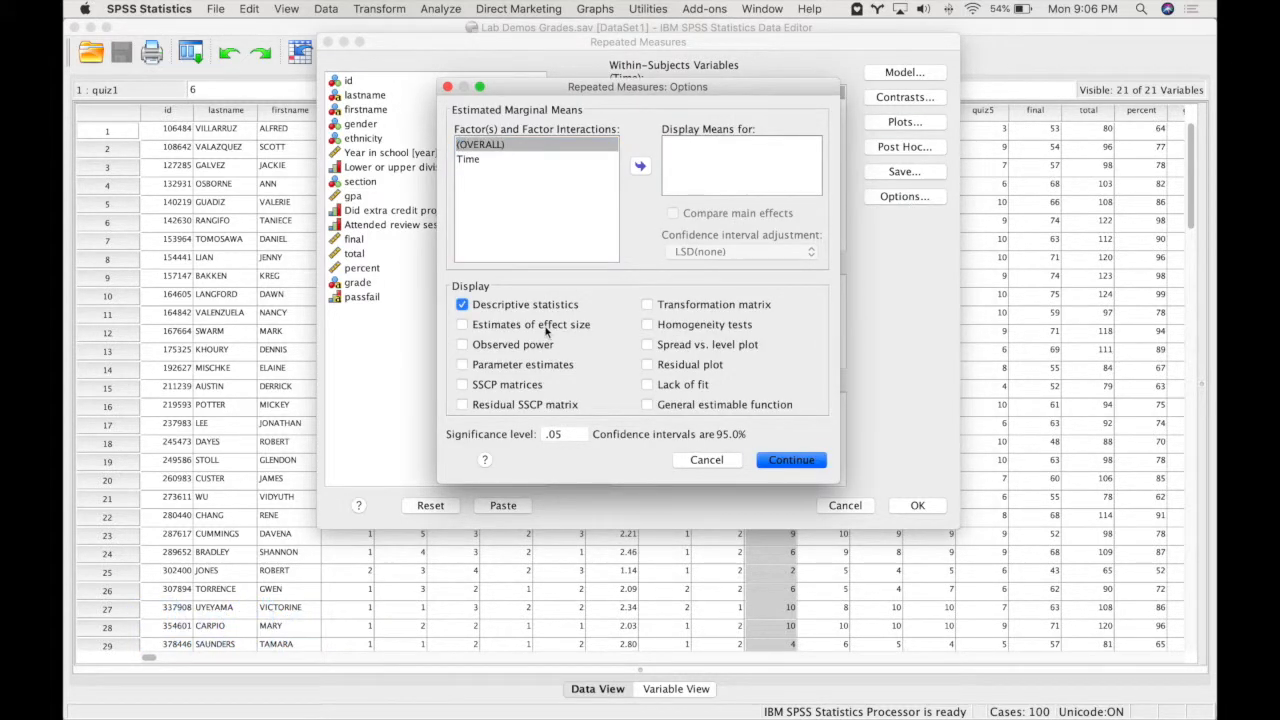
{"action": "left_click", "coordinate": [462, 344]}
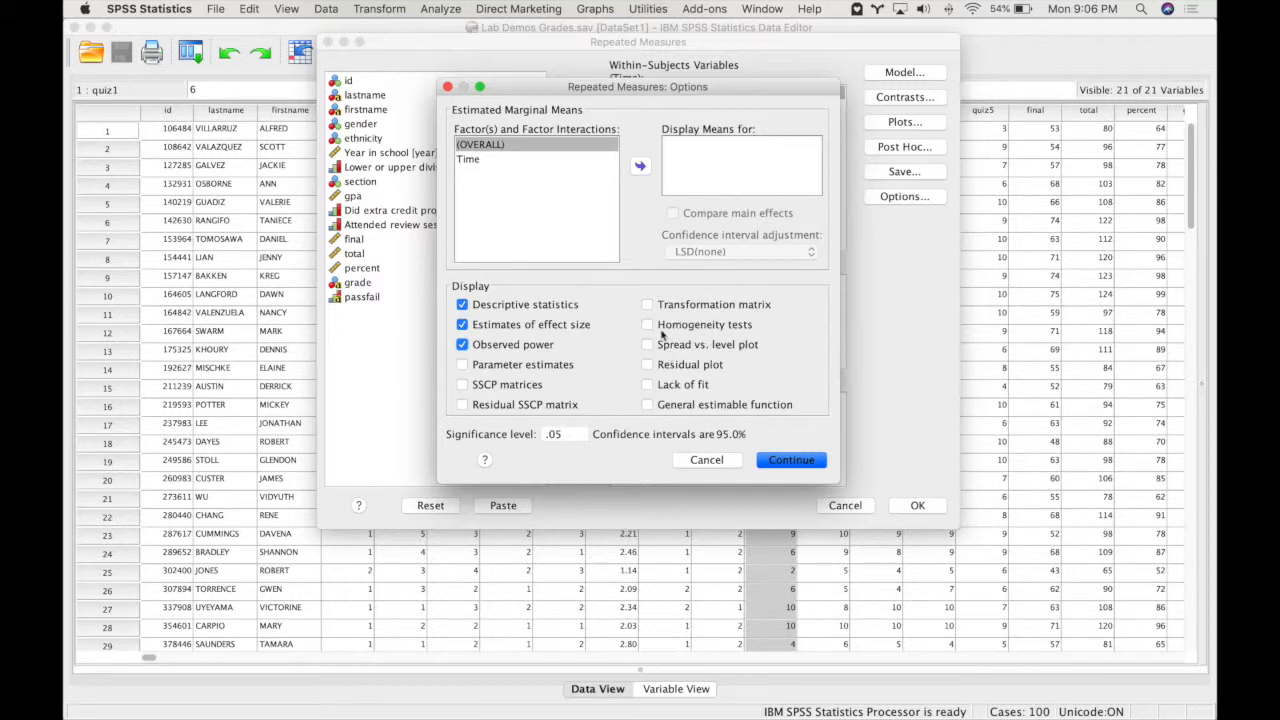
{"action": "mouse_move", "coordinate": [636, 330]}
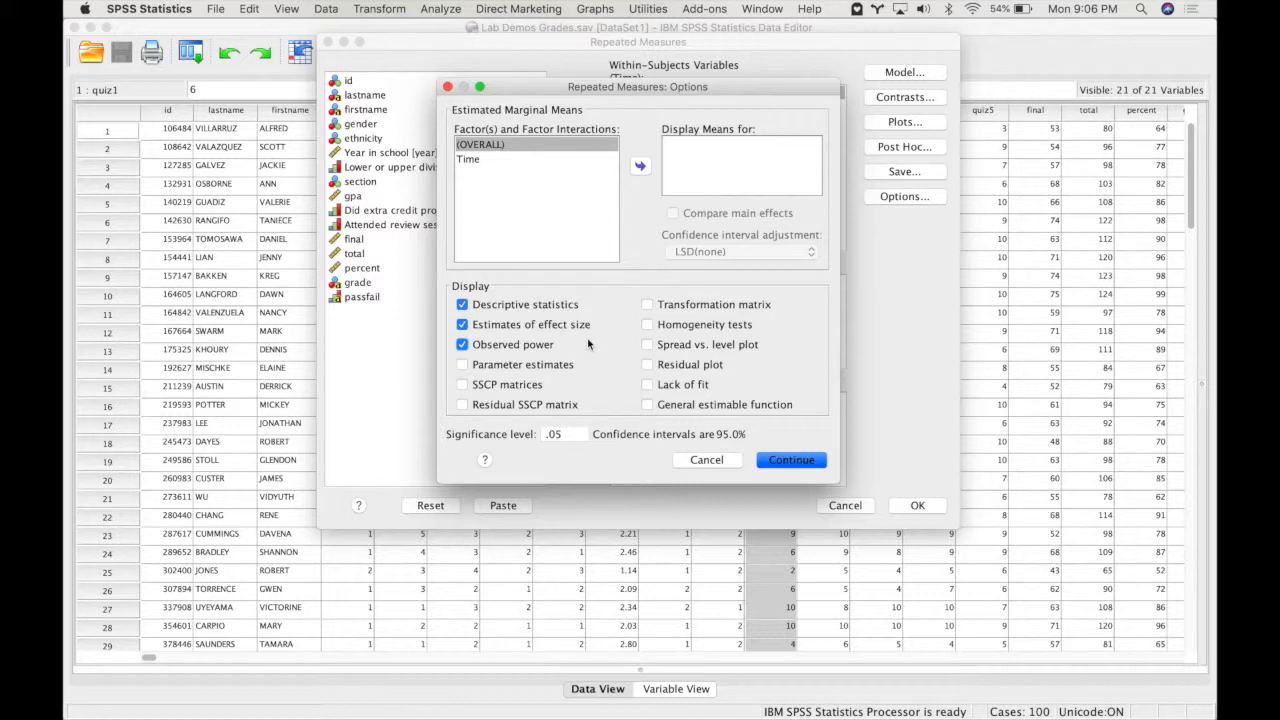
{"action": "mouse_move", "coordinate": [722, 212]}
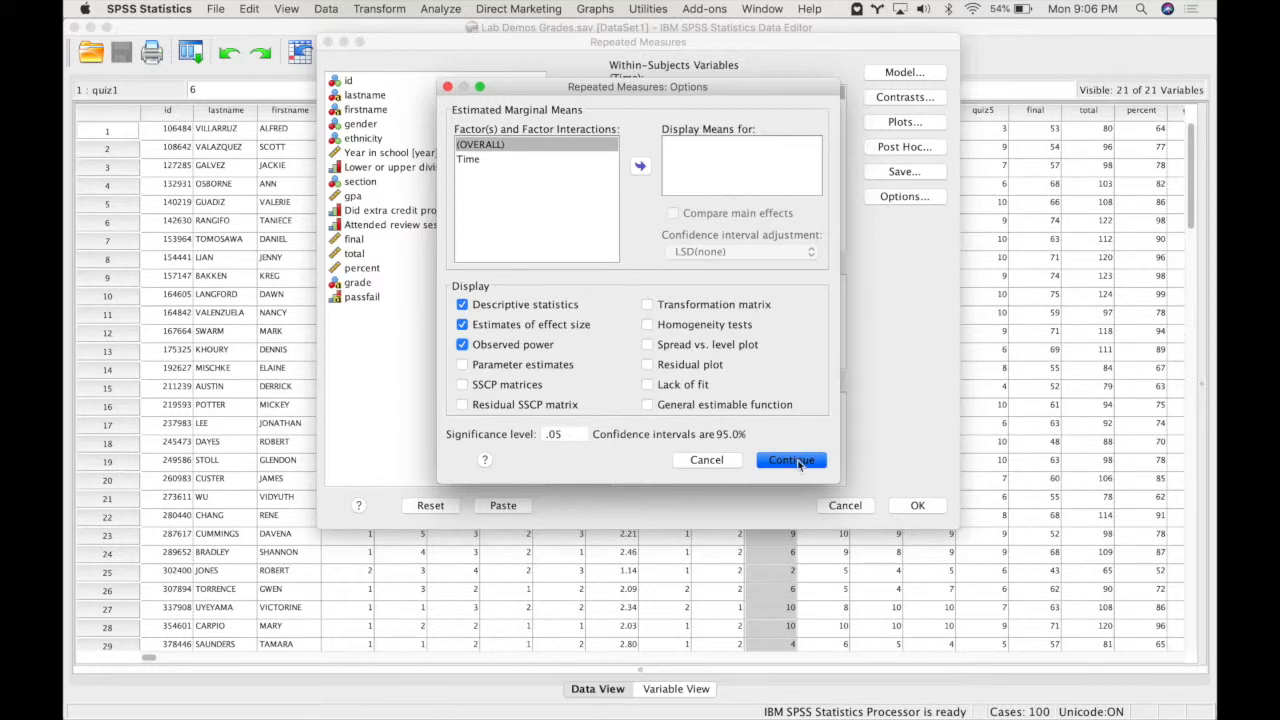
{"action": "left_click", "coordinate": [790, 460]}
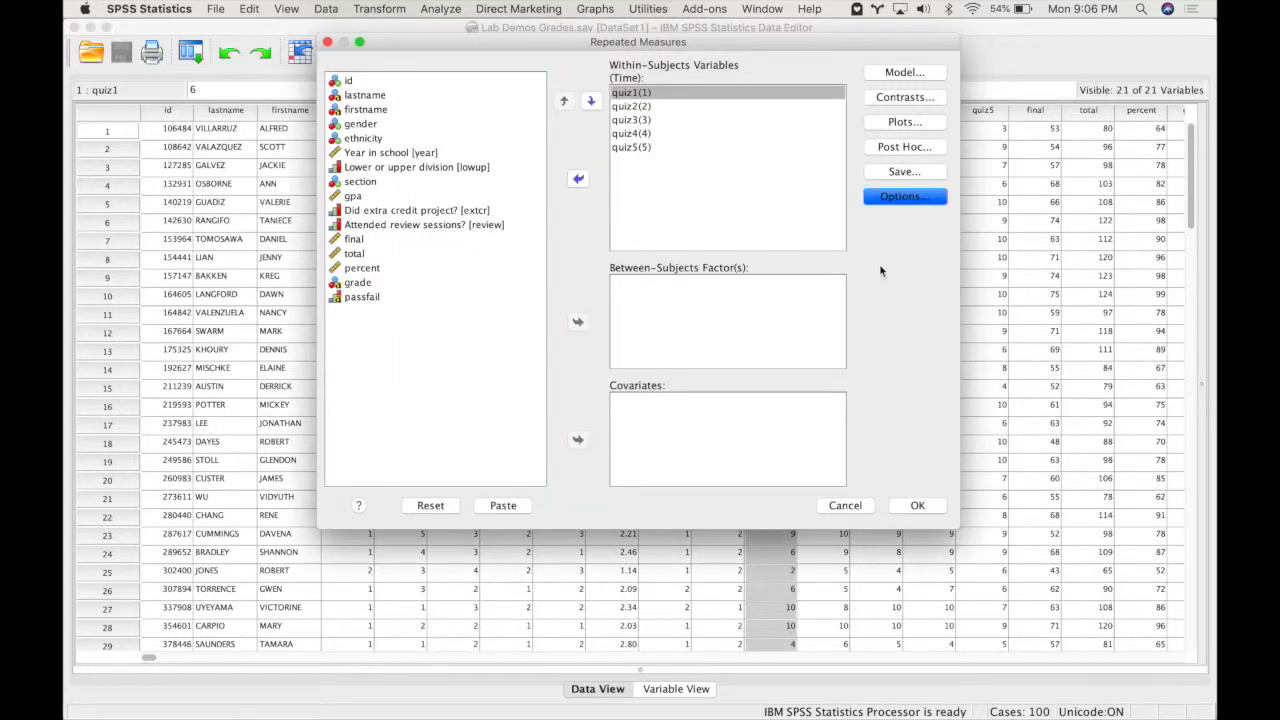
{"action": "left_click", "coordinate": [844, 504]}
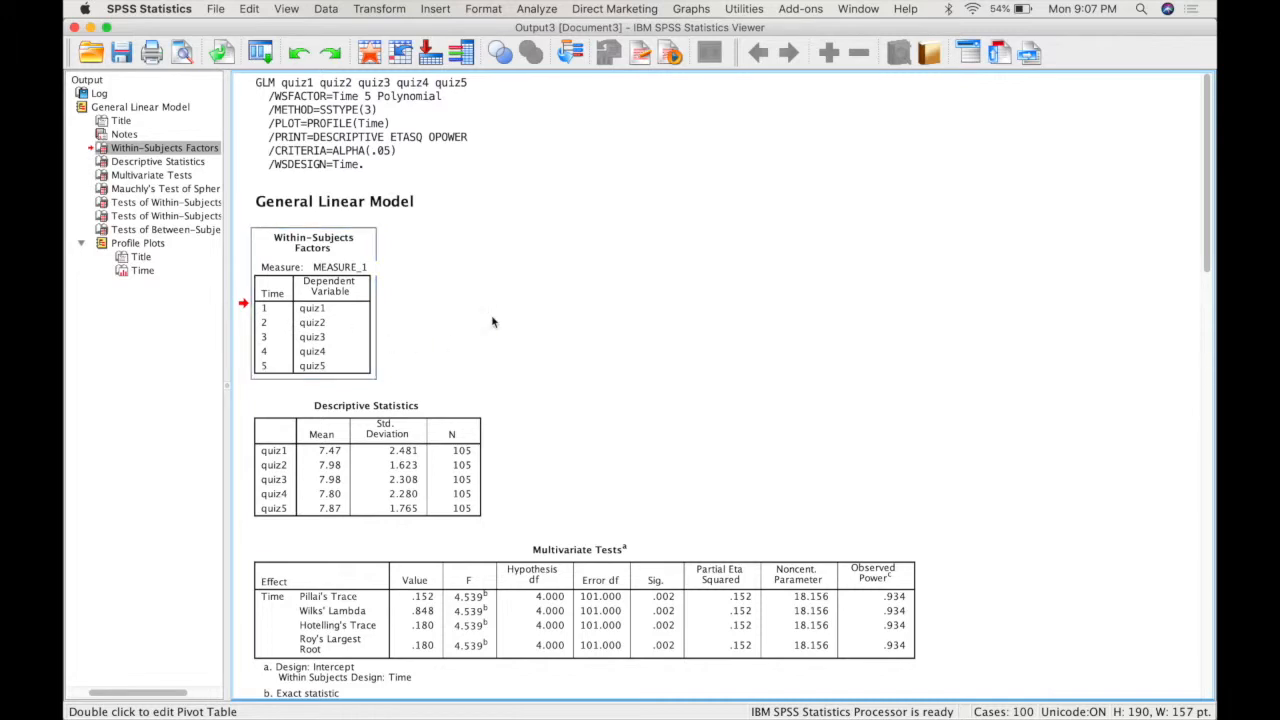
- Scroll the Viewer output to the Multivariate Tests table and select it
{"action": "scroll", "scroll_direction": "down", "scroll_amount": 3}
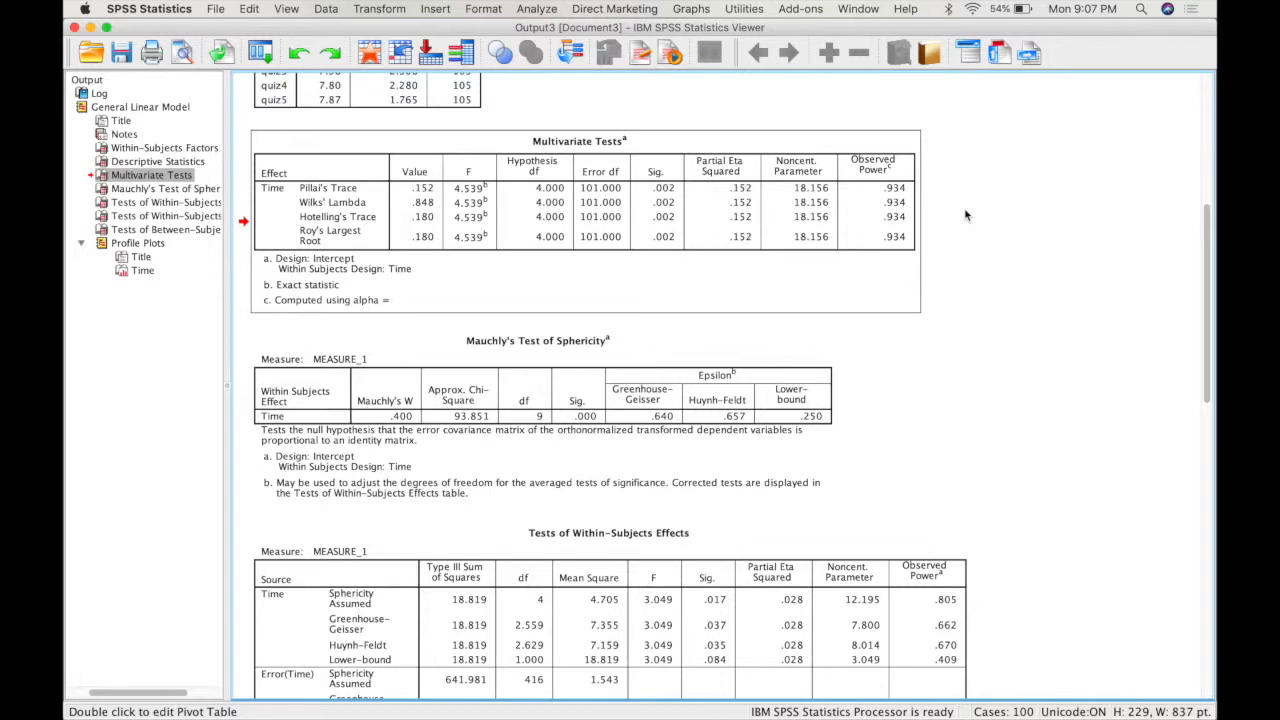
{"action": "left_click", "coordinate": [670, 216]}
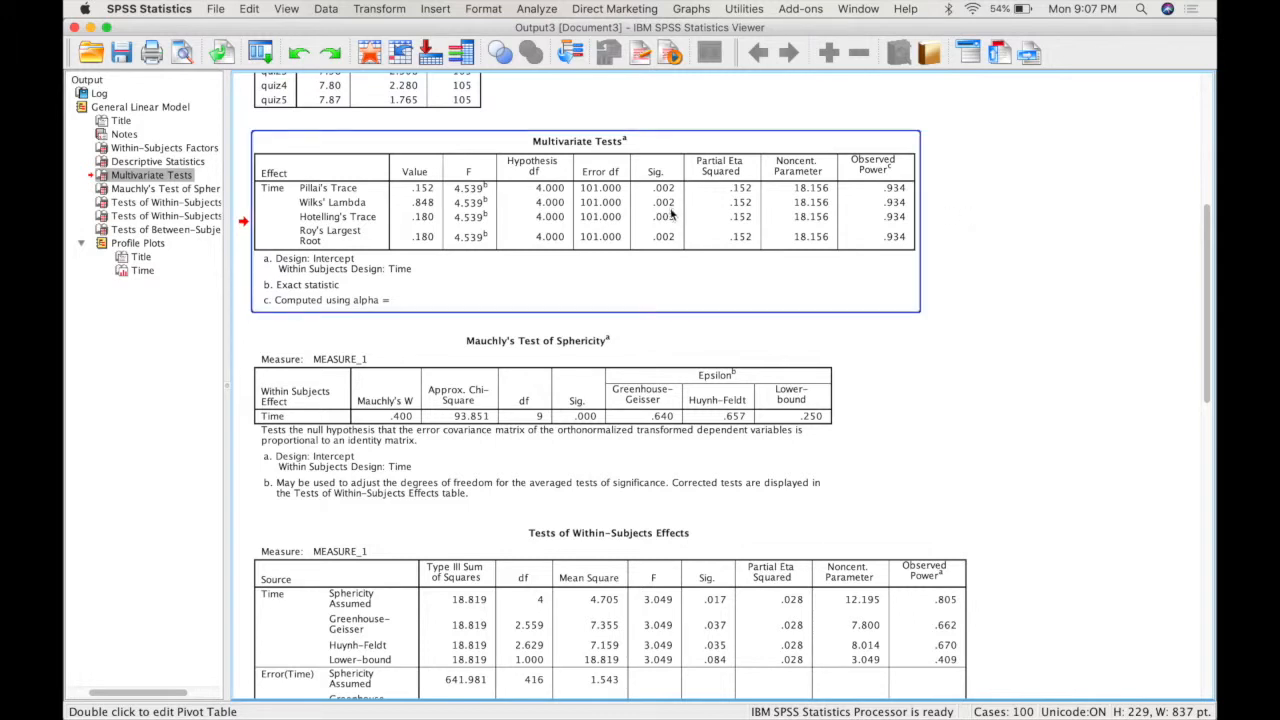
{"action": "scroll", "scroll_direction": "down", "scroll_amount": 3}
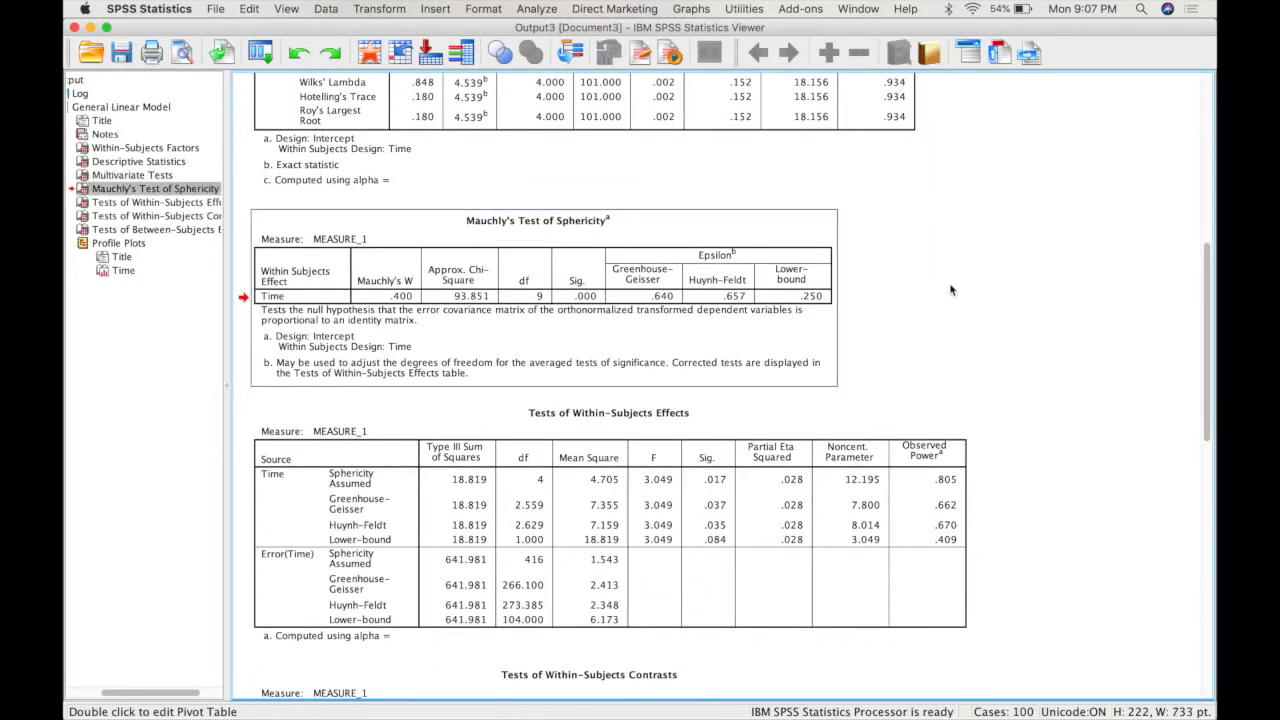
{"action": "mouse_move", "coordinate": [940, 288]}
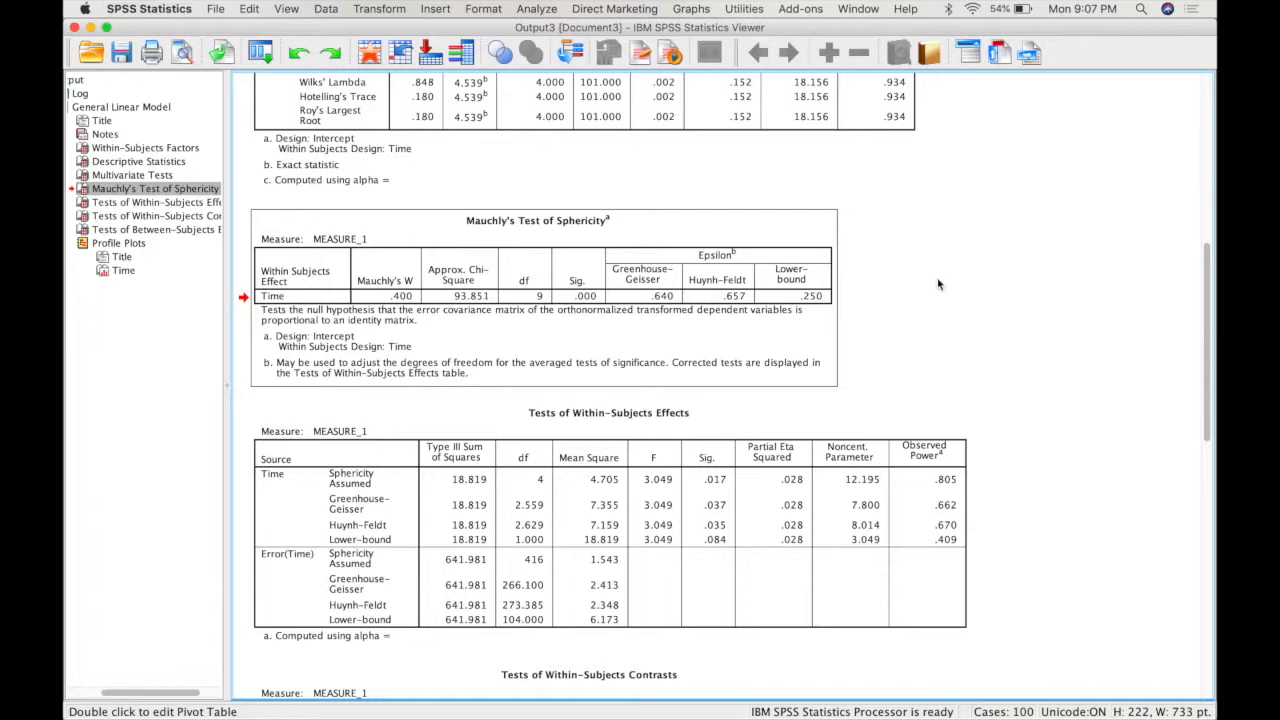
{"action": "left_click", "coordinate": [678, 308]}
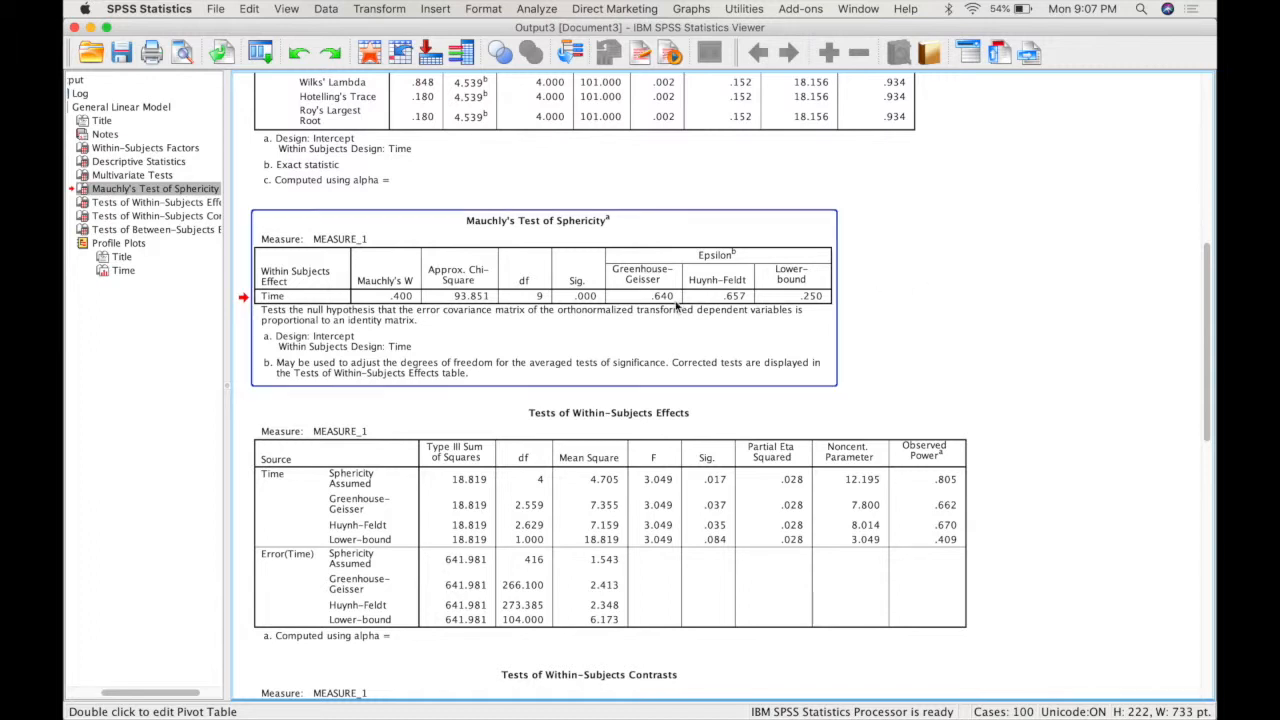
{"action": "mouse_move", "coordinate": [600, 352]}
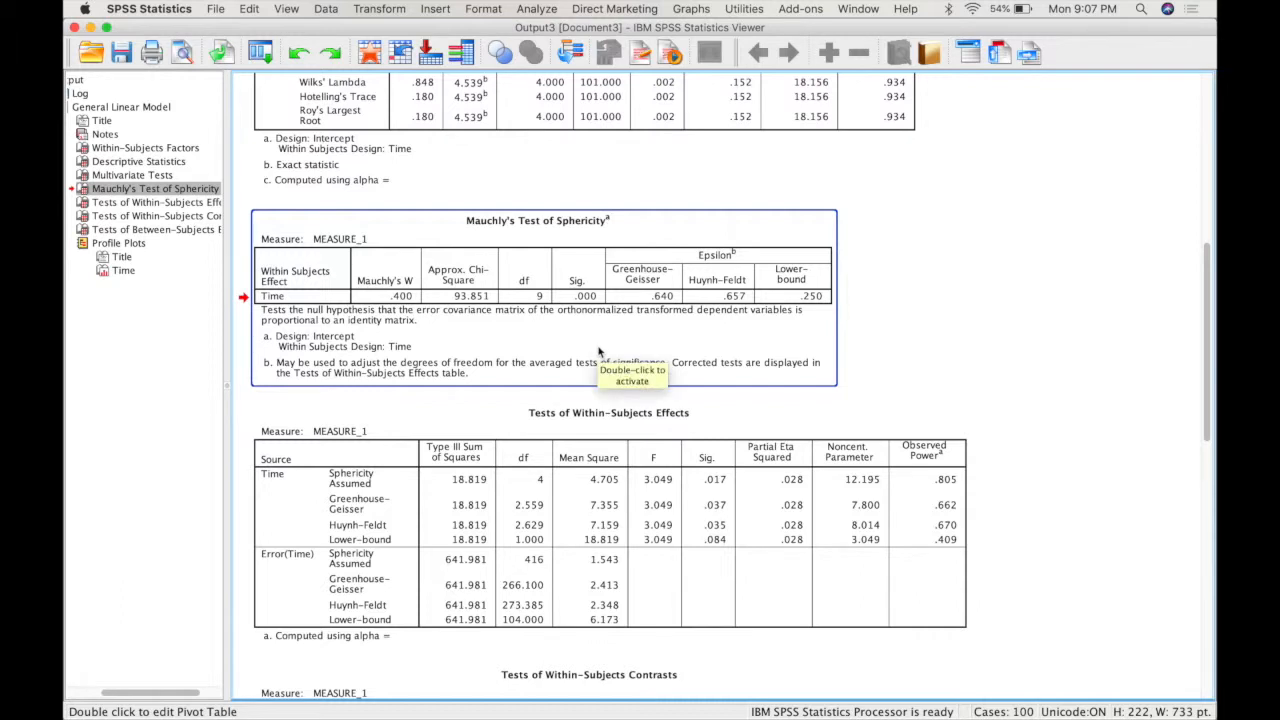
{"action": "mouse_move", "coordinate": [600, 352]}
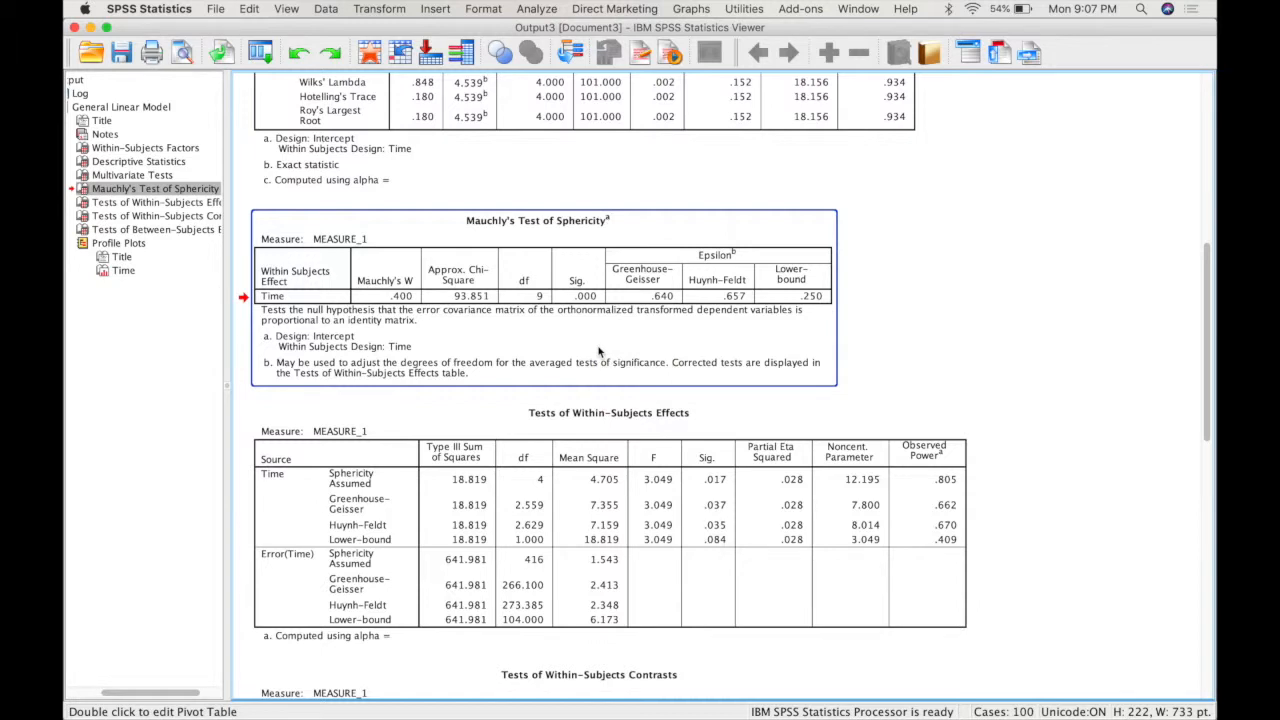
{"action": "mouse_move", "coordinate": [592, 336]}
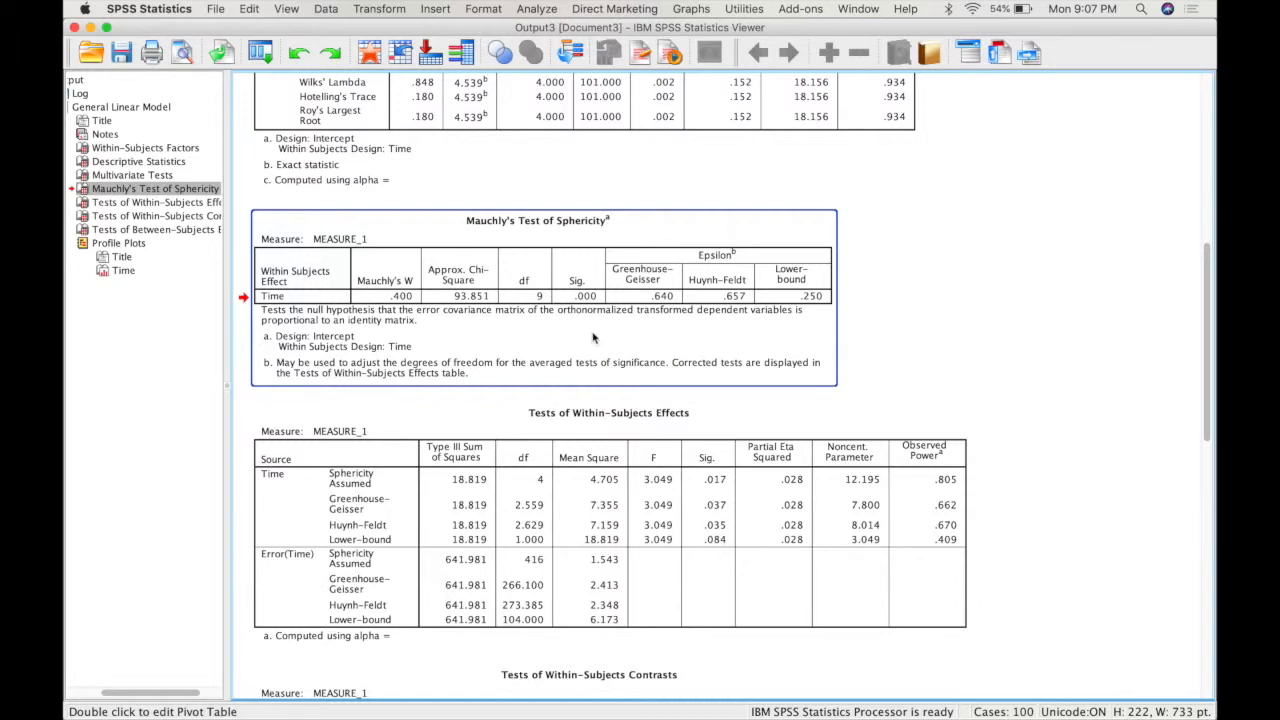
{"action": "mouse_move", "coordinate": [592, 338]}
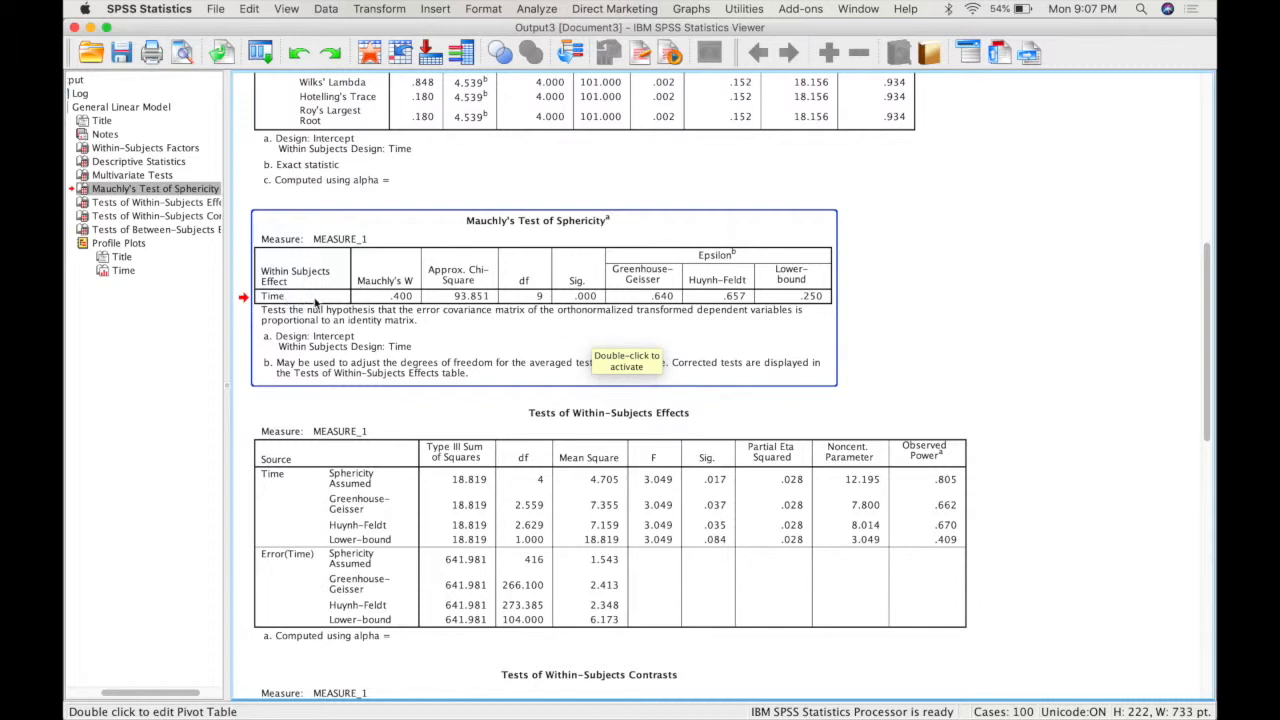
{"action": "mouse_move", "coordinate": [590, 308]}
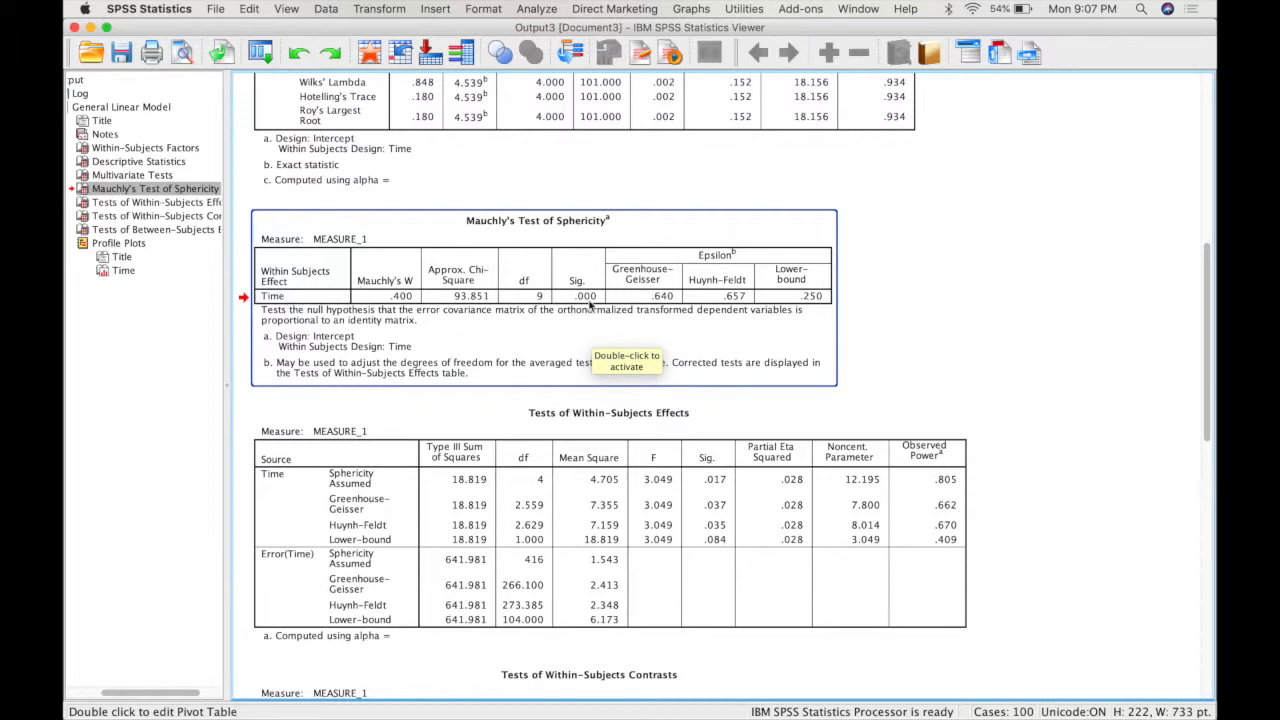
{"action": "mouse_move", "coordinate": [588, 308]}
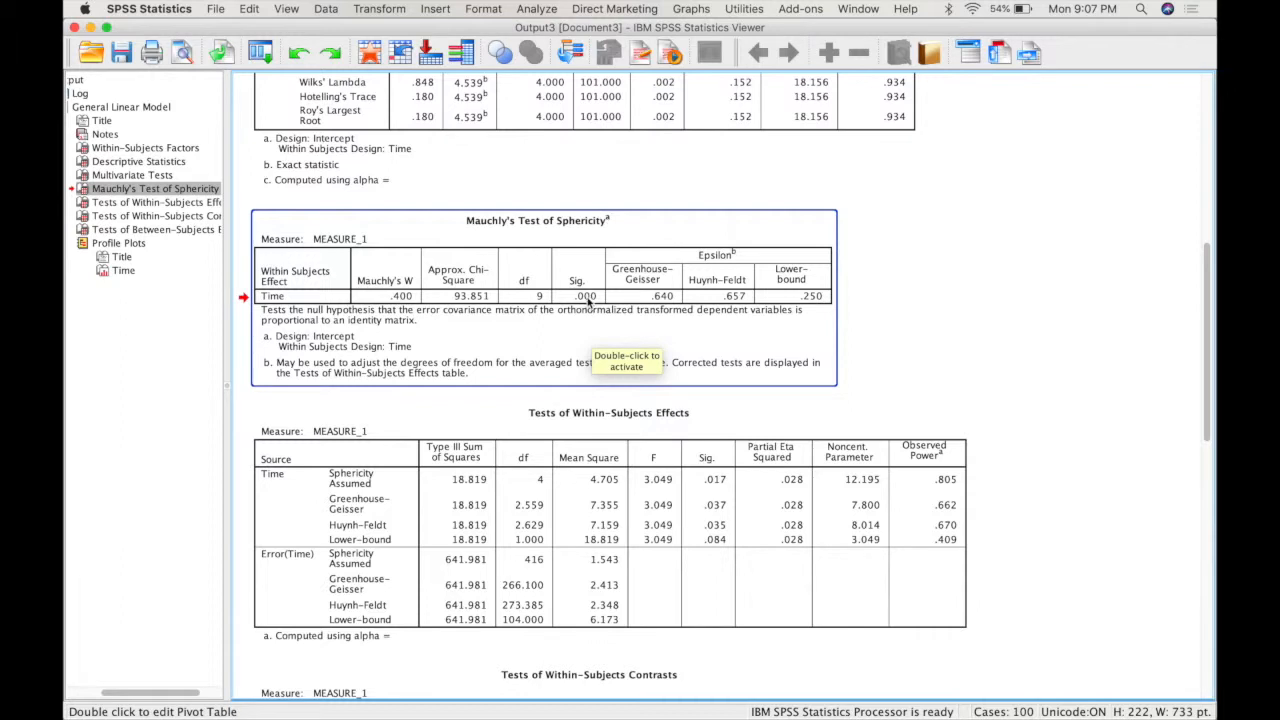
{"action": "mouse_move", "coordinate": [590, 312]}
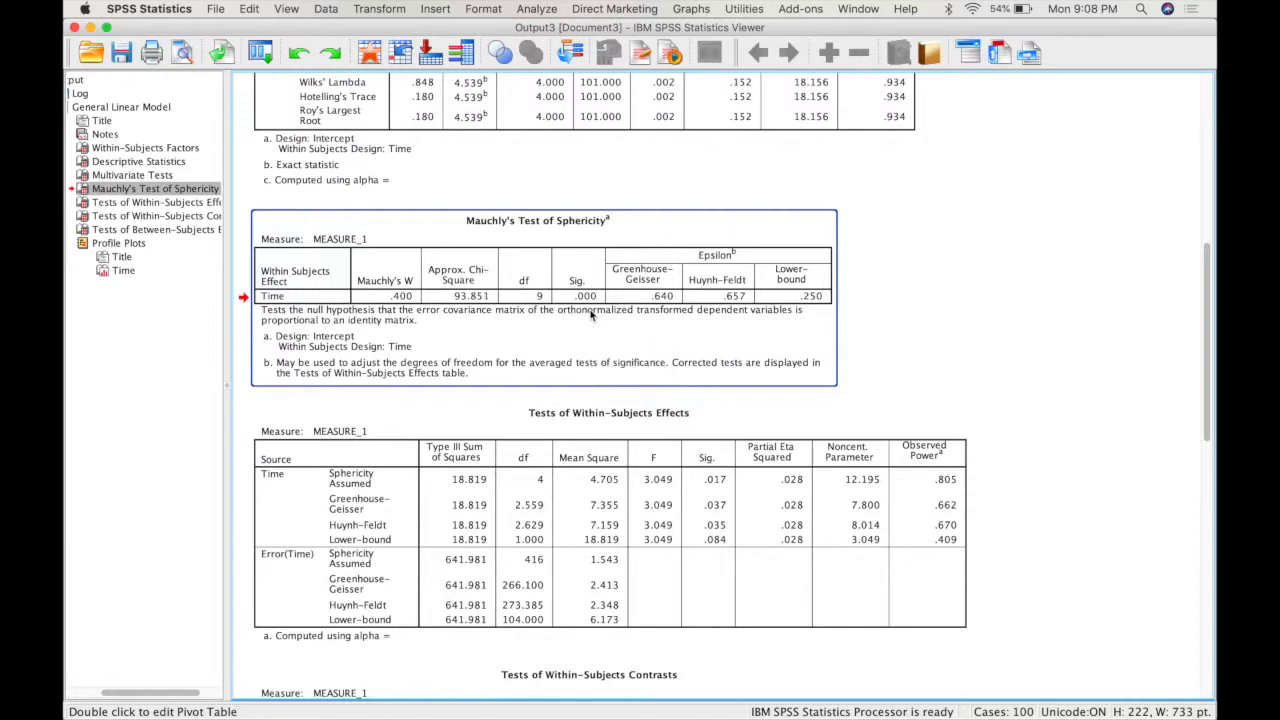
{"action": "scroll", "scroll_direction": "down", "scroll_amount": 3}
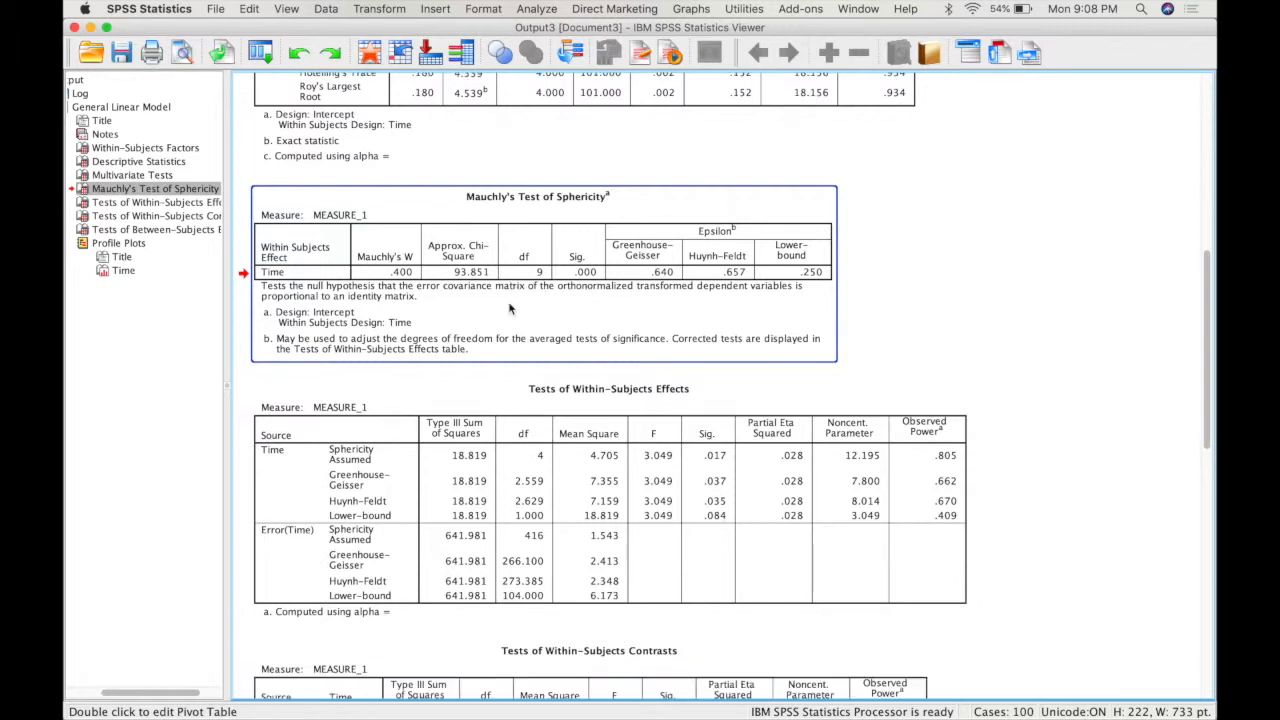
{"action": "mouse_move", "coordinate": [800, 300]}
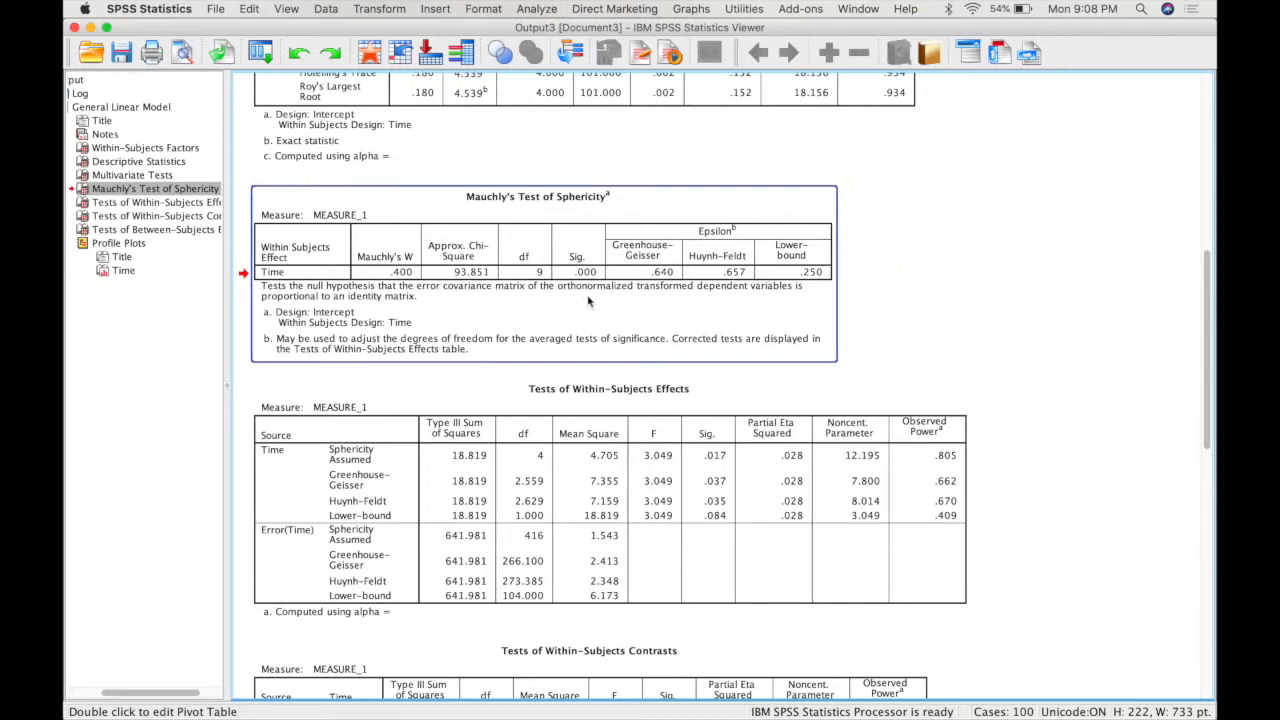
{"action": "scroll", "scroll_direction": "down", "scroll_amount": 3}
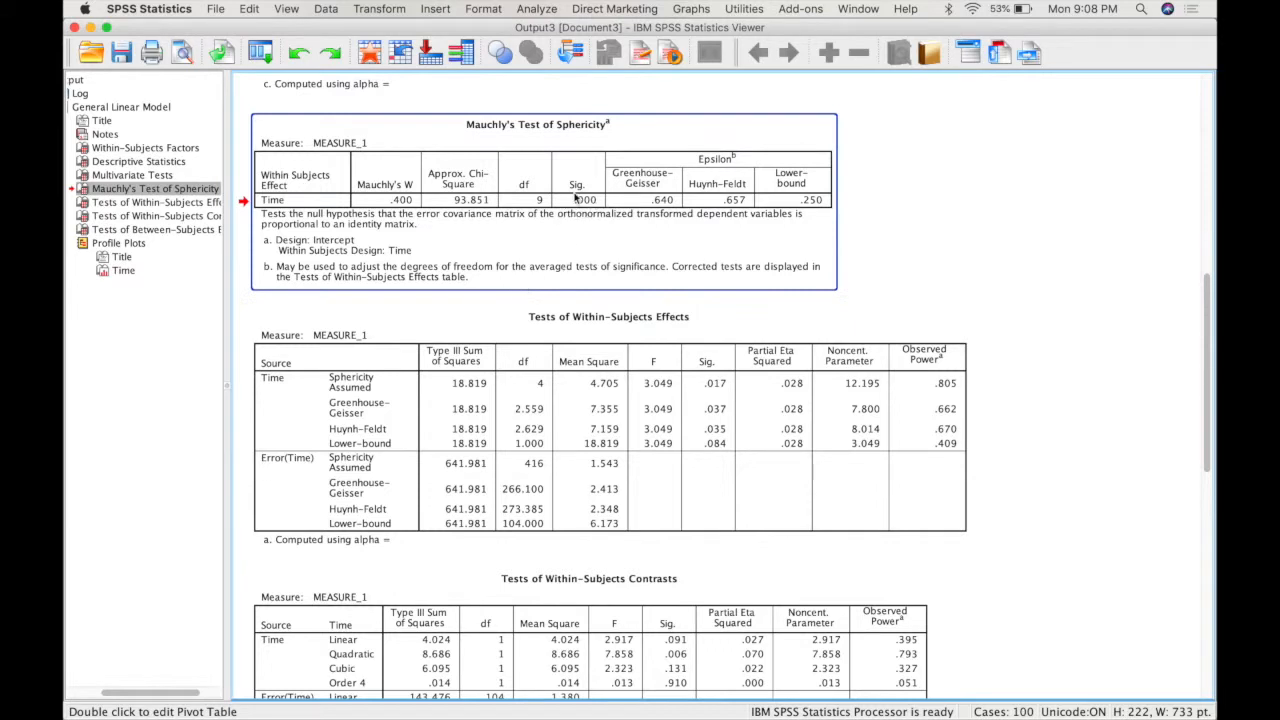
{"action": "mouse_move", "coordinate": [580, 210]}
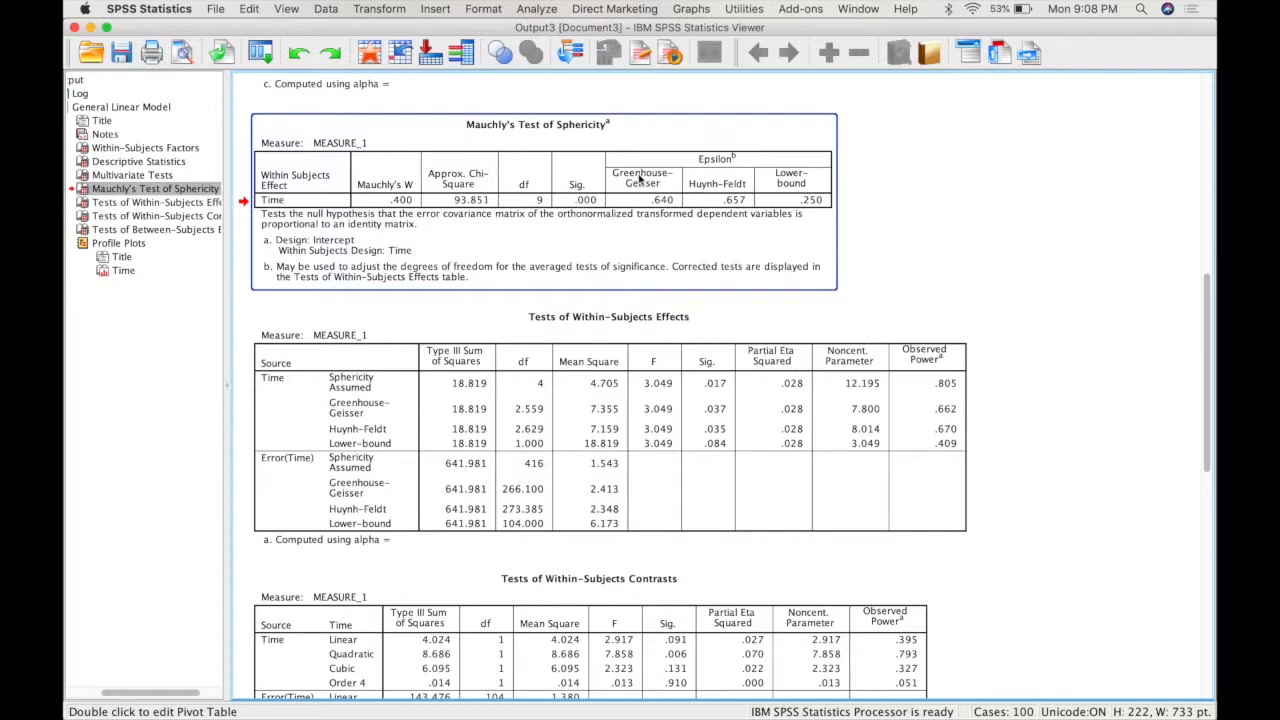
{"action": "mouse_move", "coordinate": [590, 198]}
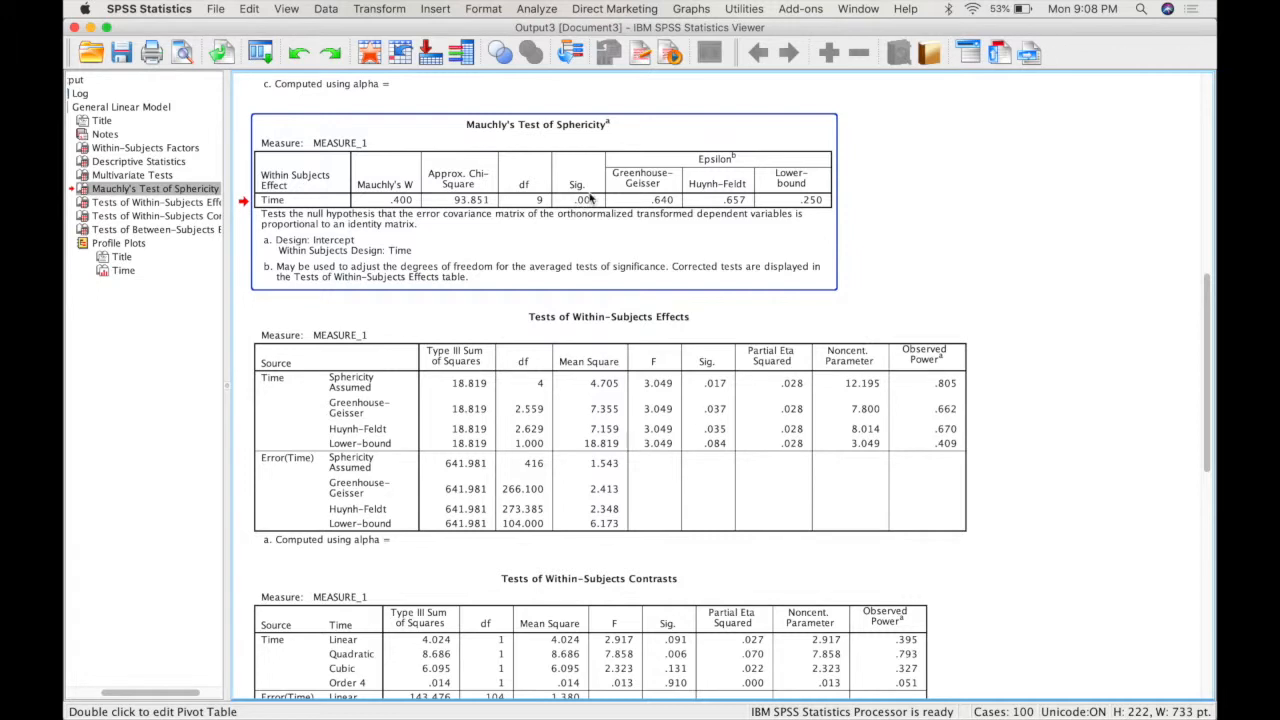
{"action": "mouse_move", "coordinate": [588, 206]}
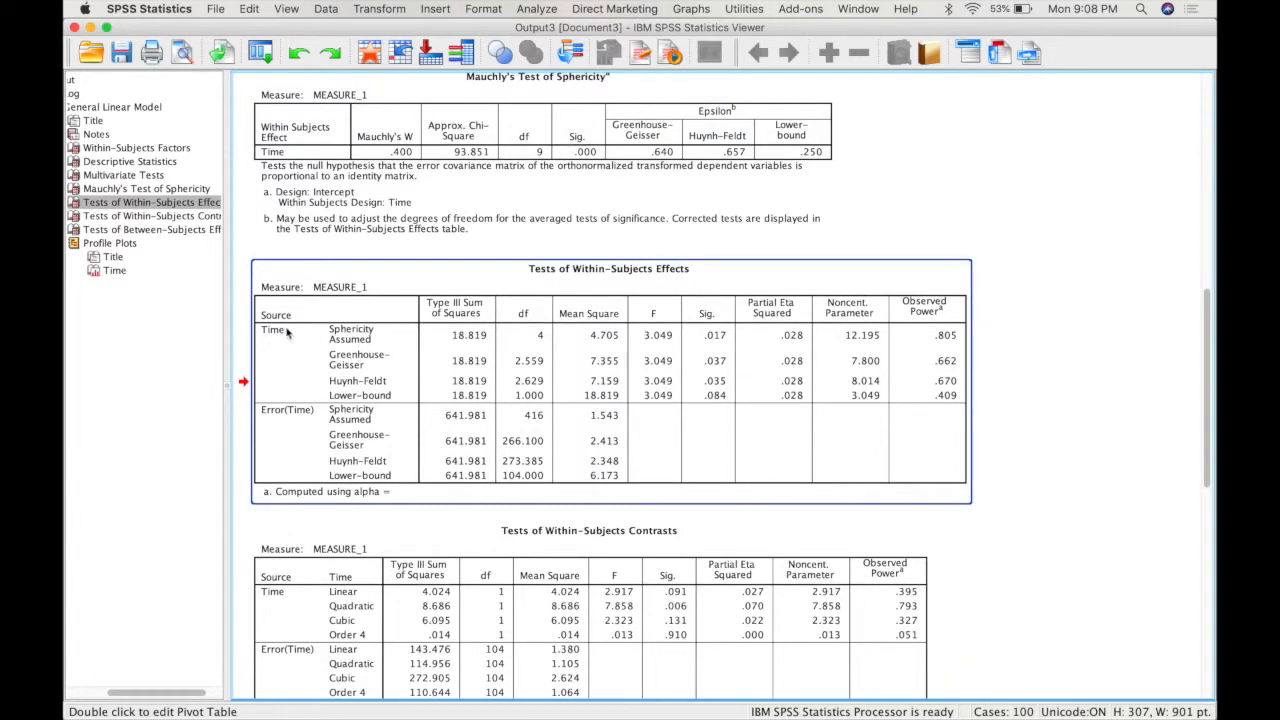
{"action": "mouse_move", "coordinate": [370, 368]}
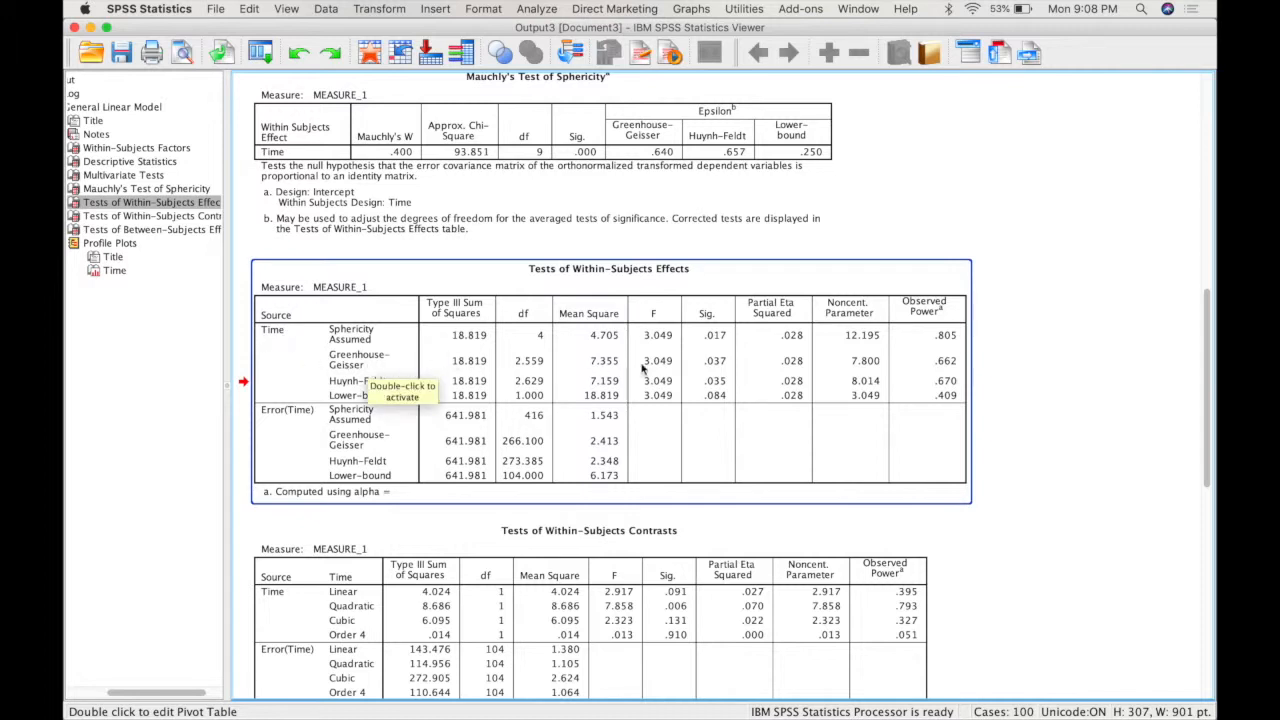
{"action": "mouse_move", "coordinate": [724, 364]}
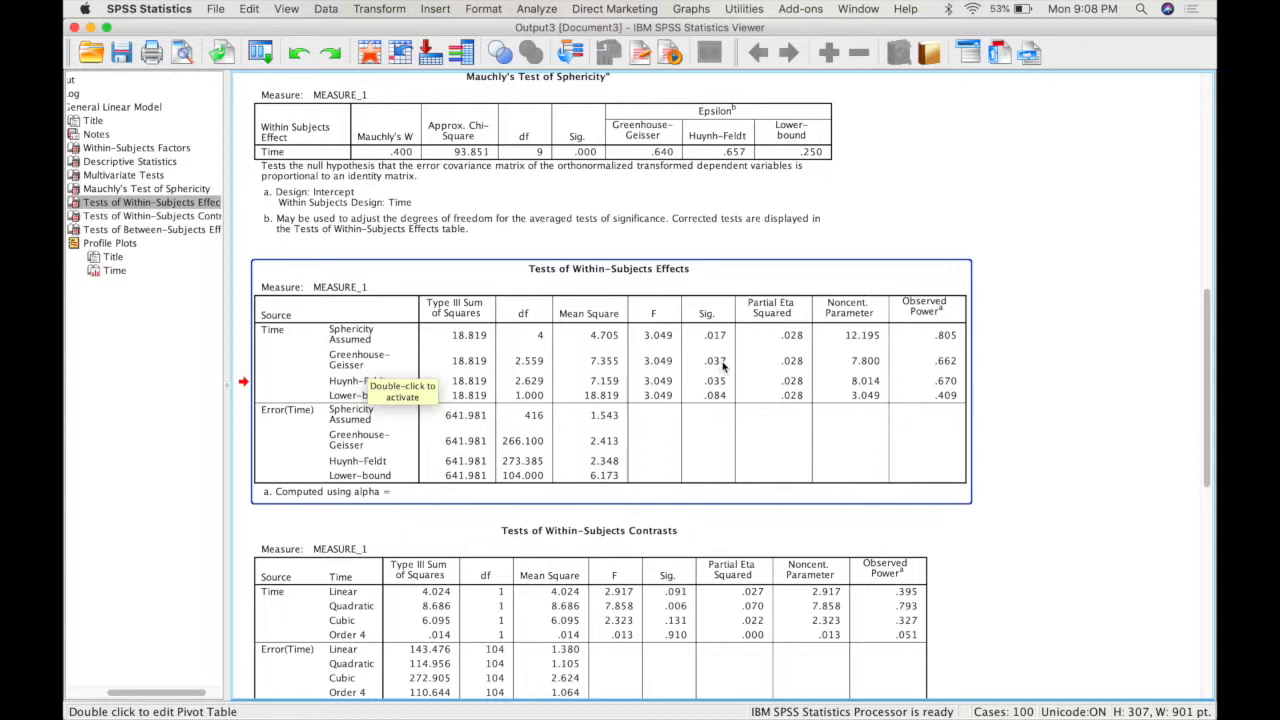
{"action": "mouse_move", "coordinate": [712, 372]}
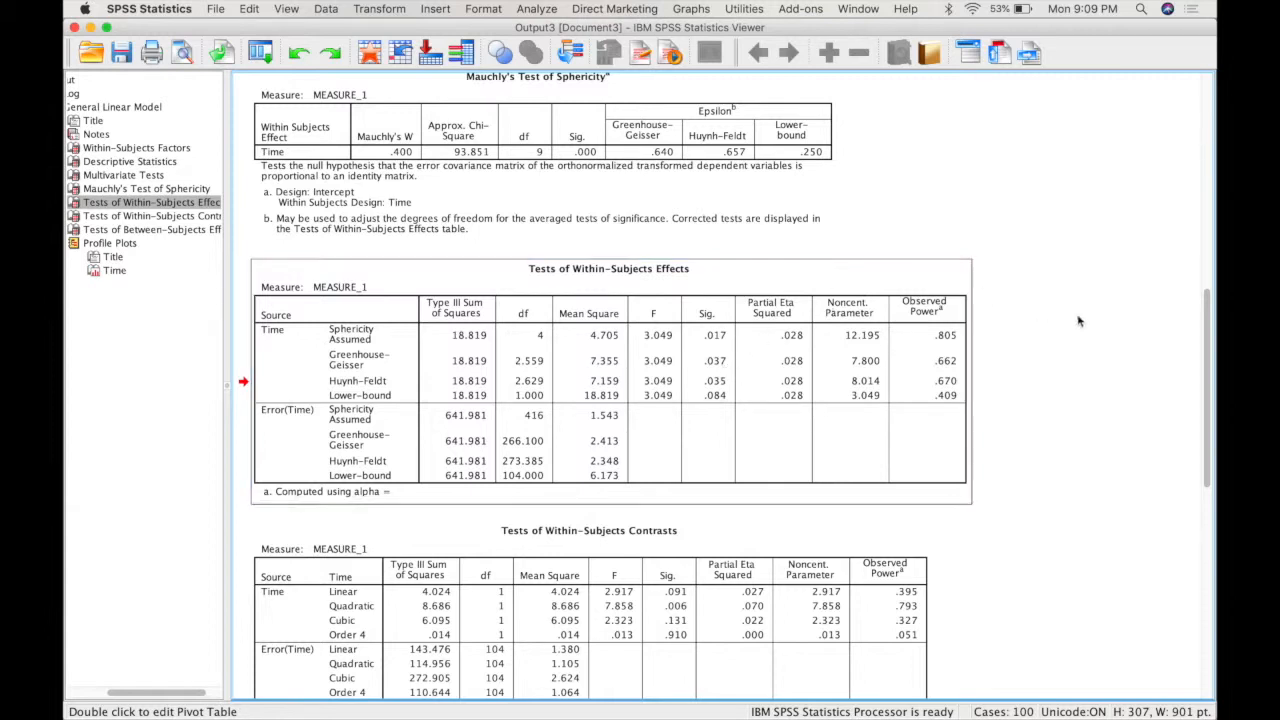
{"action": "scroll", "scroll_direction": "down", "scroll_amount": 3}
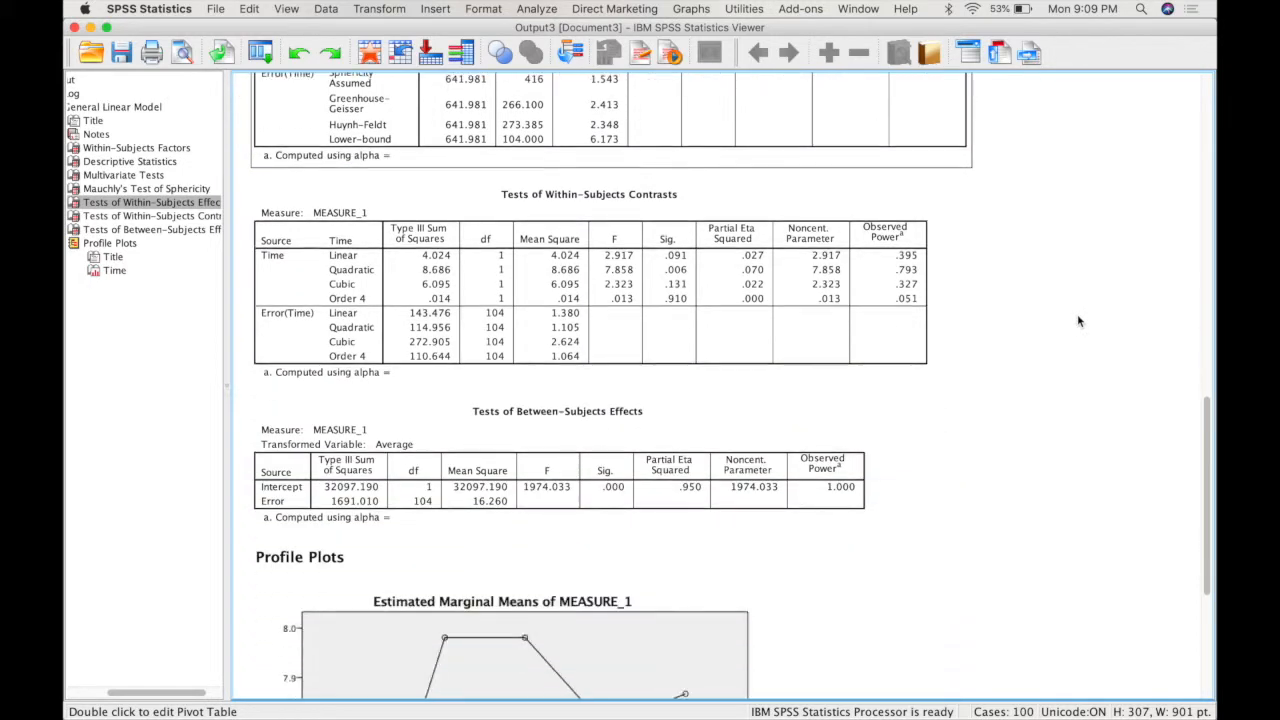
{"action": "scroll", "scroll_direction": "down", "scroll_amount": 3}
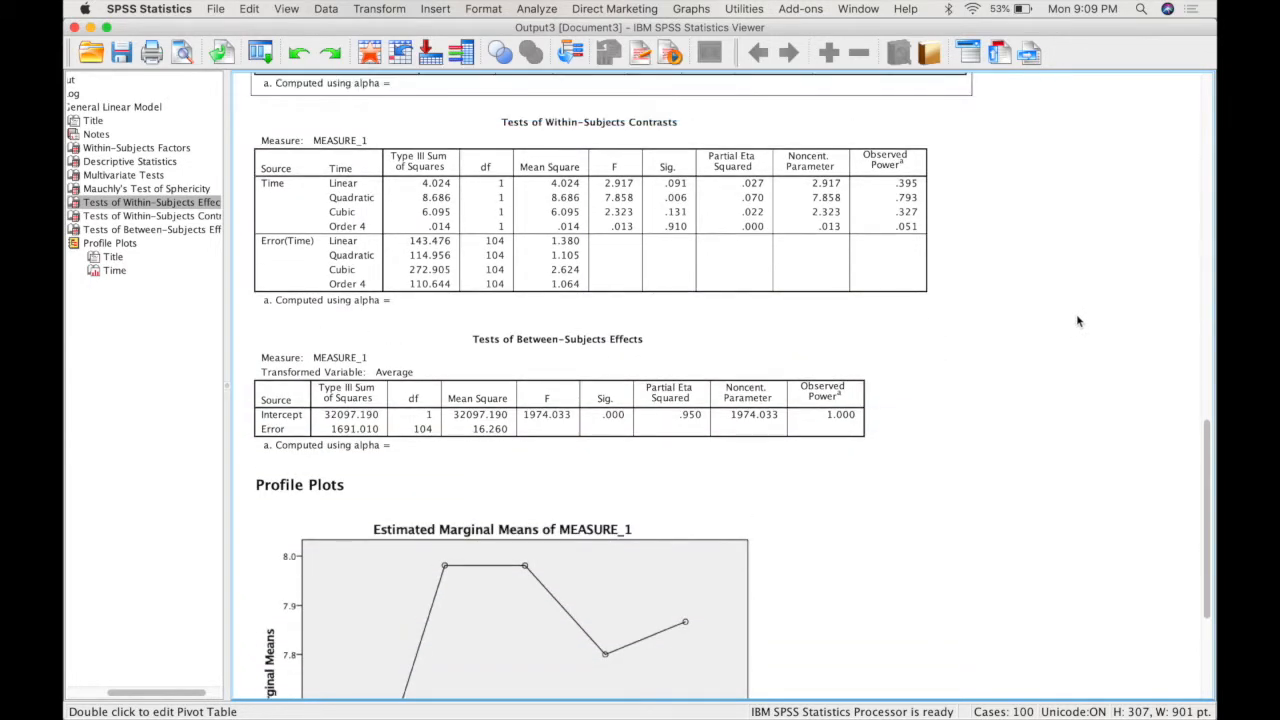
{"action": "left_click", "coordinate": [150, 216]}
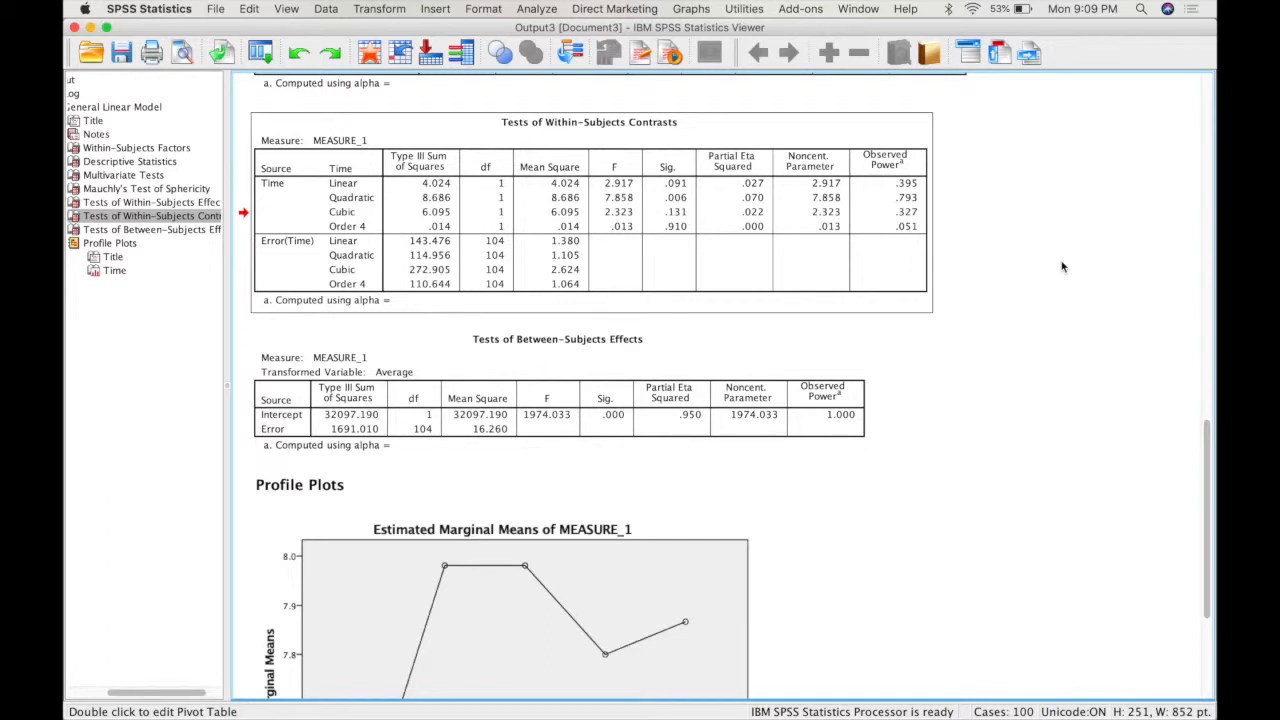
{"action": "left_click", "coordinate": [352, 184]}
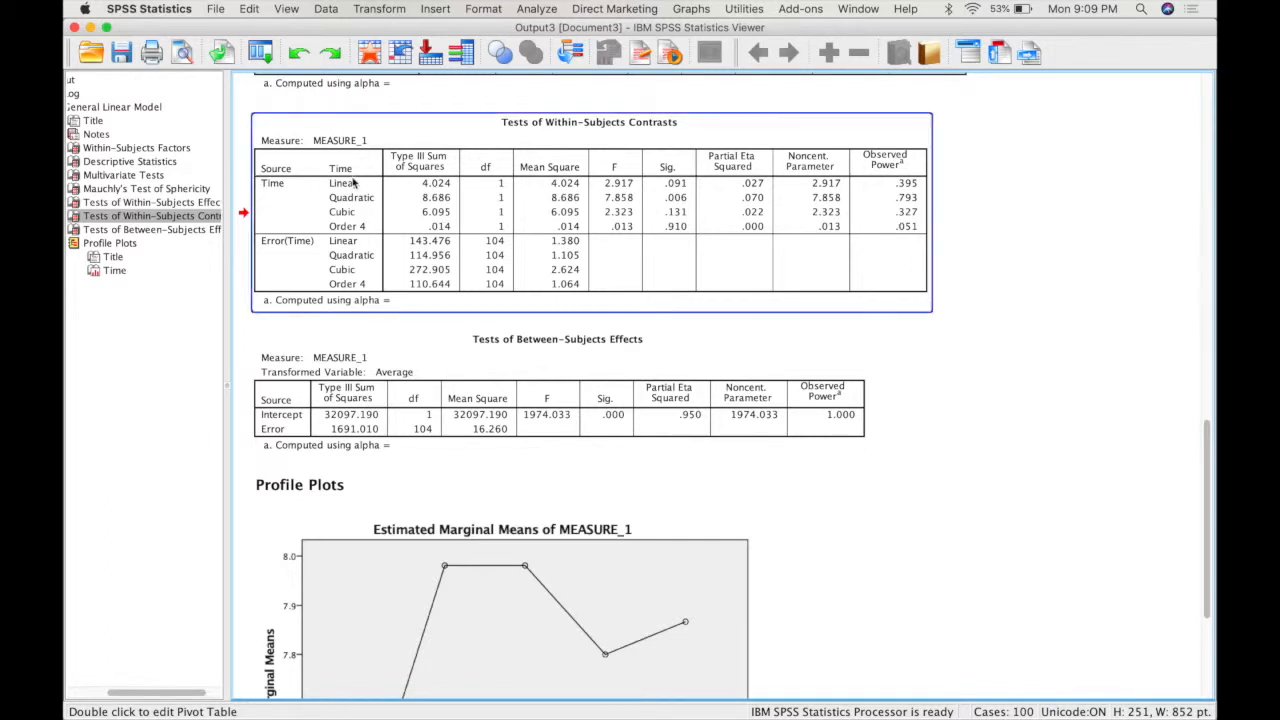
{"action": "mouse_move", "coordinate": [684, 192]}
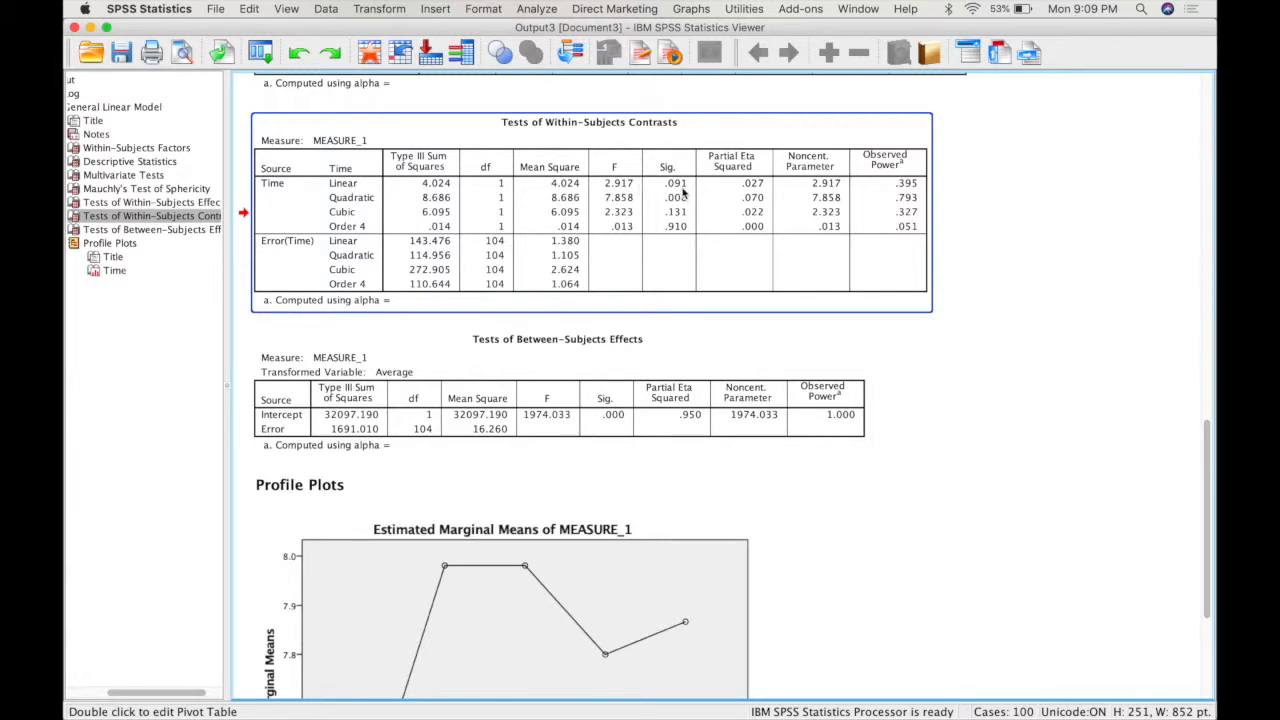
{"action": "mouse_move", "coordinate": [688, 200]}
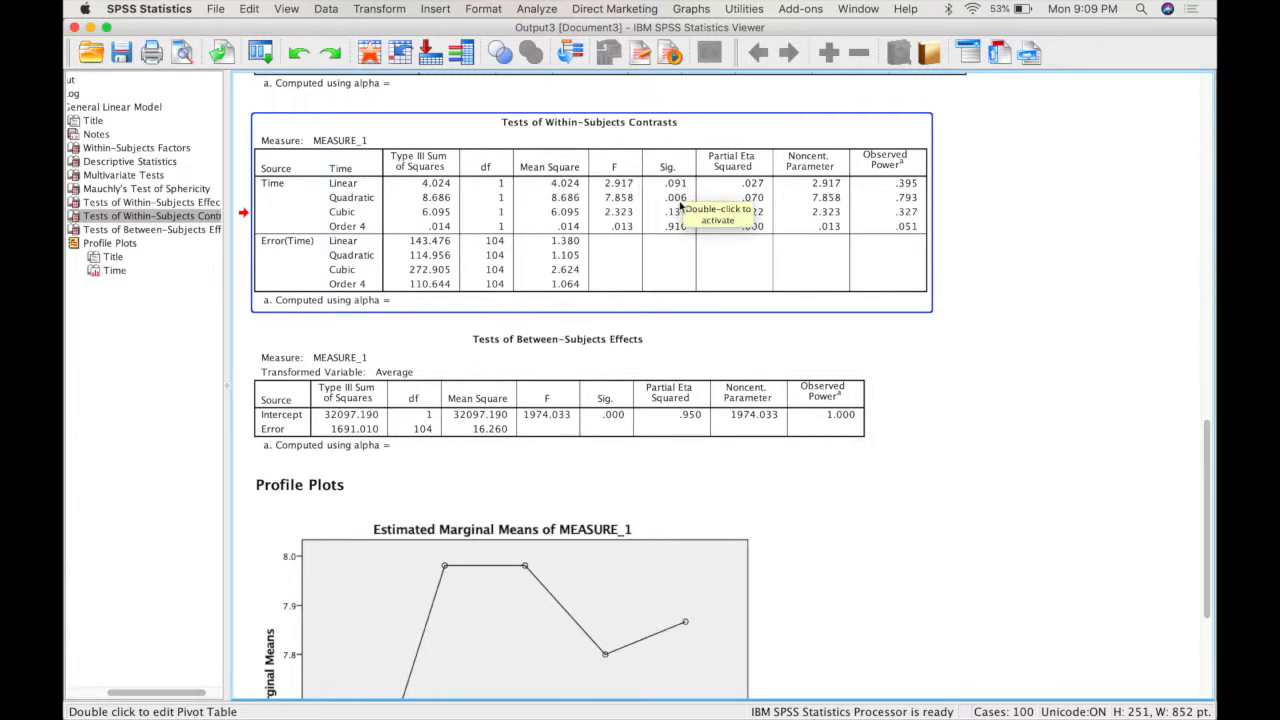
{"action": "mouse_move", "coordinate": [970, 210]}
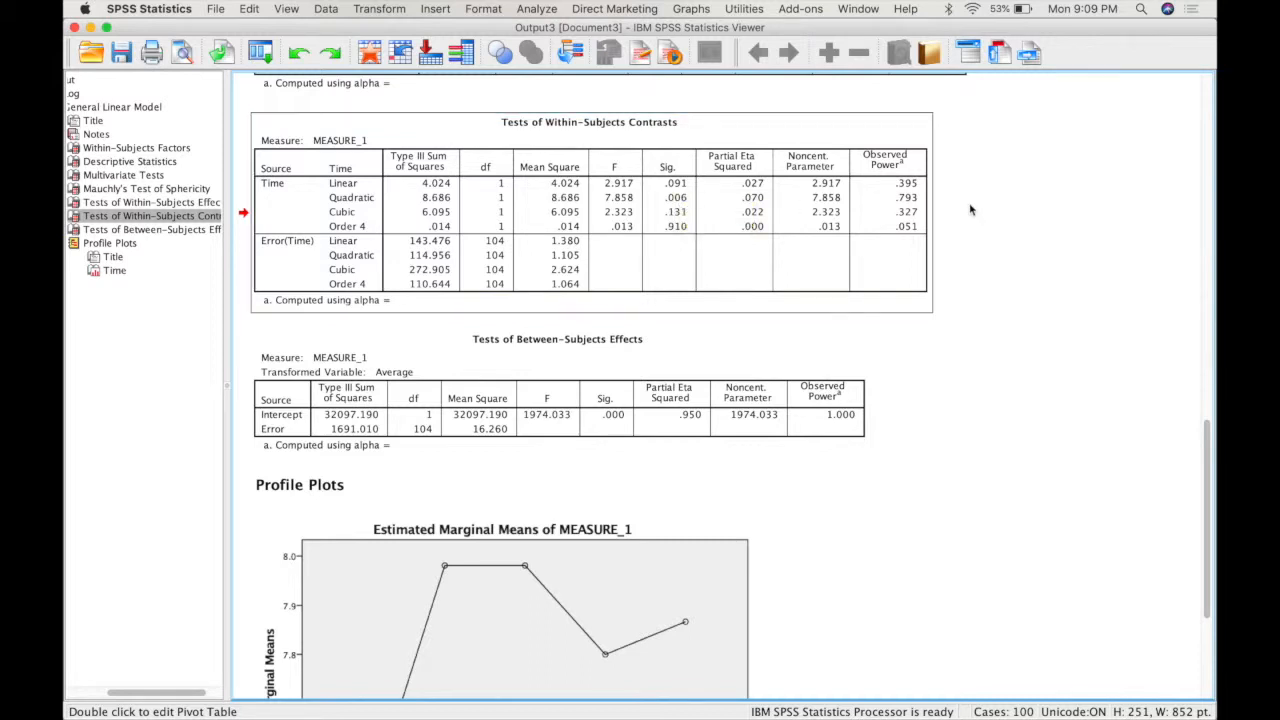
{"action": "scroll", "scroll_direction": "down", "scroll_amount": 3}
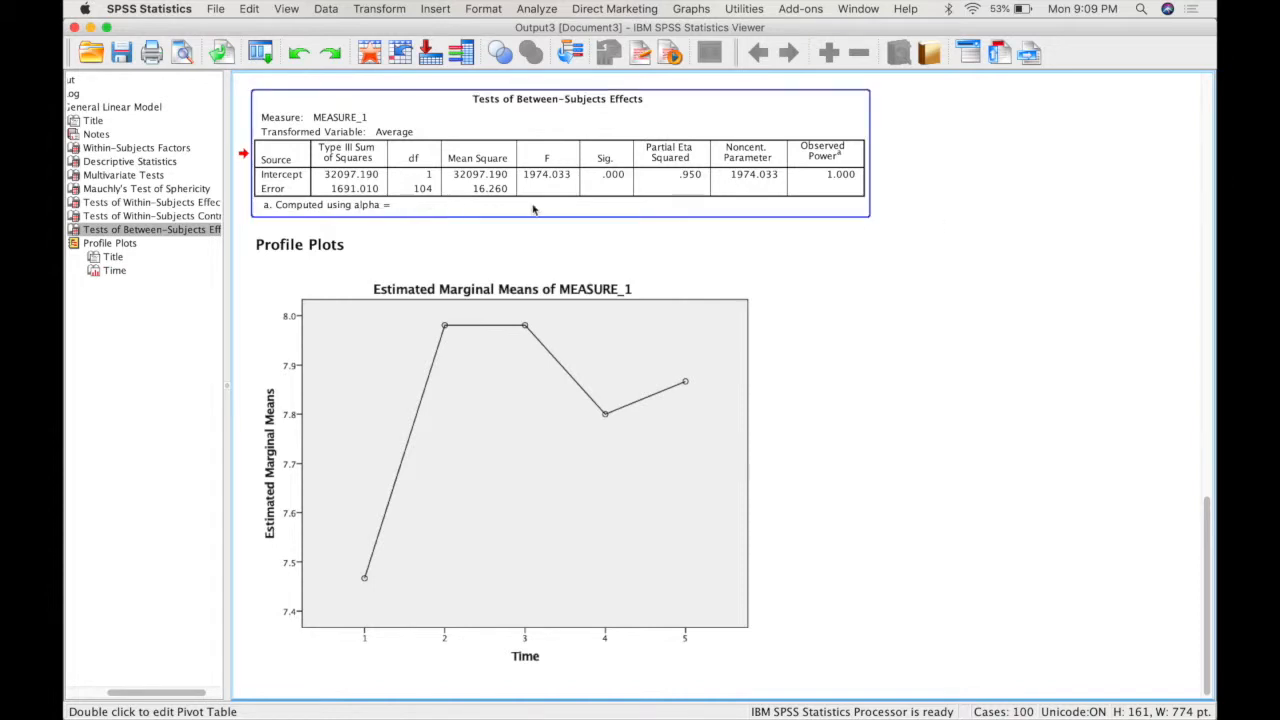
{"action": "mouse_move", "coordinate": [604, 216]}
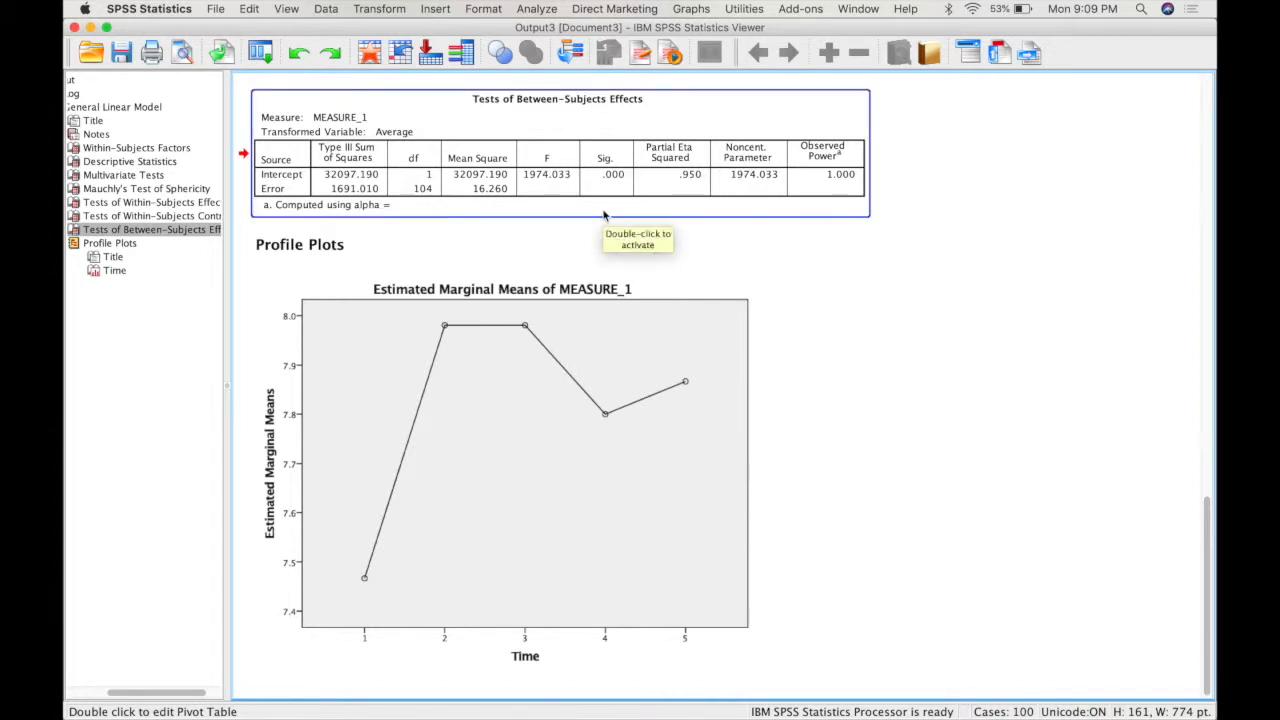
{"action": "mouse_move", "coordinate": [588, 172]}
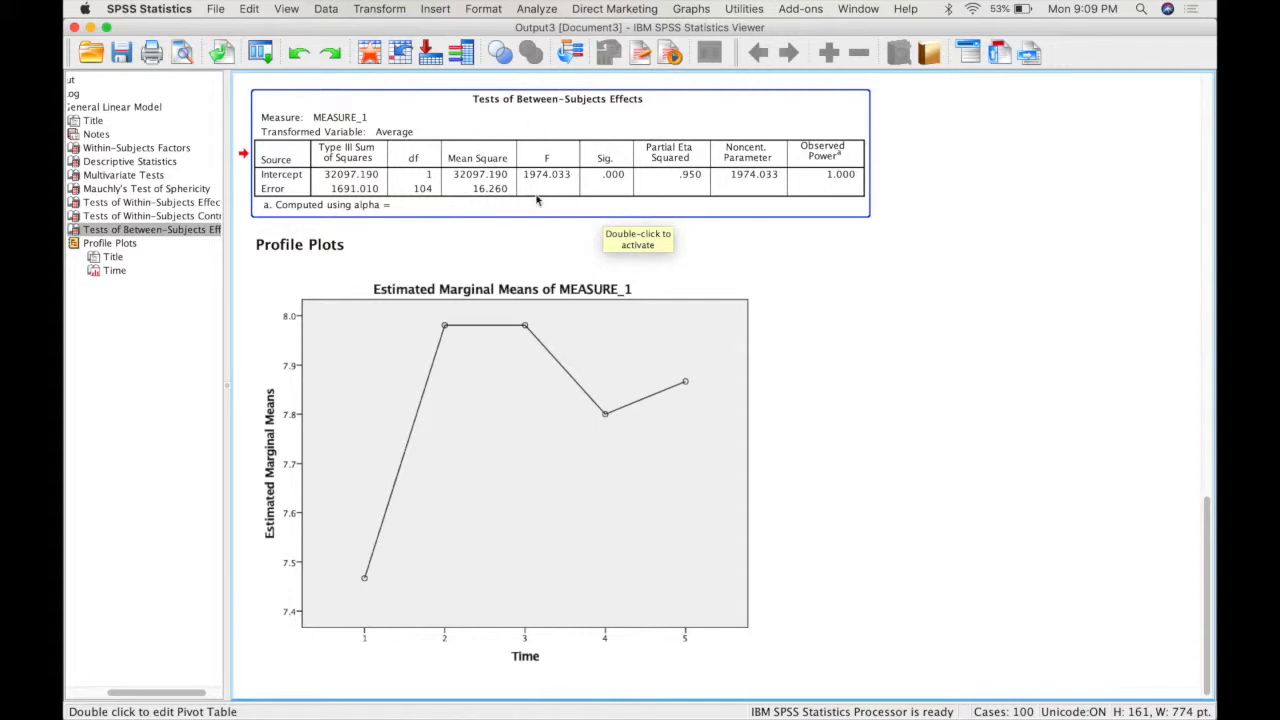
{"action": "mouse_move", "coordinate": [584, 172]}
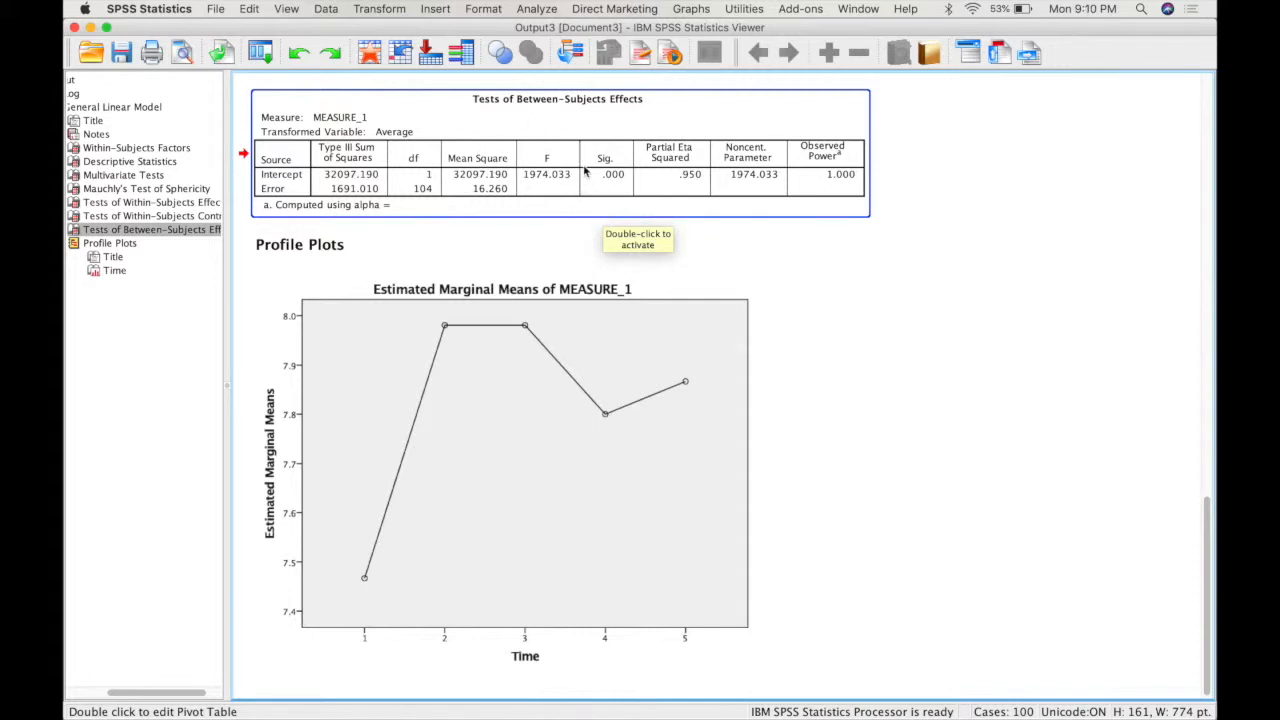
{"action": "mouse_move", "coordinate": [844, 158]}
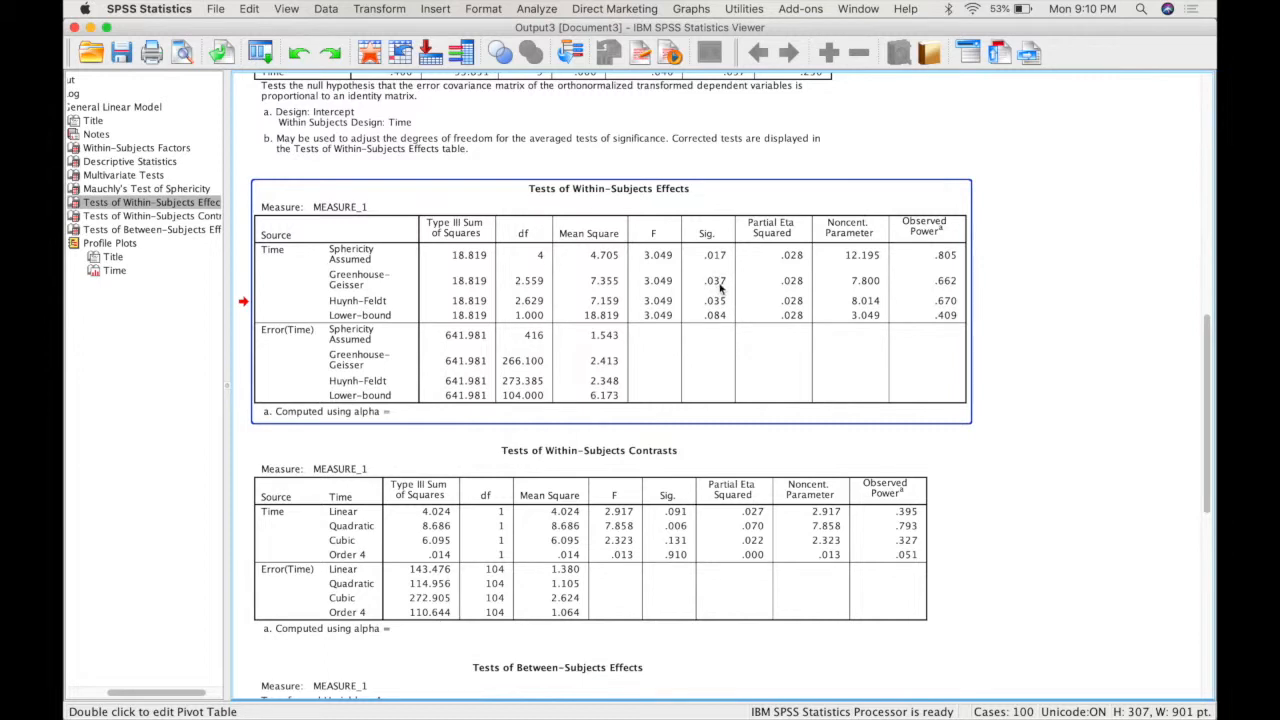
{"action": "mouse_move", "coordinate": [718, 290]}
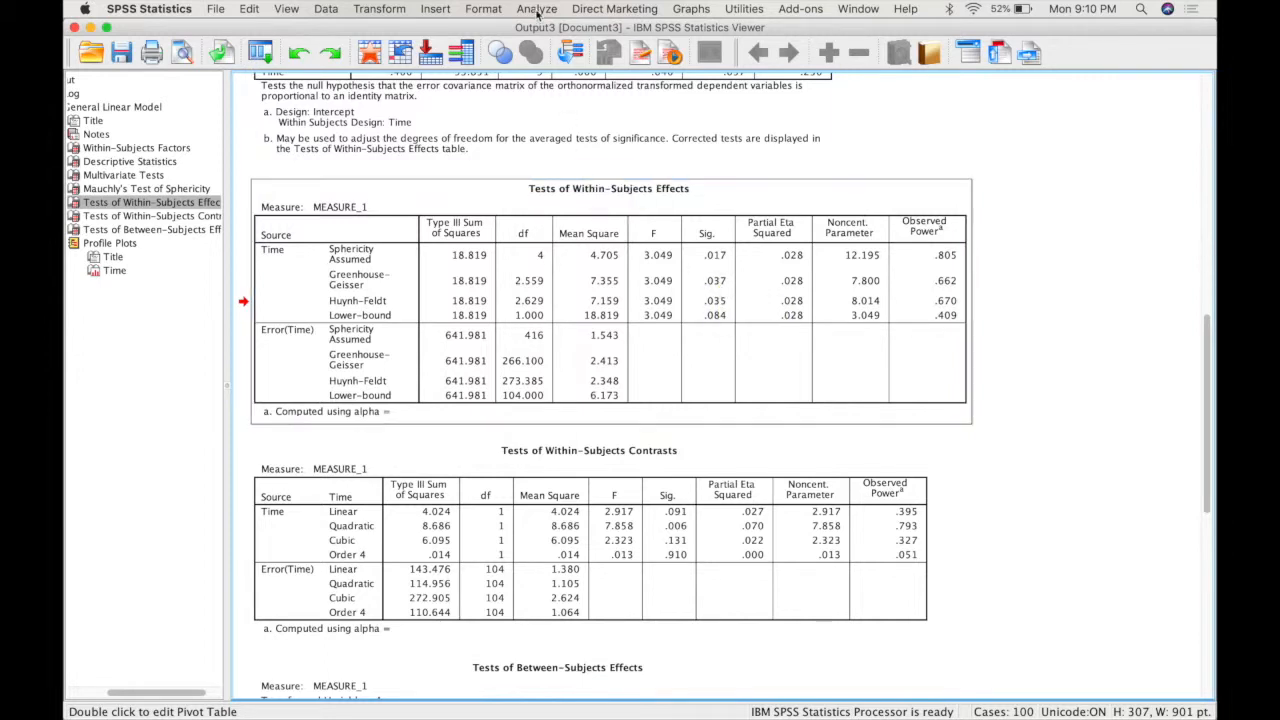
{"action": "left_click", "coordinate": [536, 8]}
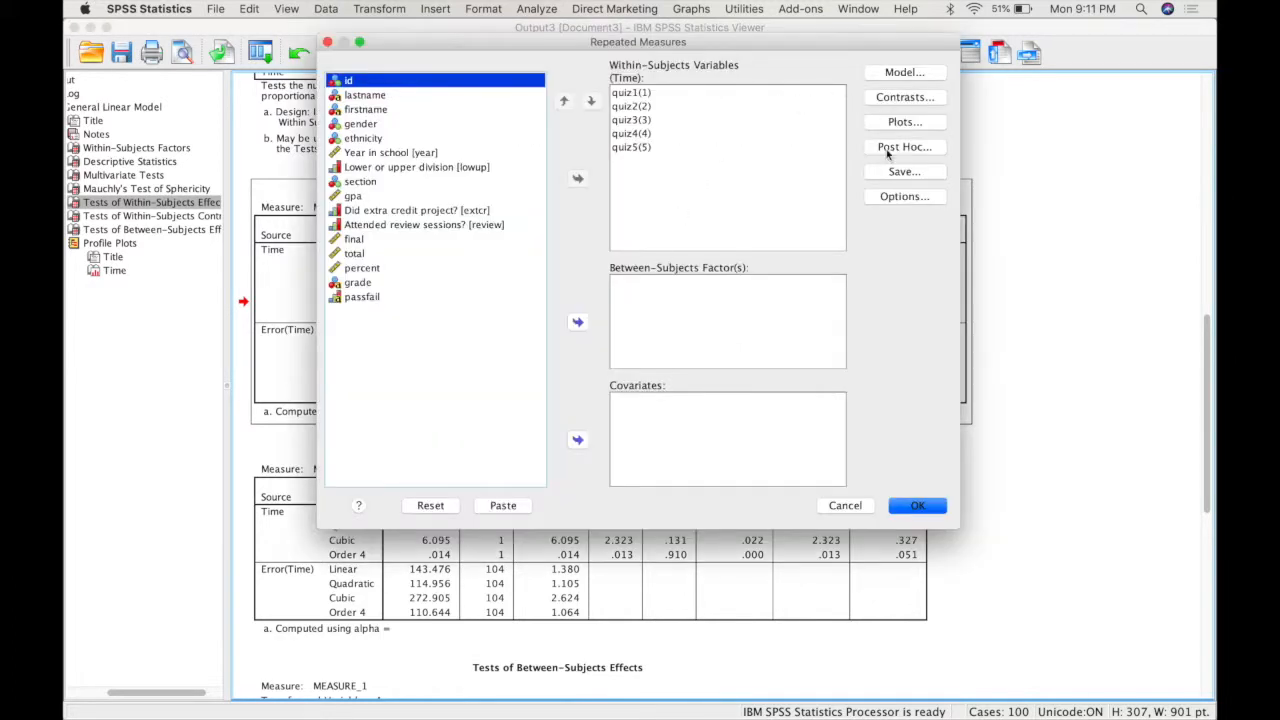
{"action": "mouse_move", "coordinate": [904, 196]}
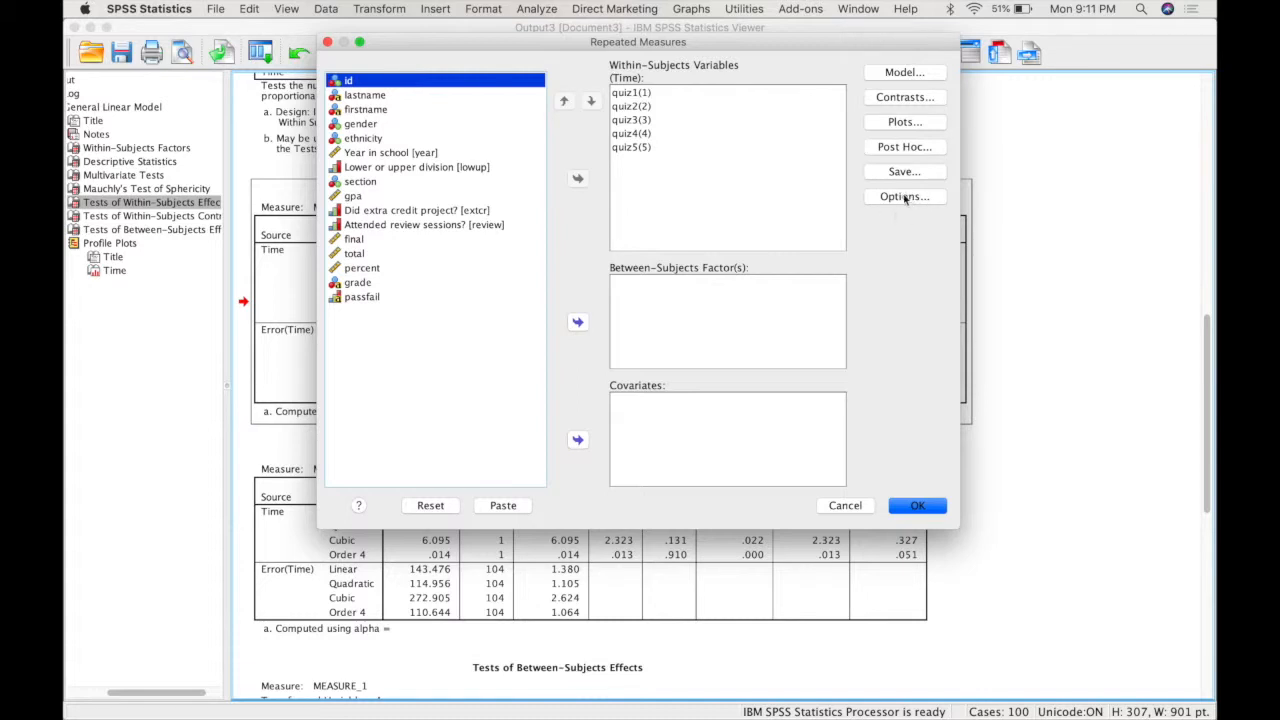
{"action": "mouse_move", "coordinate": [904, 150]}
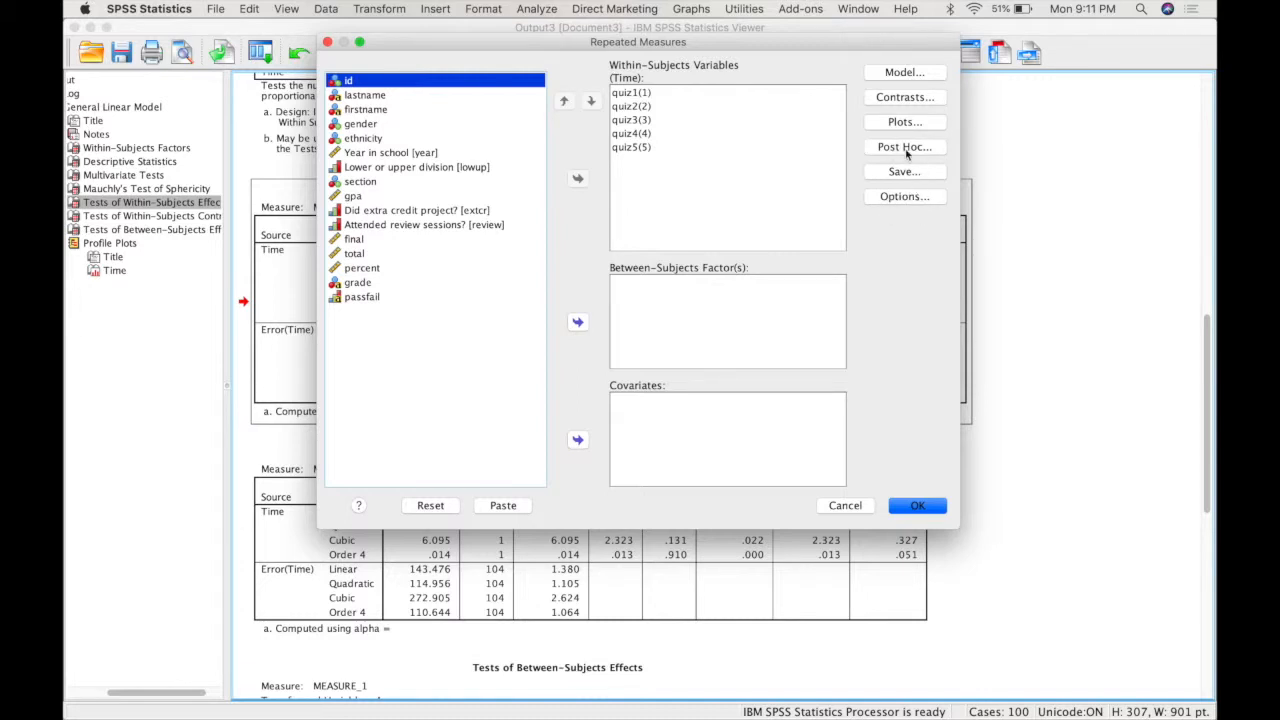
{"action": "left_click", "coordinate": [904, 148]}
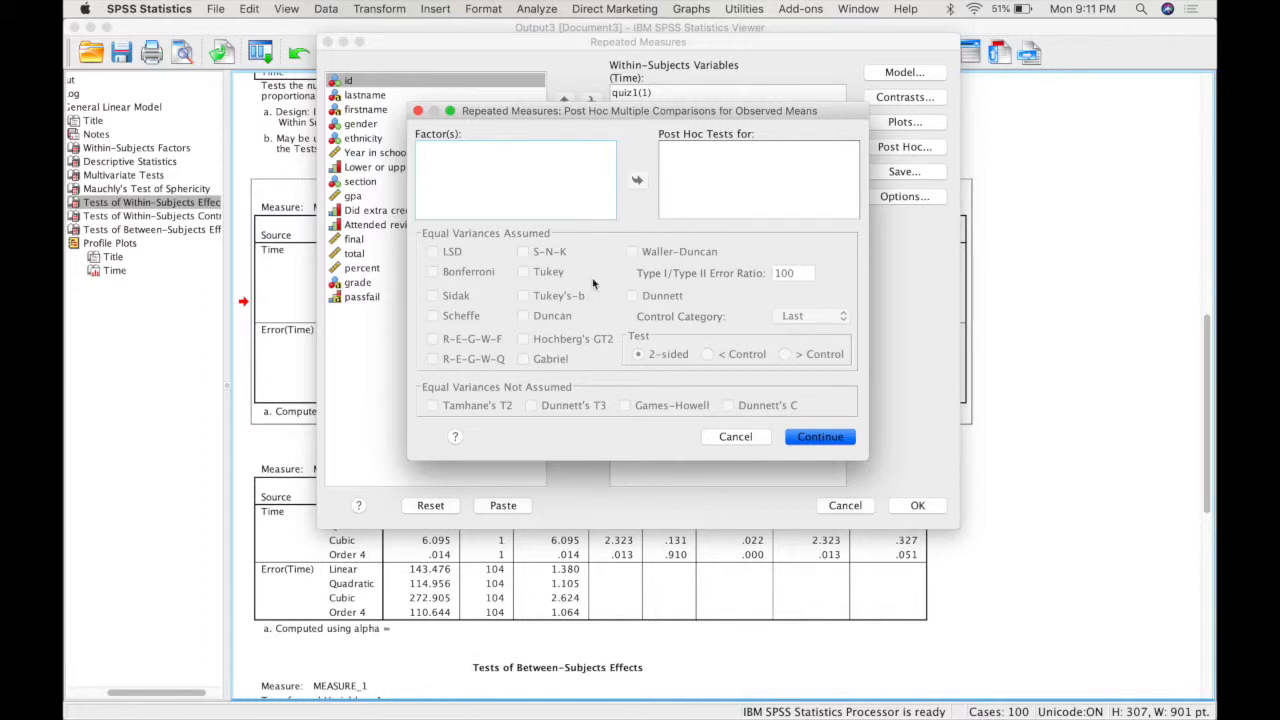
{"action": "mouse_move", "coordinate": [688, 442]}
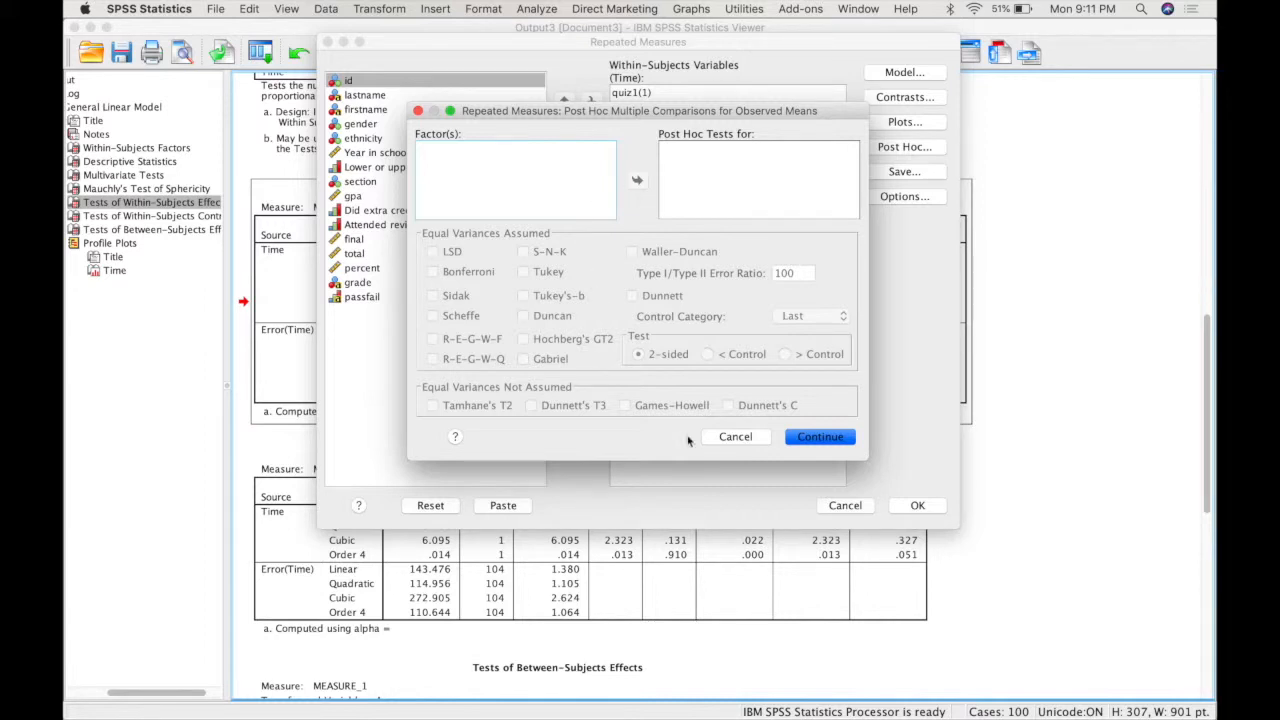
{"action": "left_click", "coordinate": [736, 436]}
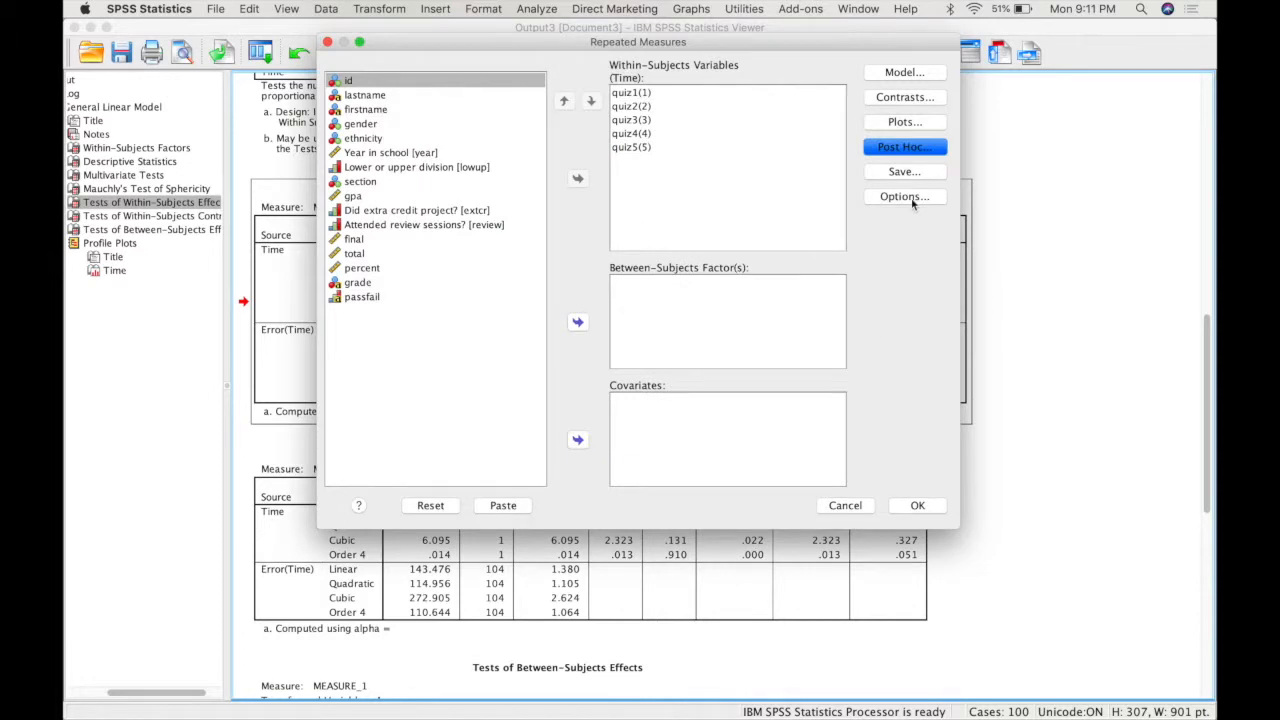
- In Options, display estimated marginal means for the Time factor
{"action": "left_click", "coordinate": [904, 196]}
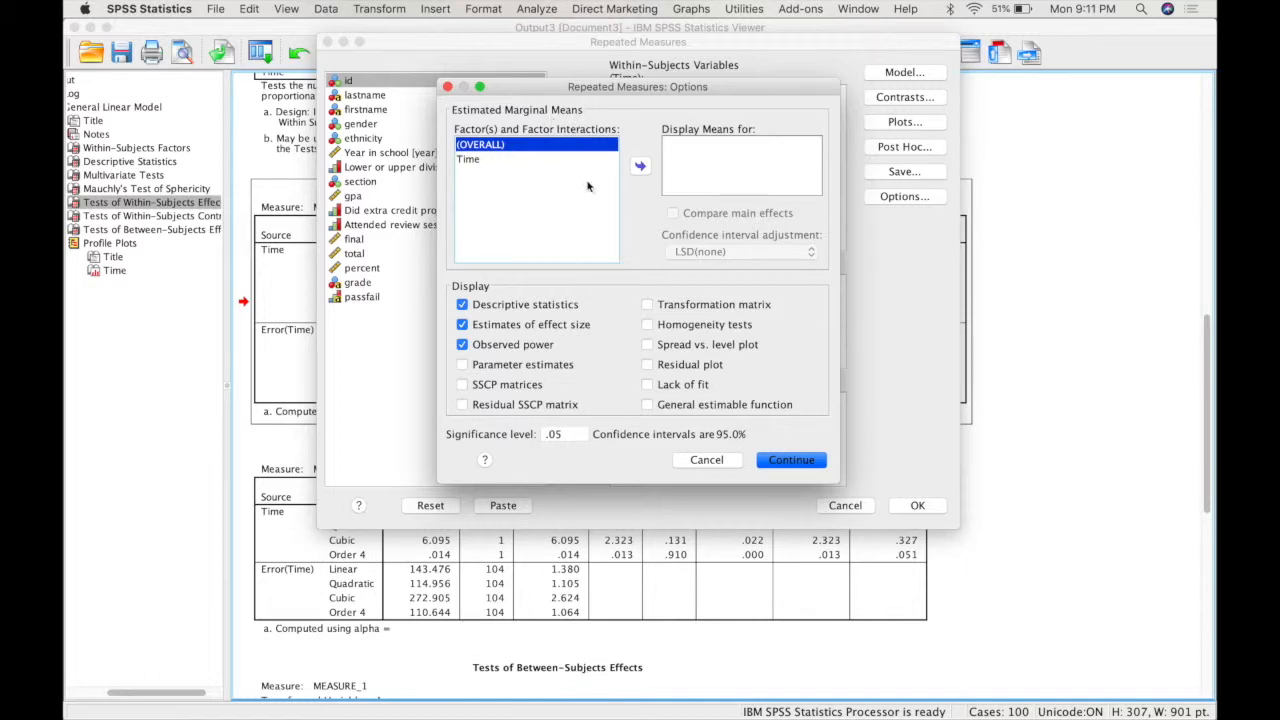
{"action": "mouse_move", "coordinate": [528, 172]}
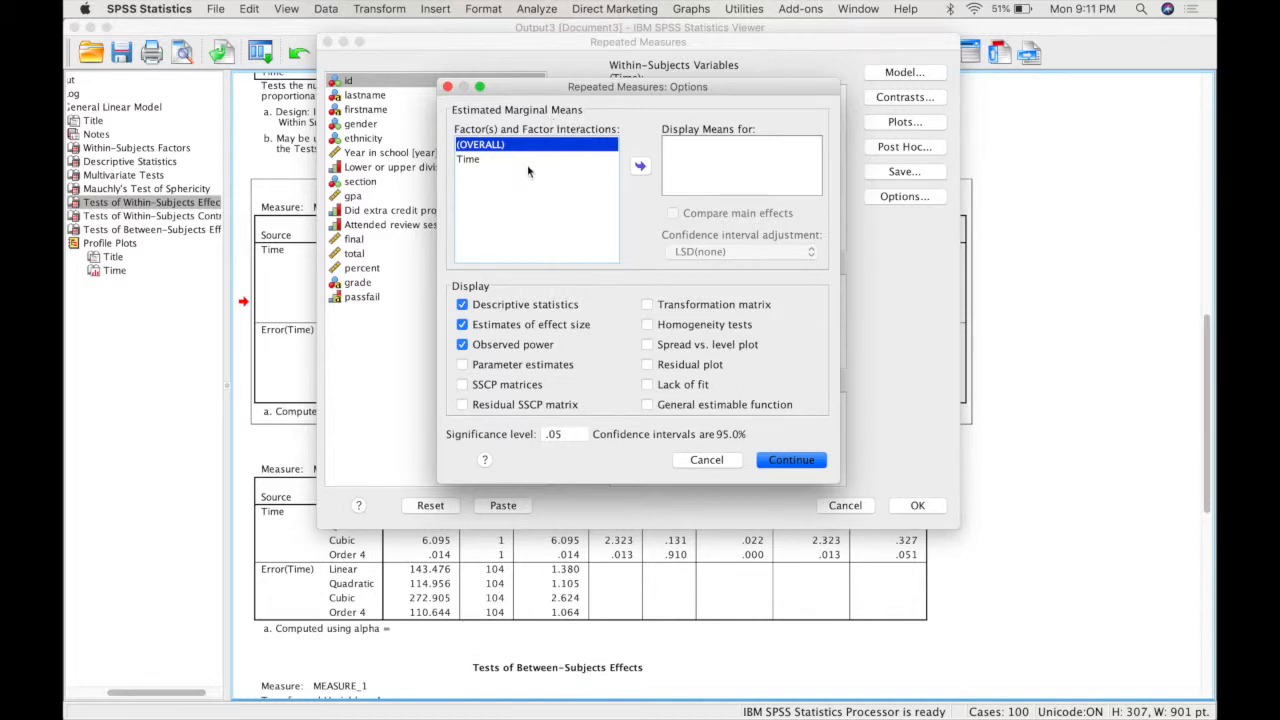
{"action": "mouse_move", "coordinate": [528, 200]}
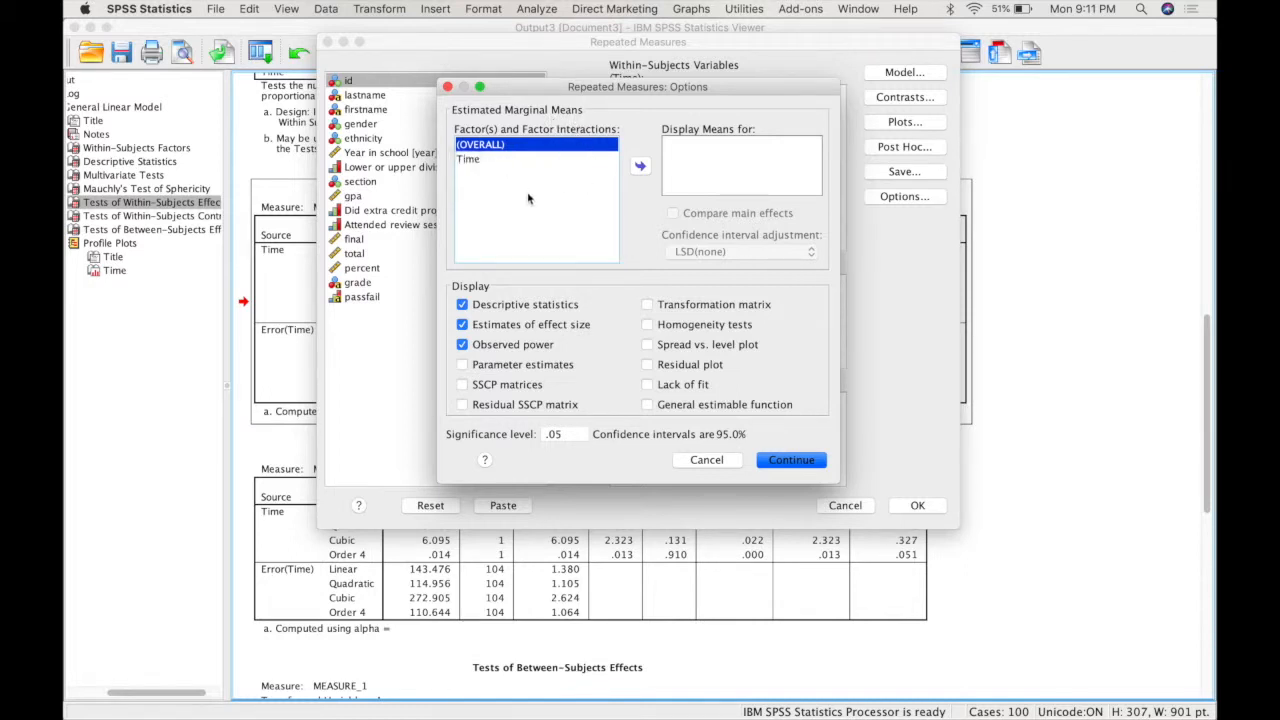
{"action": "left_click", "coordinate": [468, 160]}
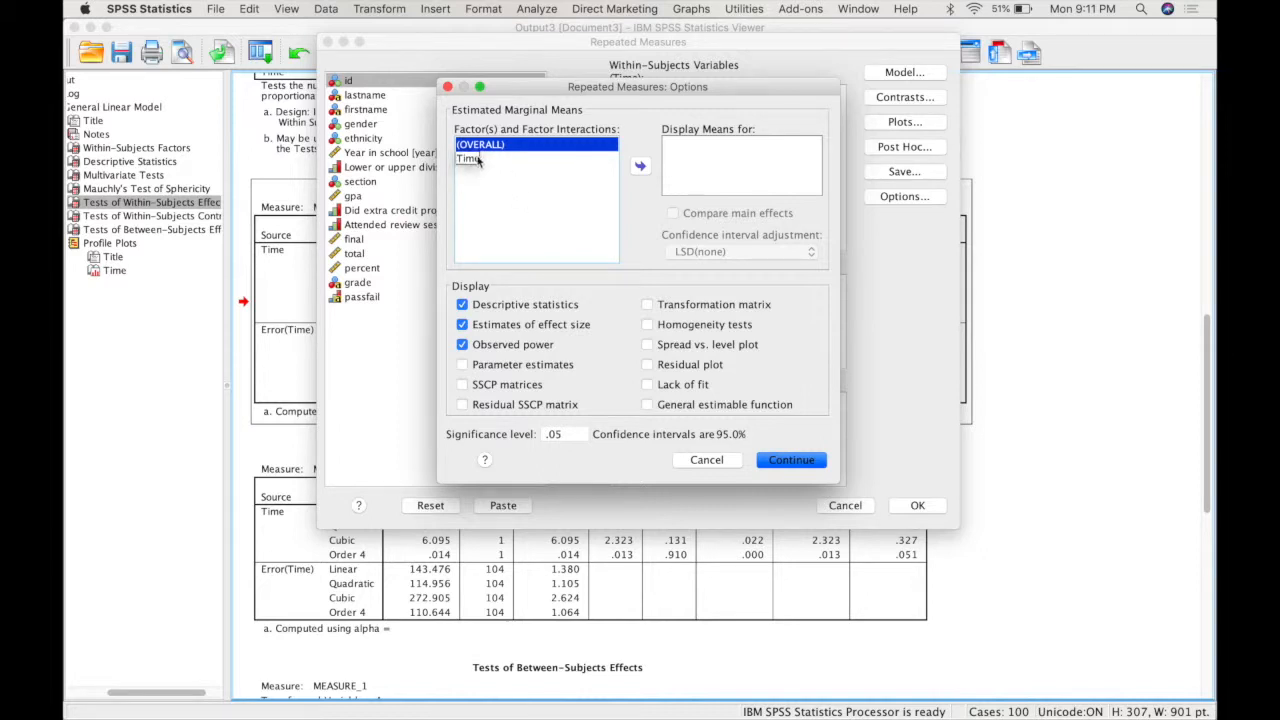
{"action": "left_click", "coordinate": [468, 160]}
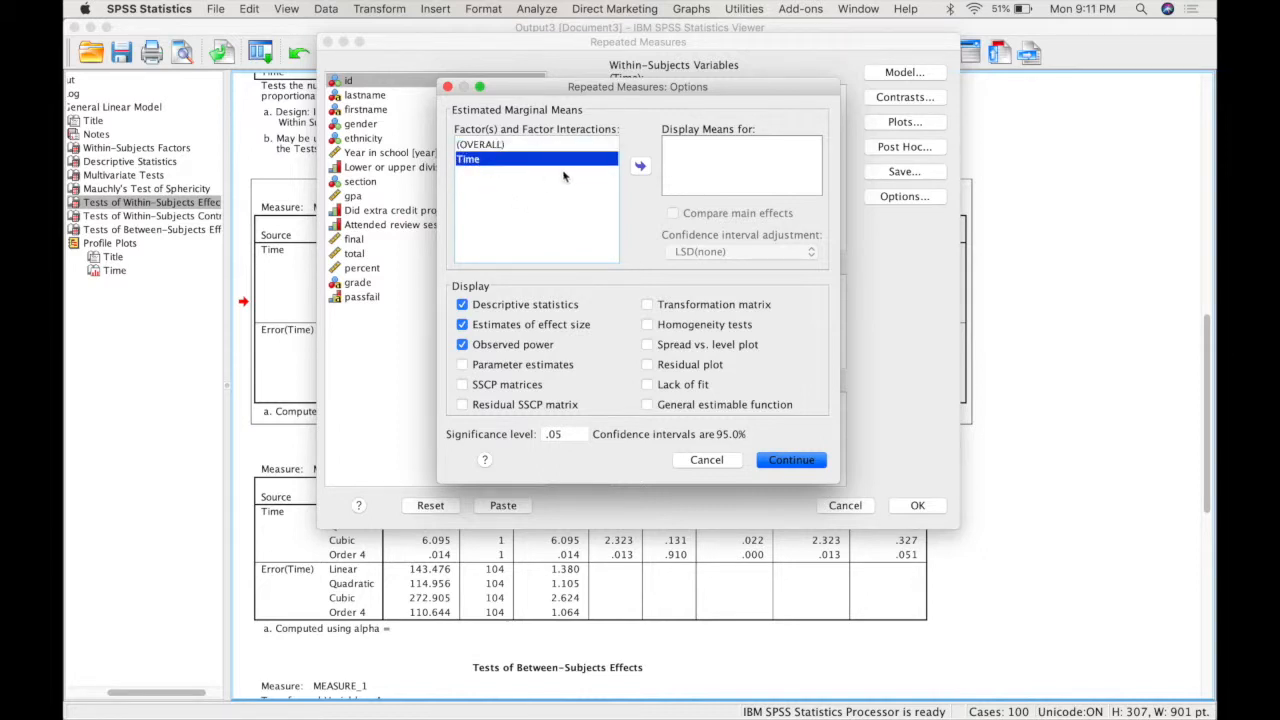
{"action": "left_click", "coordinate": [640, 164]}
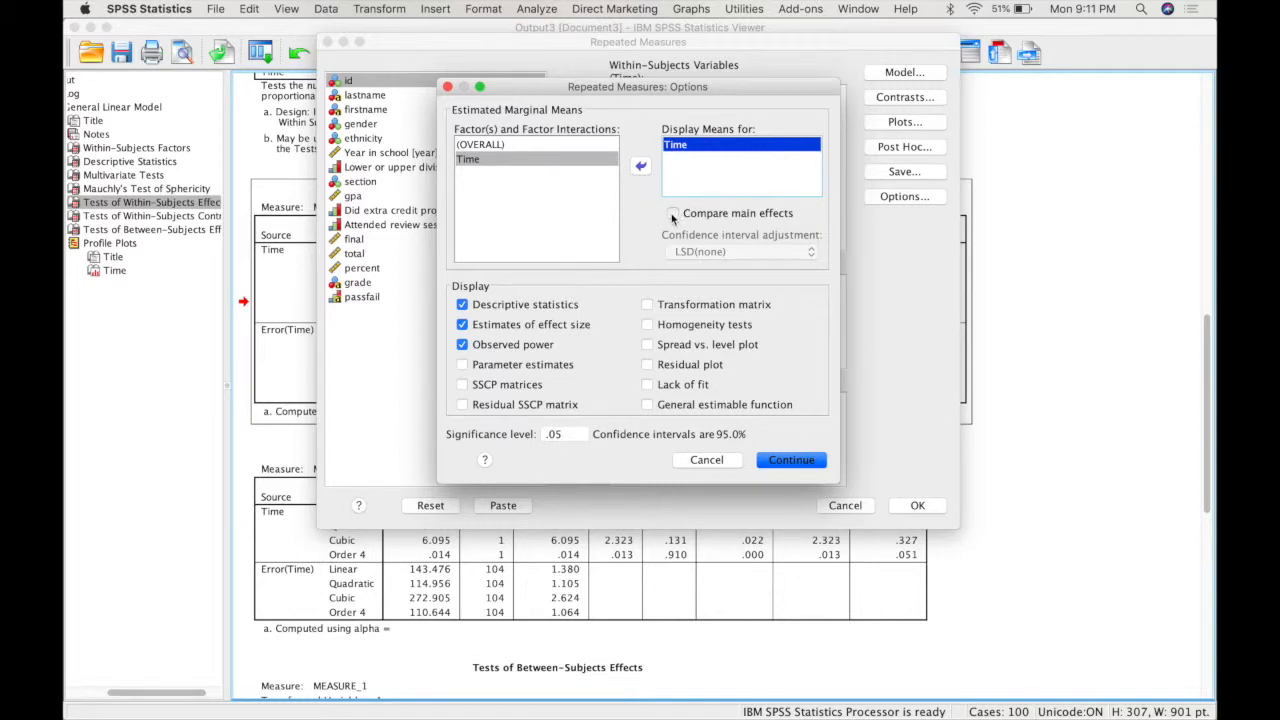
- Compare main effects with Bonferroni adjustment, then rerun the analysis
{"action": "left_click", "coordinate": [672, 212]}
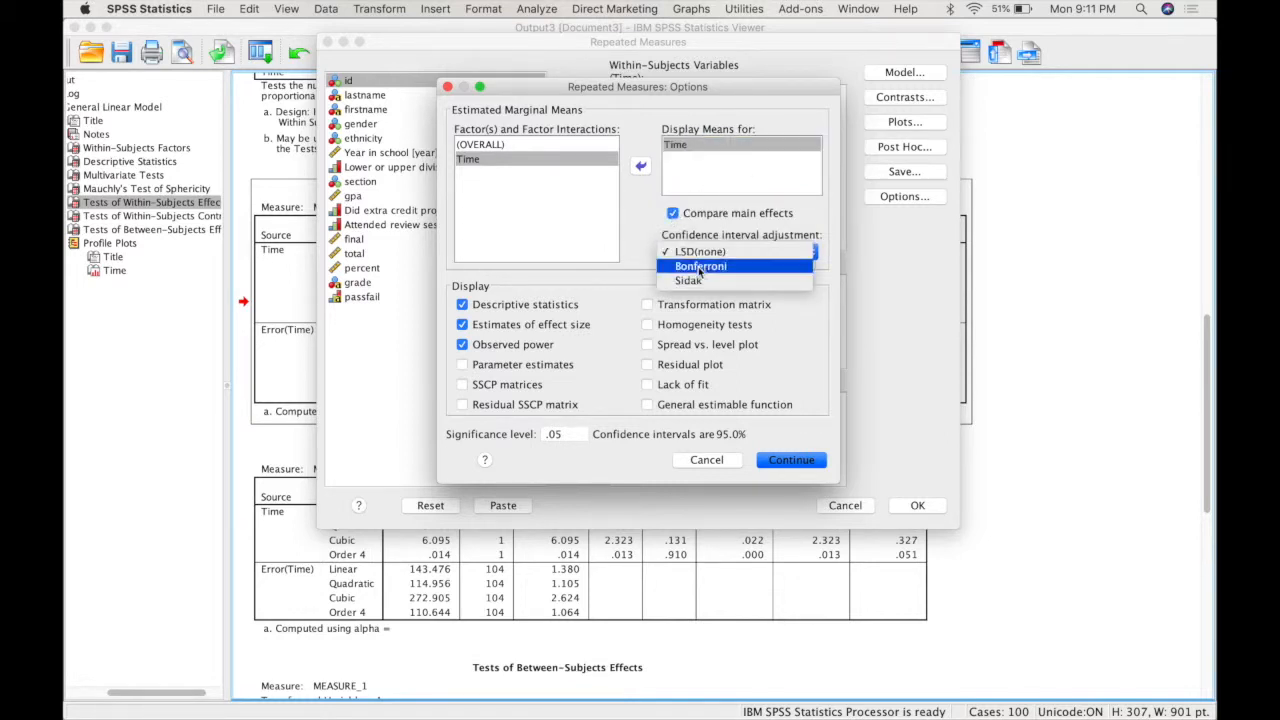
{"action": "left_click", "coordinate": [700, 266]}
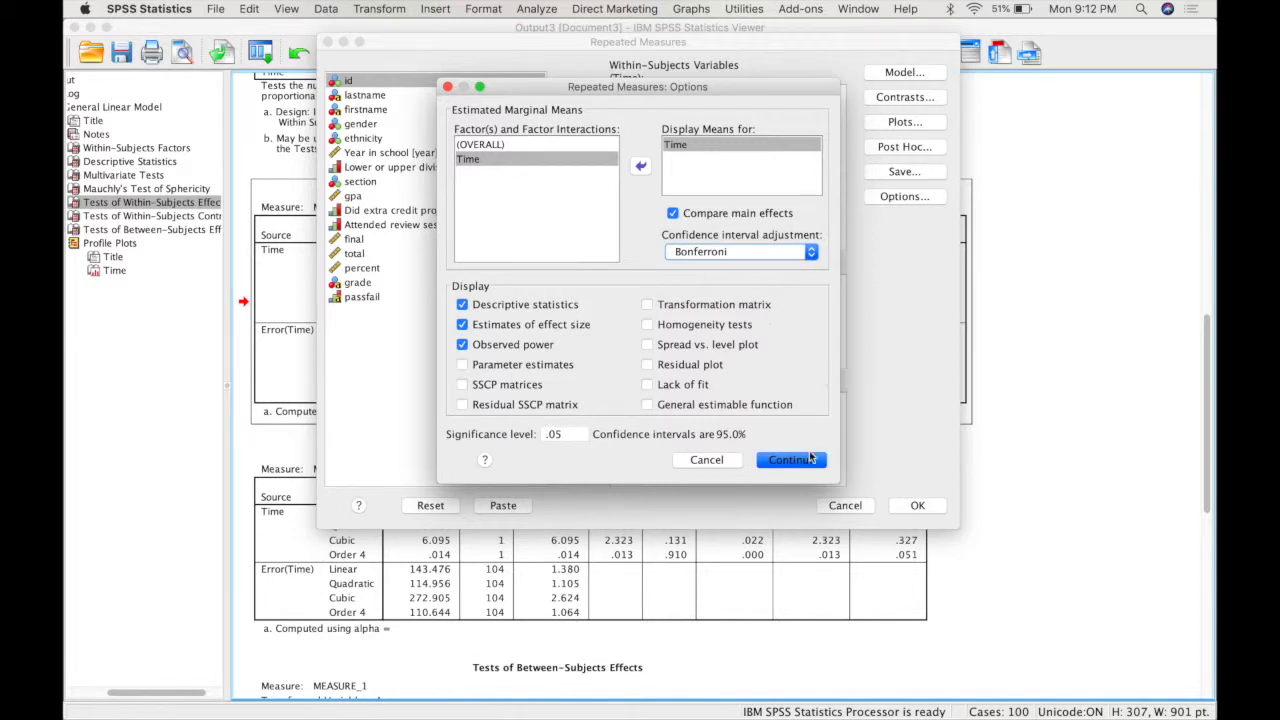
{"action": "left_click", "coordinate": [792, 458]}
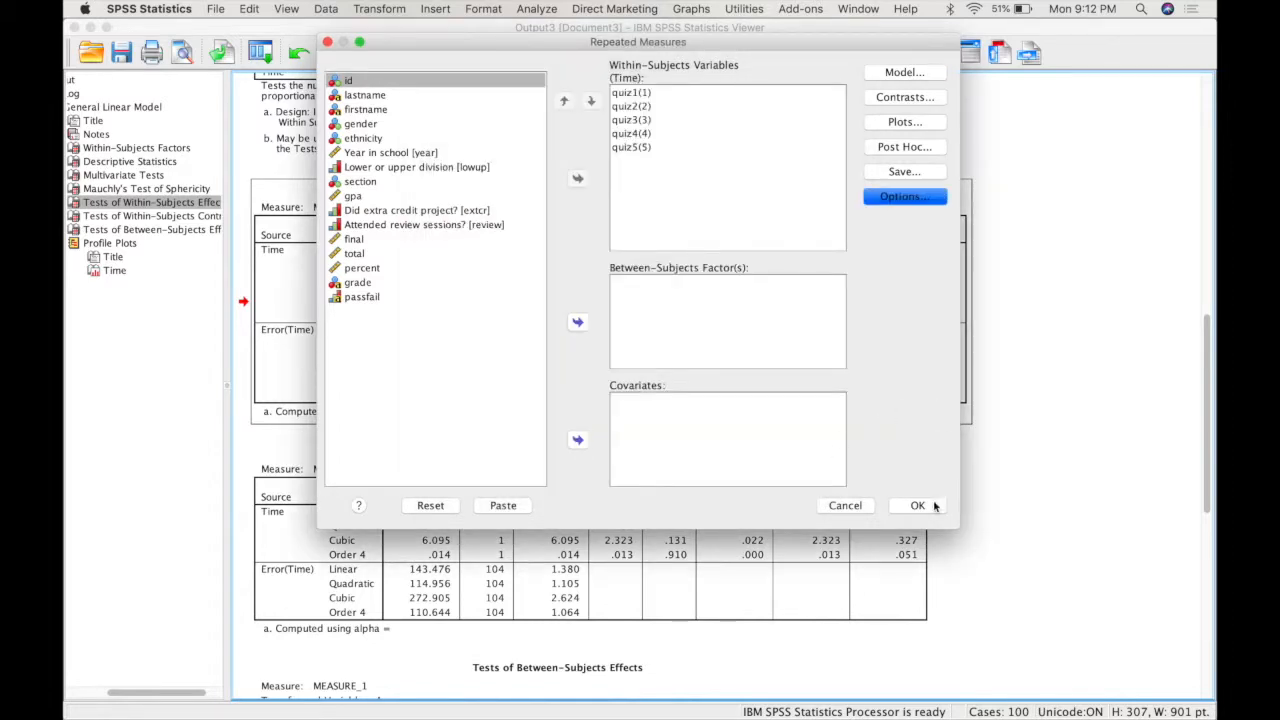
{"action": "left_click", "coordinate": [916, 504]}
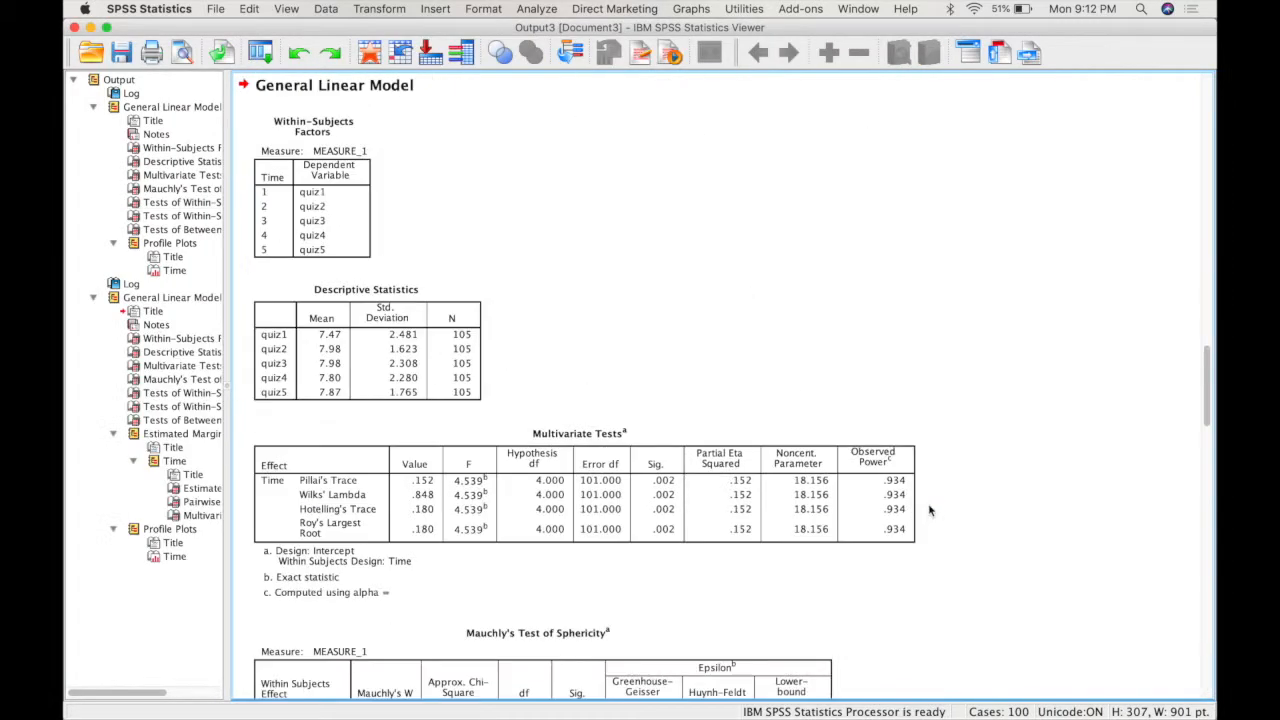
- Scroll the new output down to the Estimated Marginal Means and Pairwise Comparisons for Time
{"action": "scroll", "scroll_direction": "down", "scroll_amount": 3}
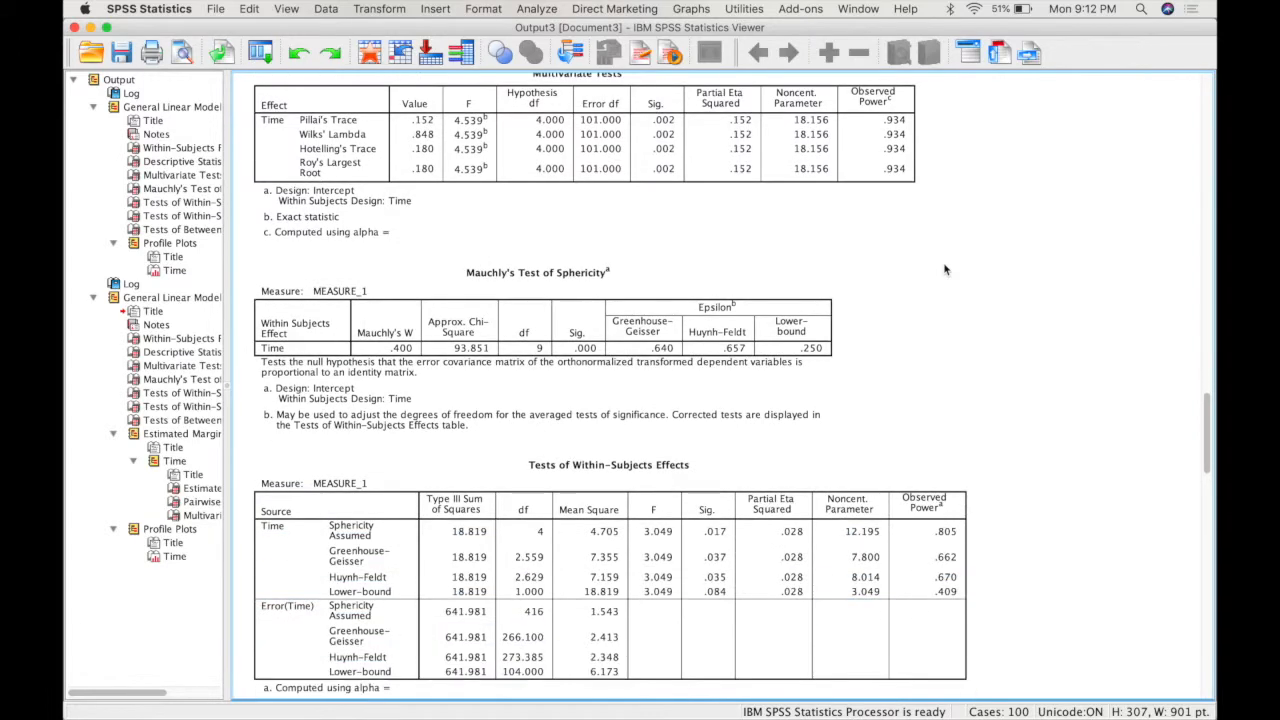
{"action": "scroll", "scroll_direction": "down", "scroll_amount": 3}
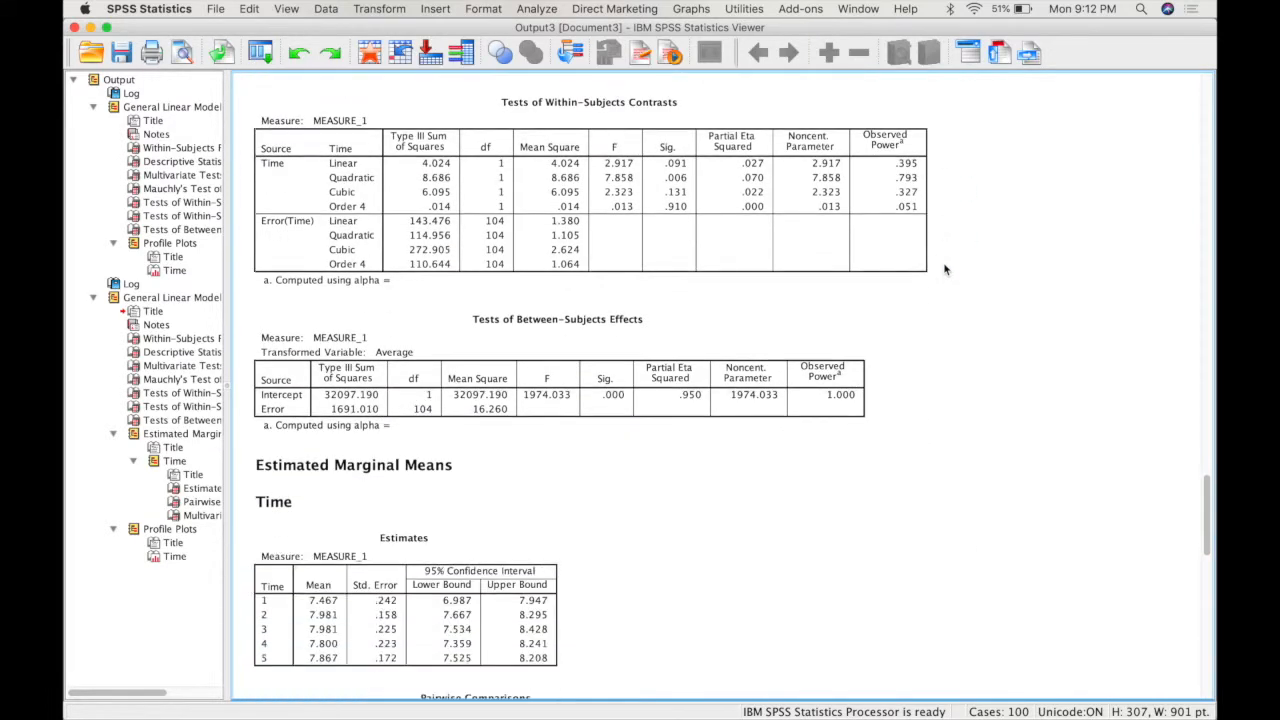
{"action": "scroll", "scroll_direction": "down", "scroll_amount": 3}
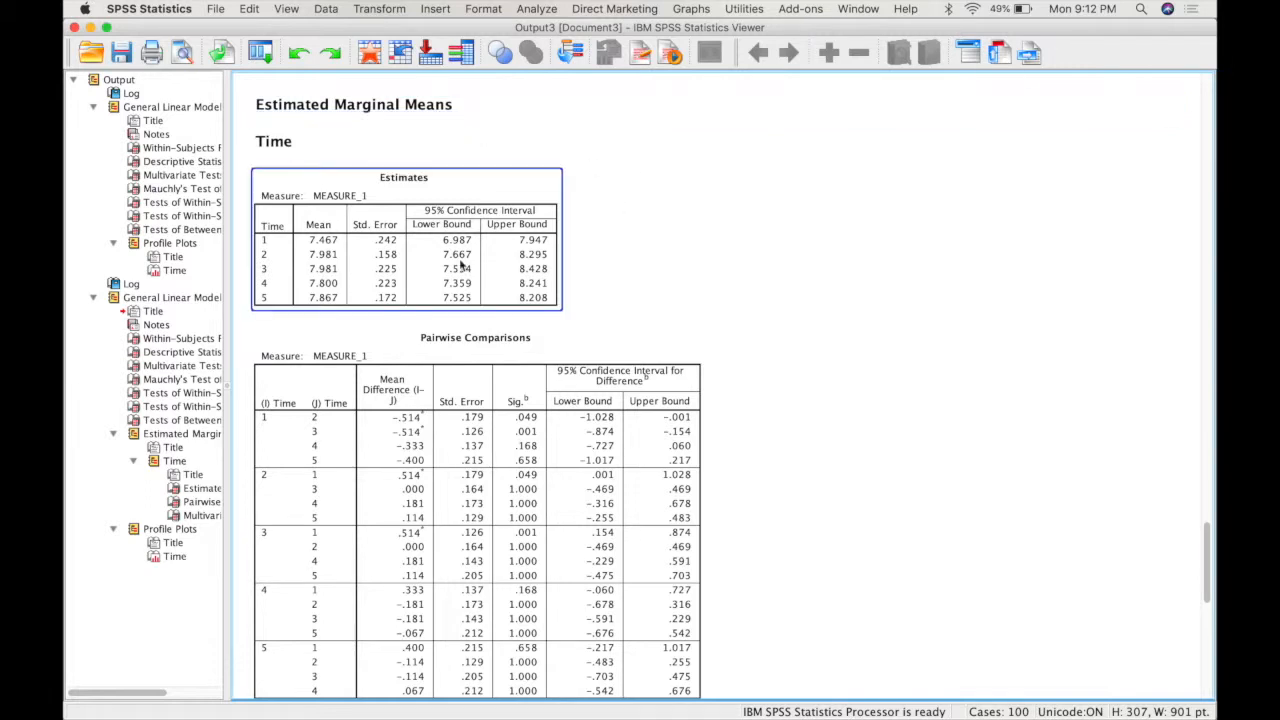
{"action": "scroll", "scroll_direction": "down", "scroll_amount": 3}
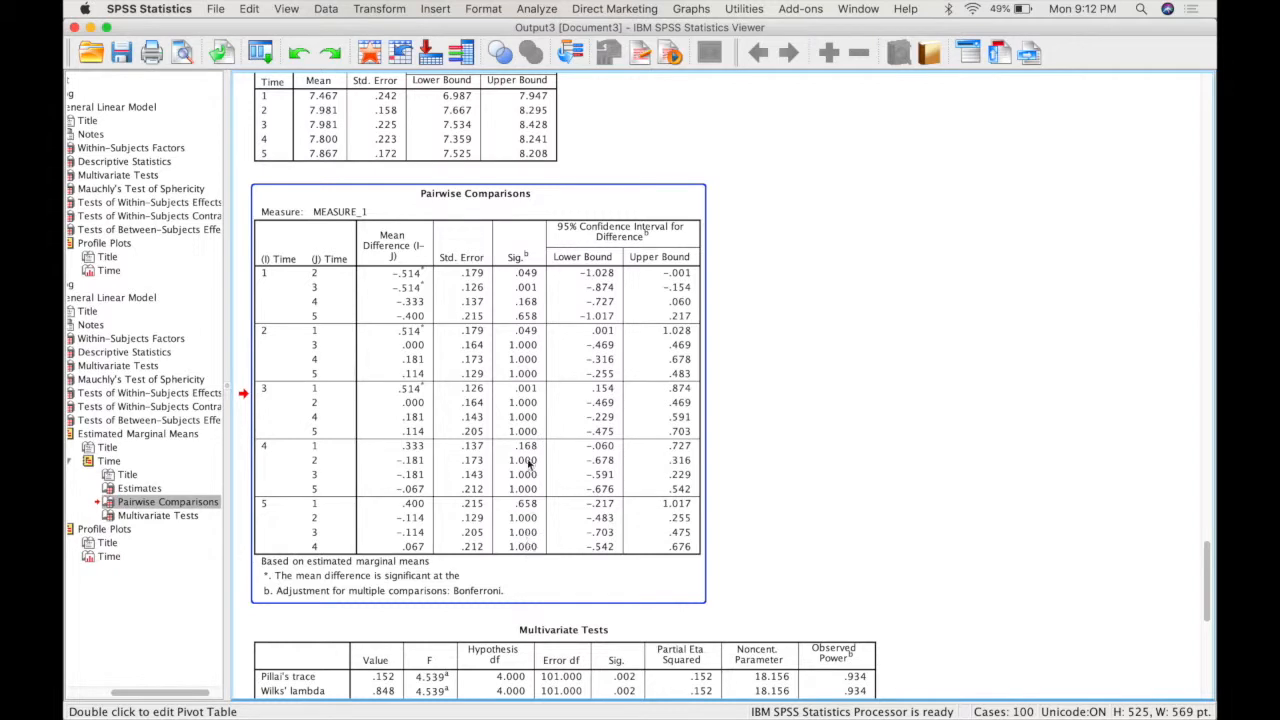
{"action": "mouse_move", "coordinate": [550, 276]}
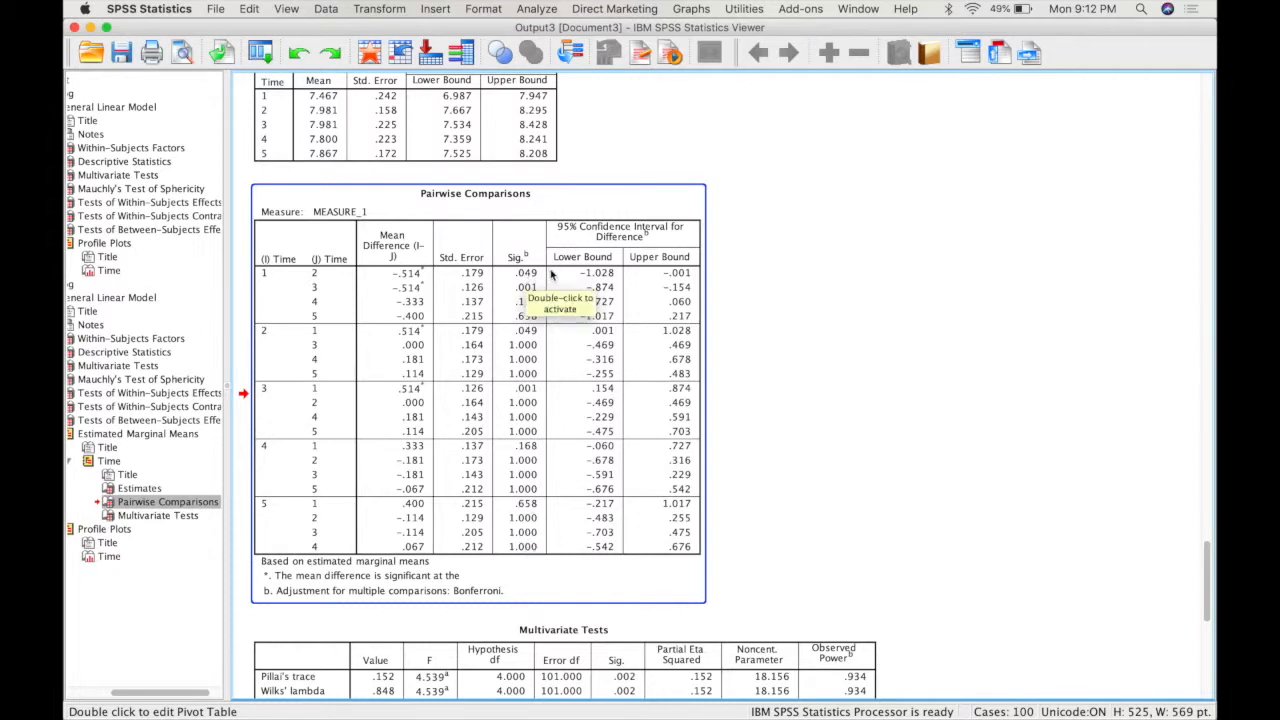
{"action": "mouse_move", "coordinate": [564, 292]}
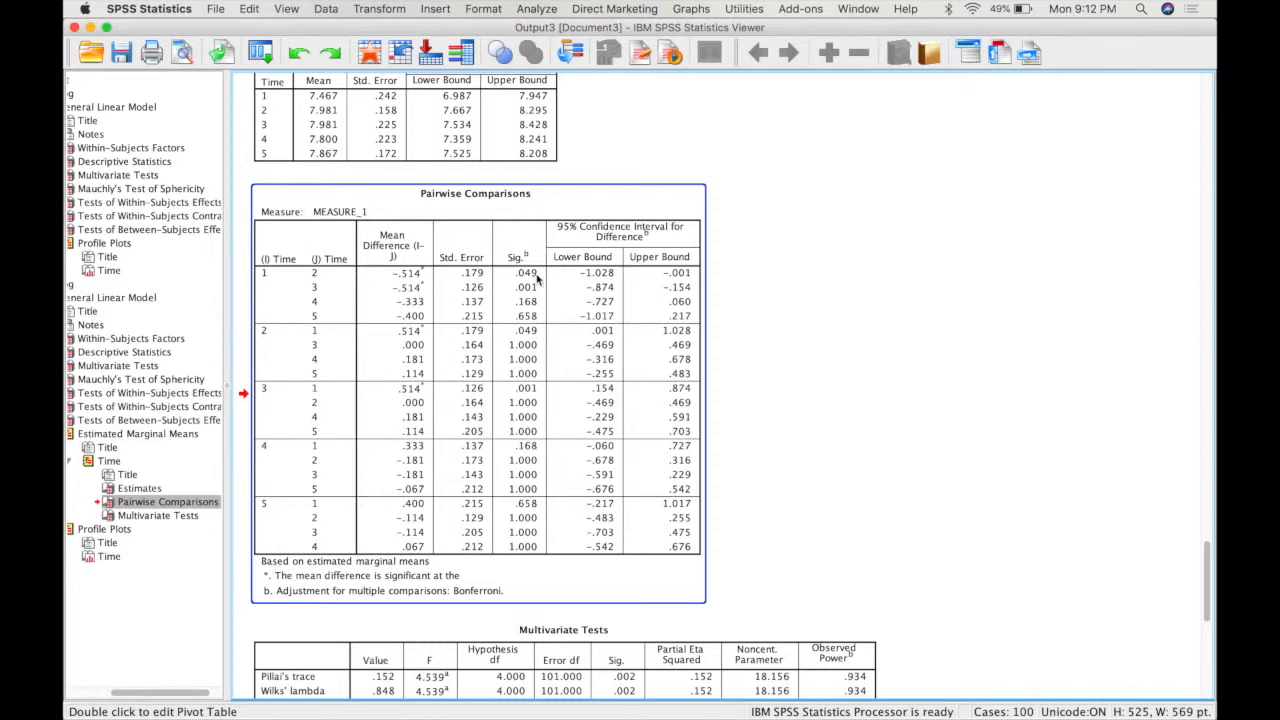
{"action": "mouse_move", "coordinate": [532, 296]}
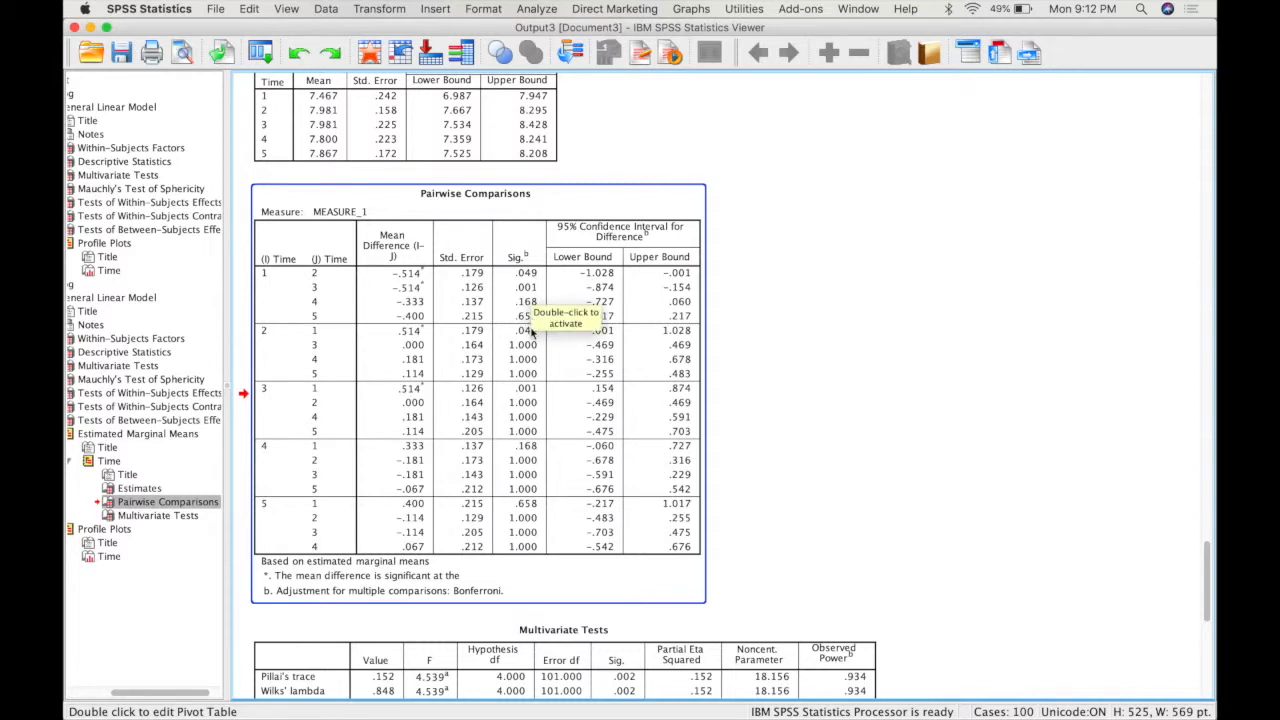
{"action": "mouse_move", "coordinate": [528, 534]}
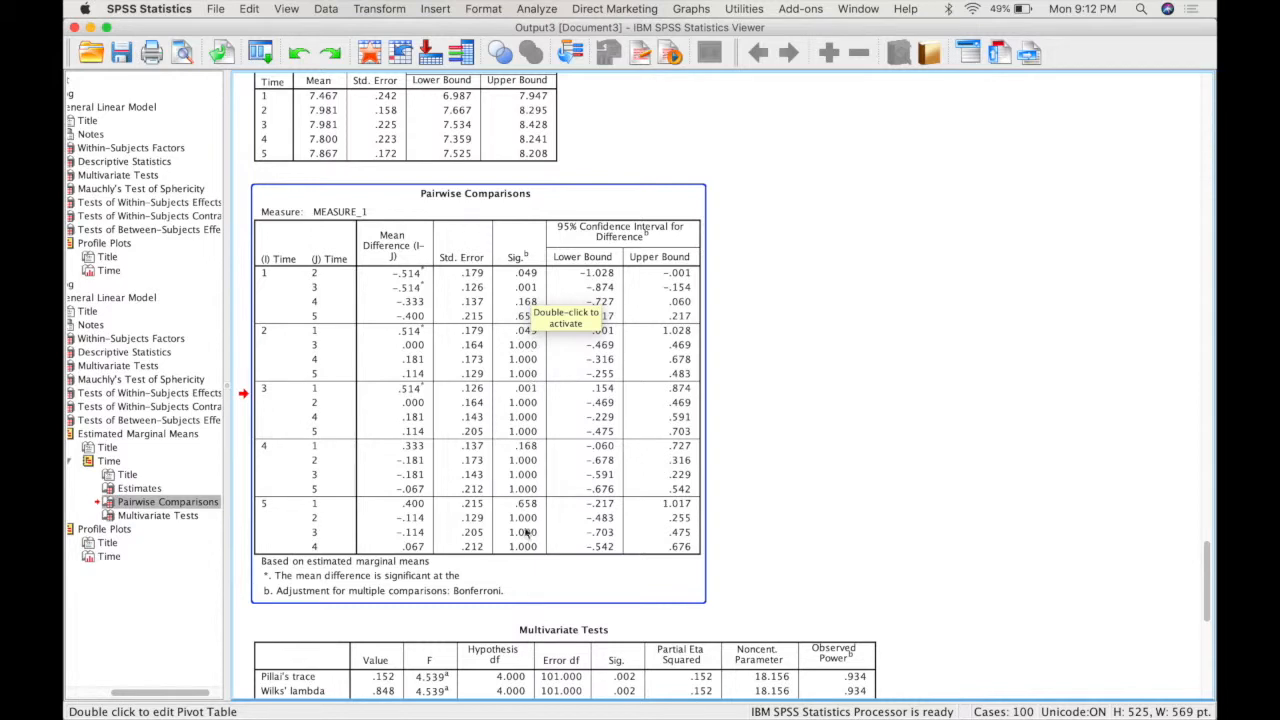
{"action": "mouse_move", "coordinate": [432, 280]}
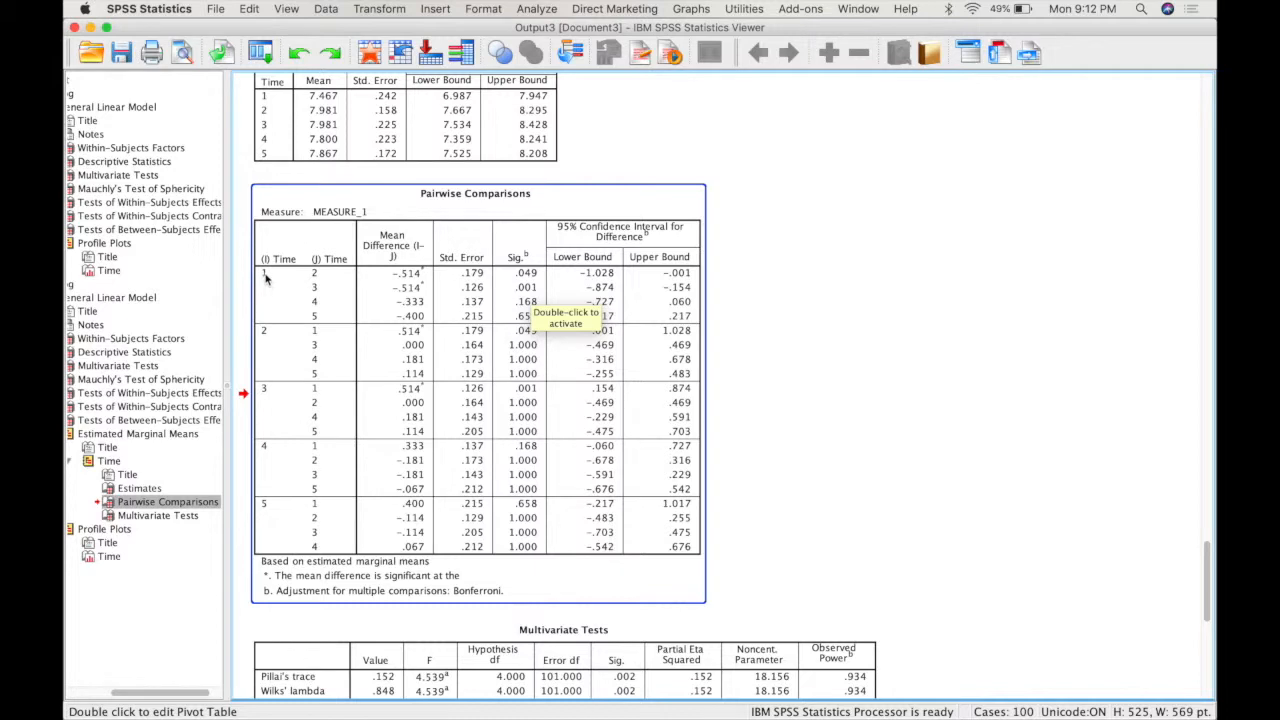
{"action": "mouse_move", "coordinate": [316, 282]}
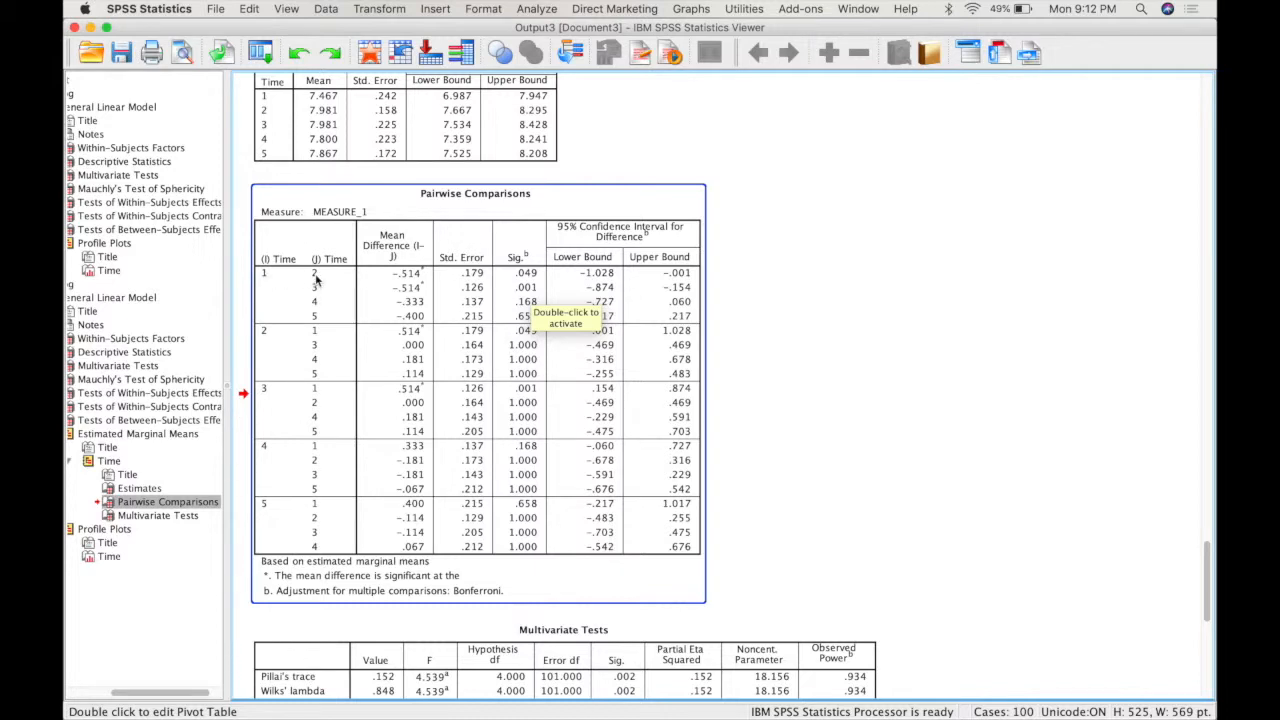
{"action": "mouse_move", "coordinate": [316, 292]}
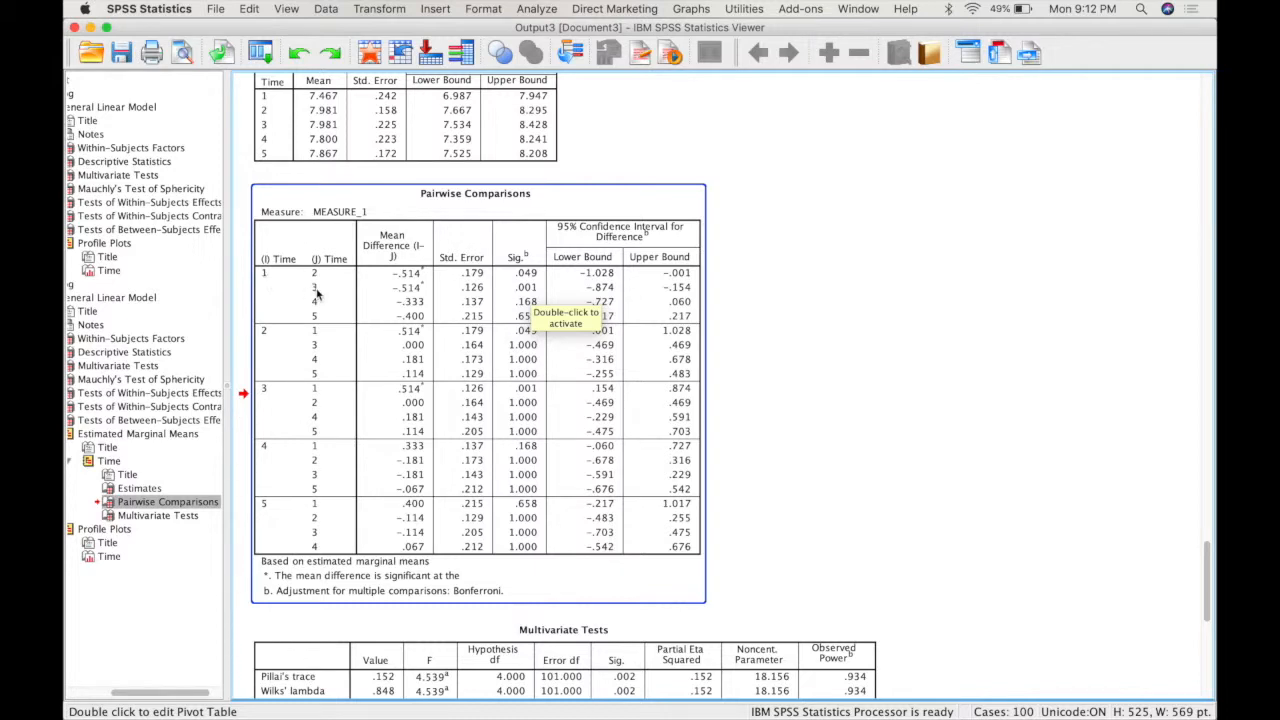
{"action": "mouse_move", "coordinate": [276, 278]}
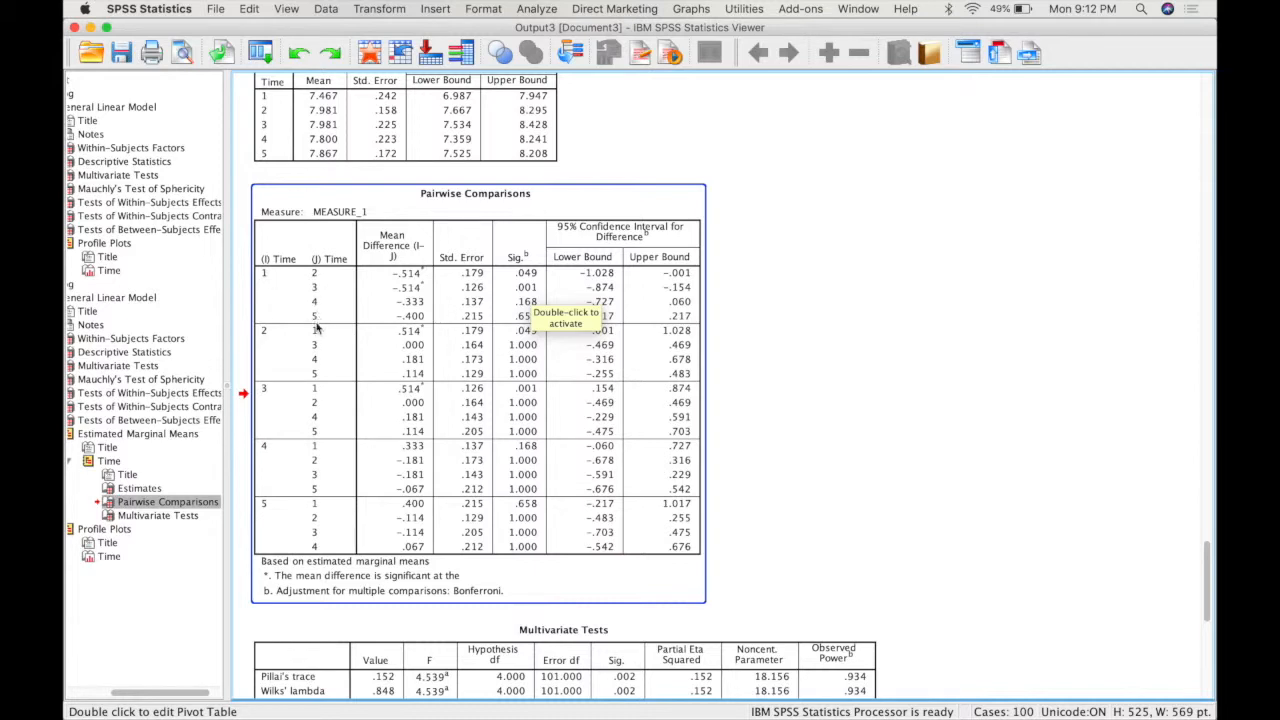
{"action": "mouse_move", "coordinate": [570, 438]}
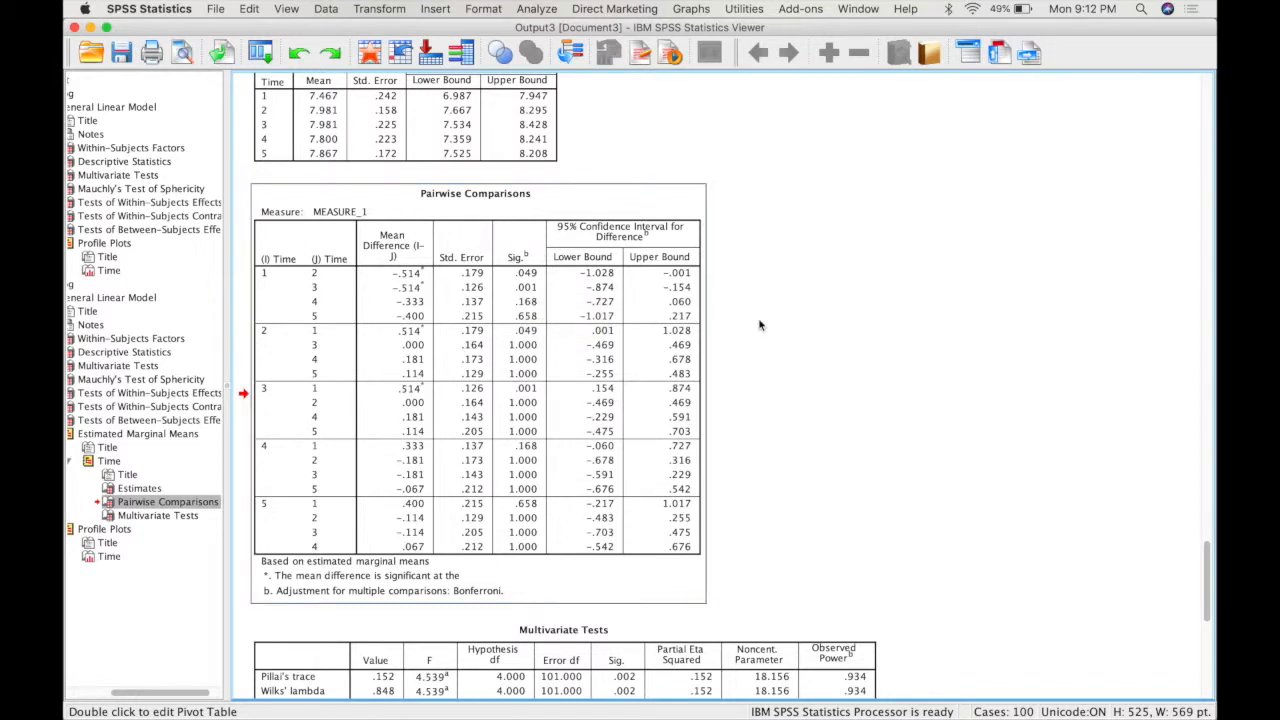
- Scroll past the Pairwise Comparisons to the Multivariate Tests and Time profile plot
{"action": "scroll", "scroll_direction": "down", "scroll_amount": 3}
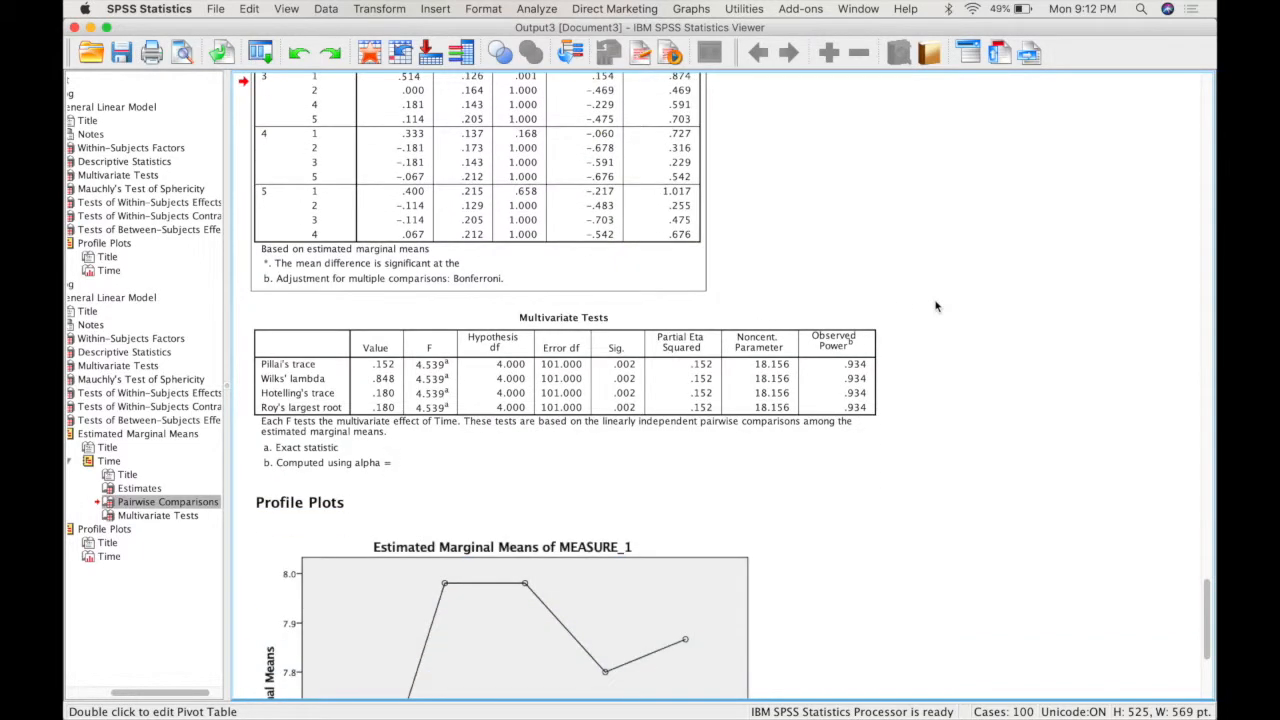